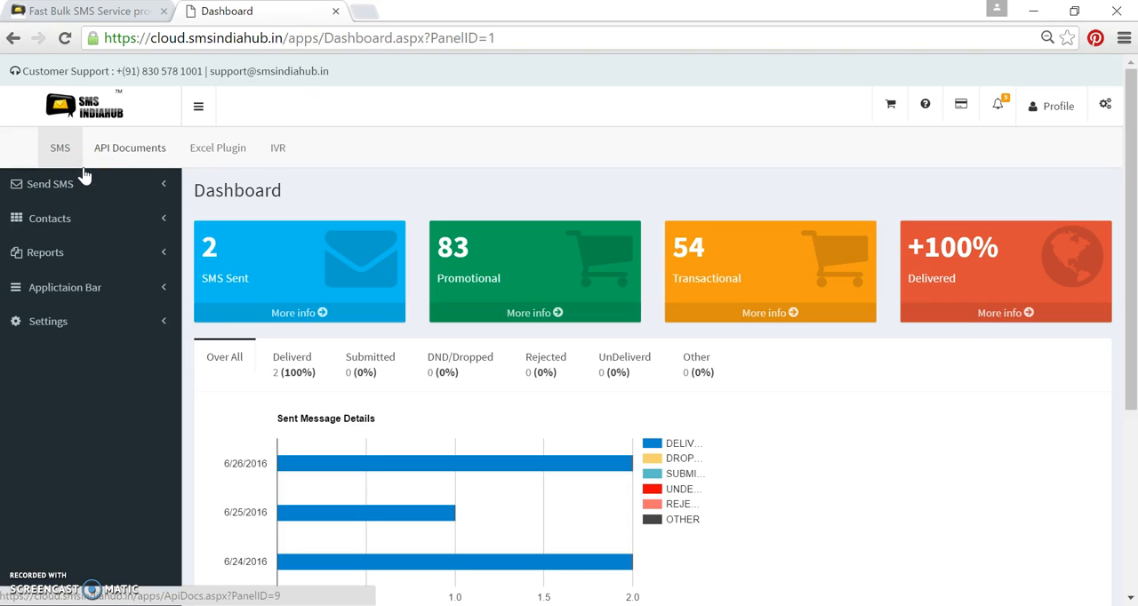
# Navigate from the dashboard via Send SMS to the SMS From Excel page.
pyautogui.click(50, 185)
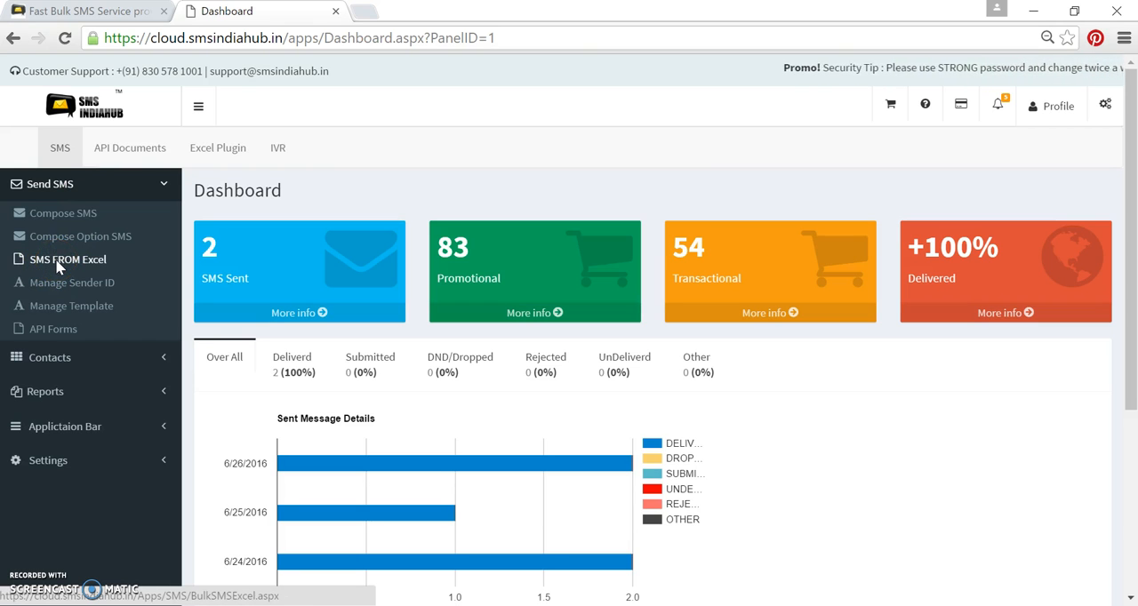
pyautogui.click(71, 259)
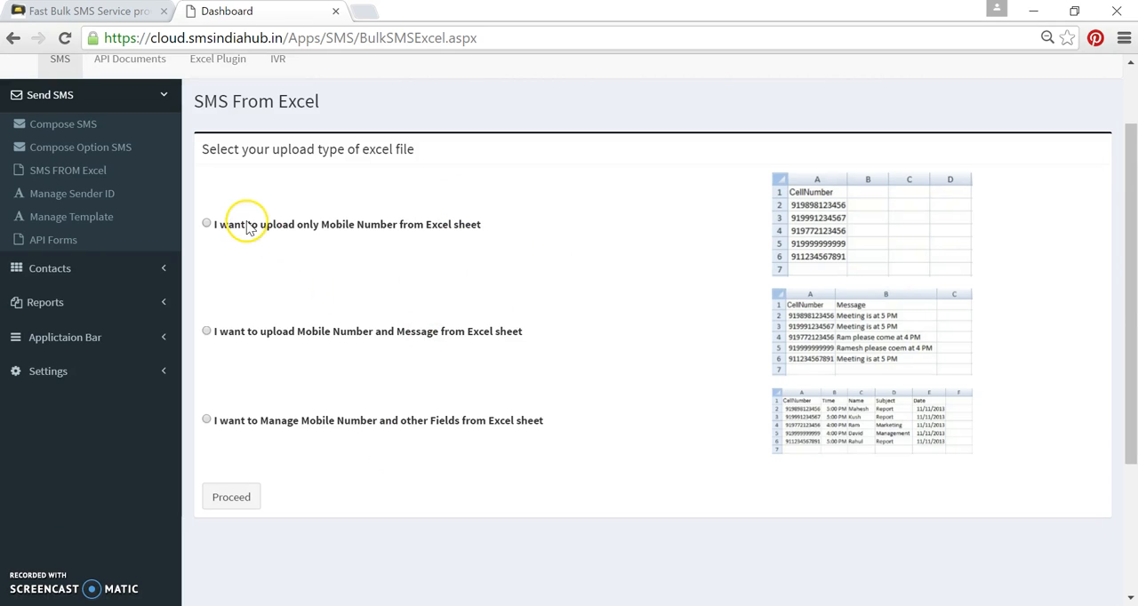
pyautogui.moveTo(313, 239)
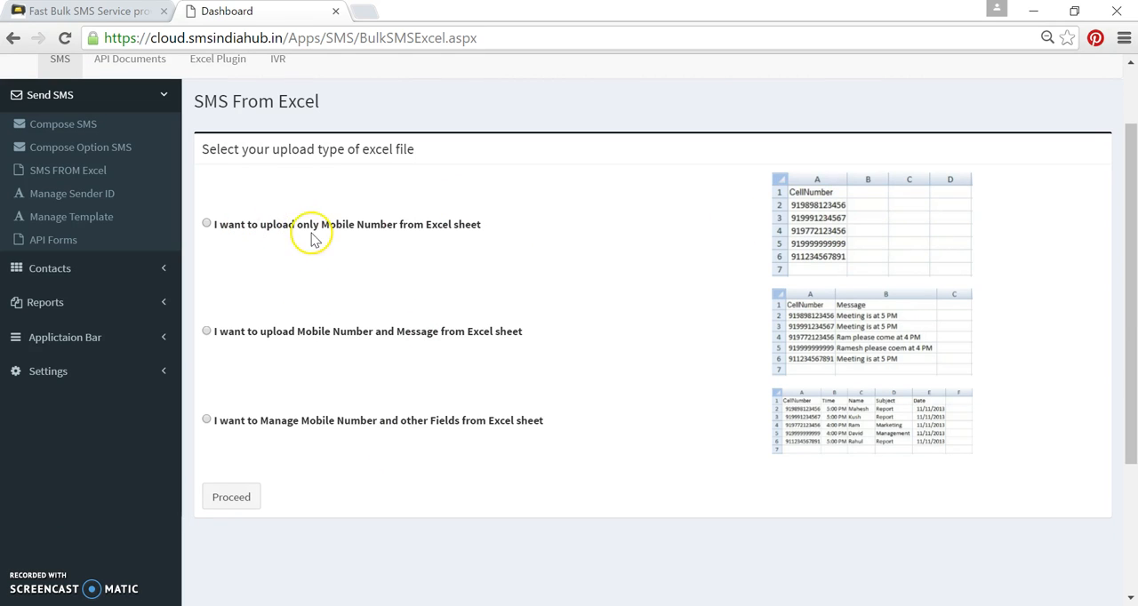
pyautogui.moveTo(348, 233)
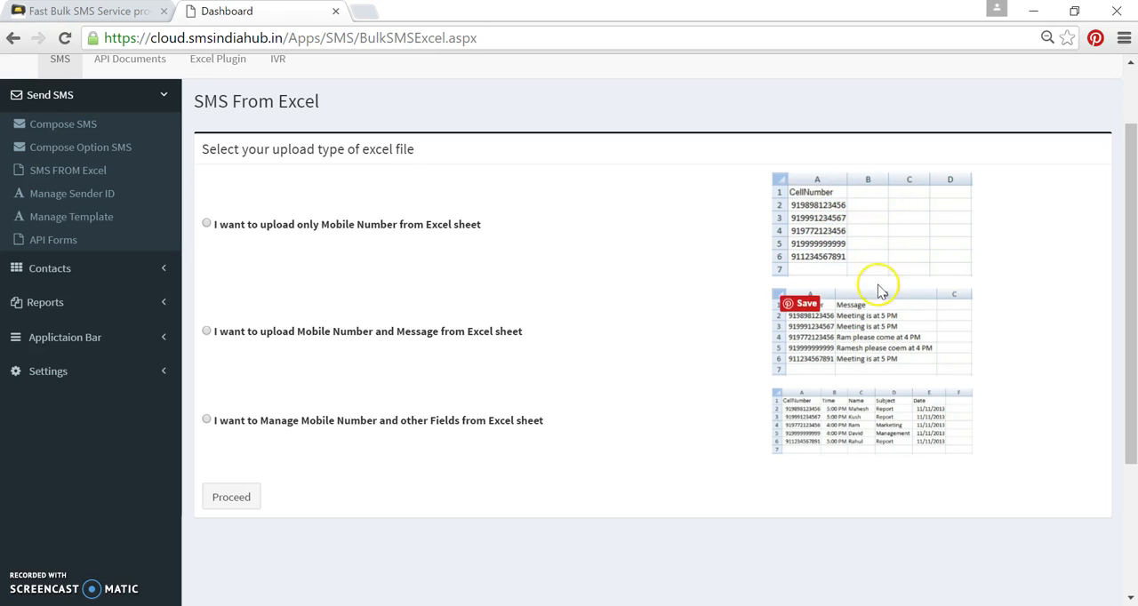
pyautogui.moveTo(875, 365)
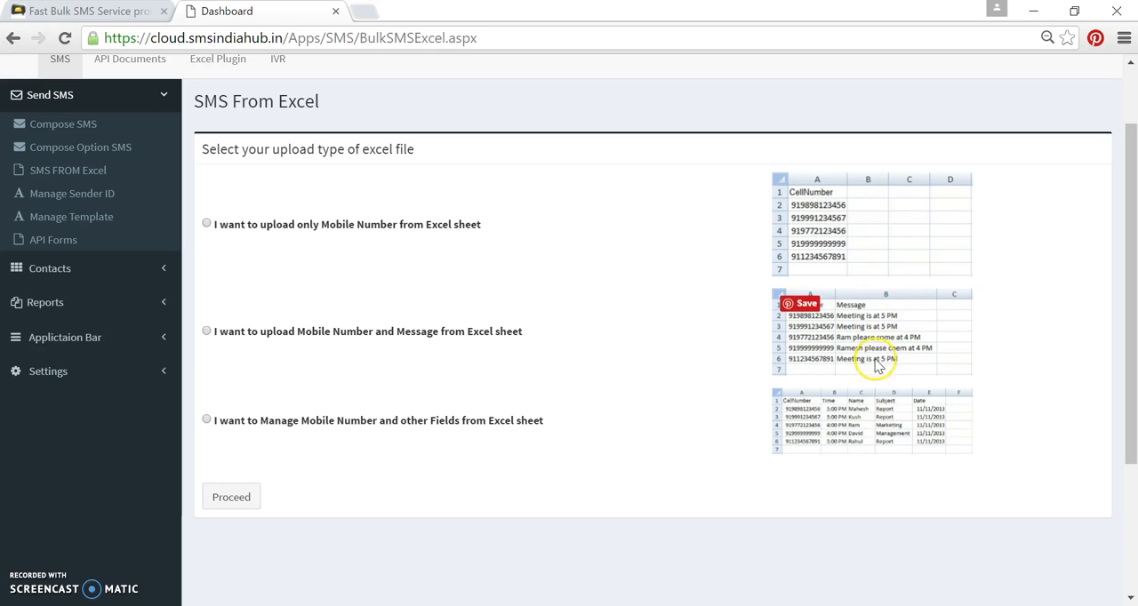
pyautogui.moveTo(644, 323)
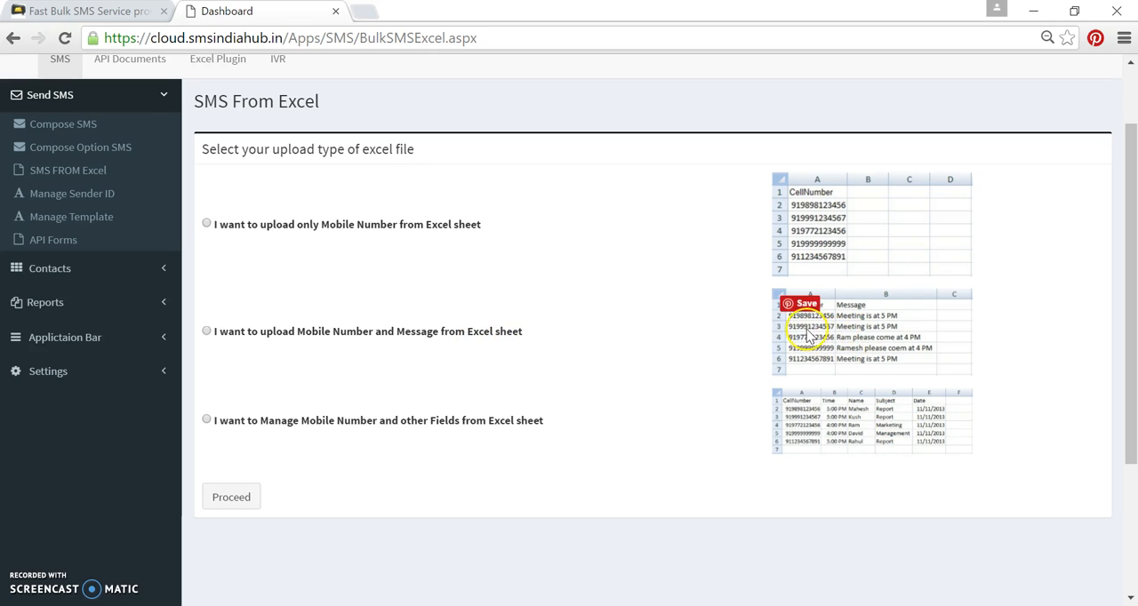
pyautogui.moveTo(878, 345)
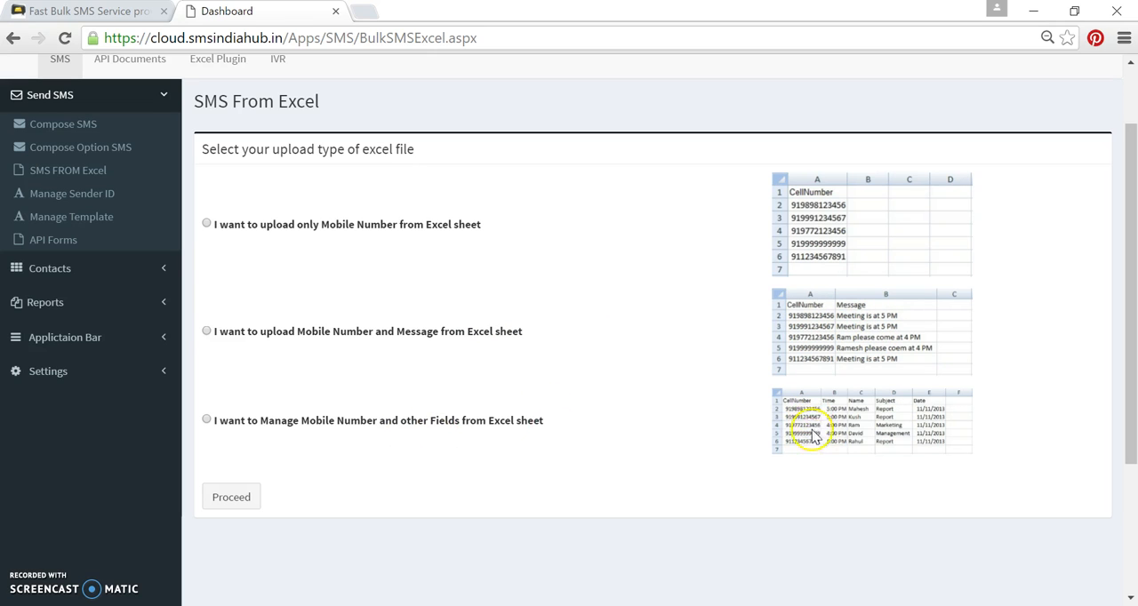
pyautogui.moveTo(916, 426)
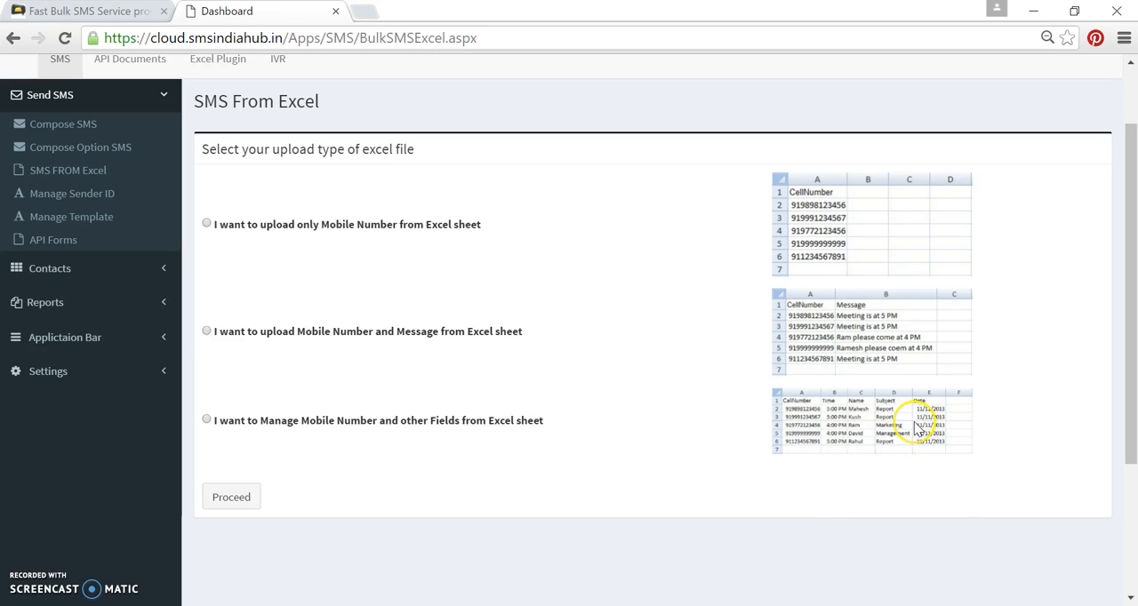
pyautogui.moveTo(916, 425)
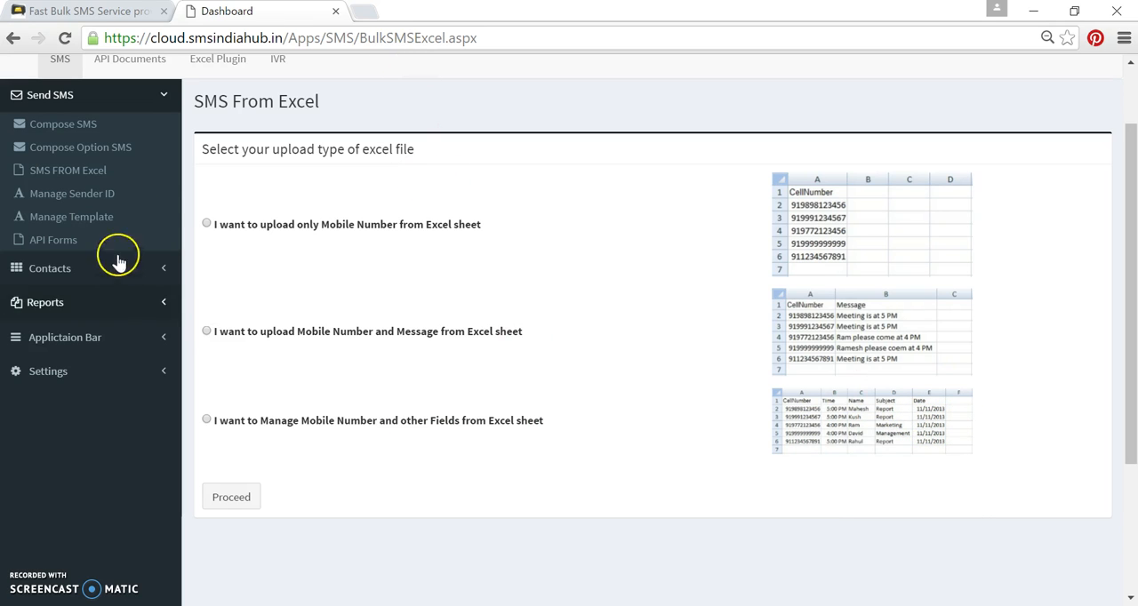
pyautogui.moveTo(864, 489)
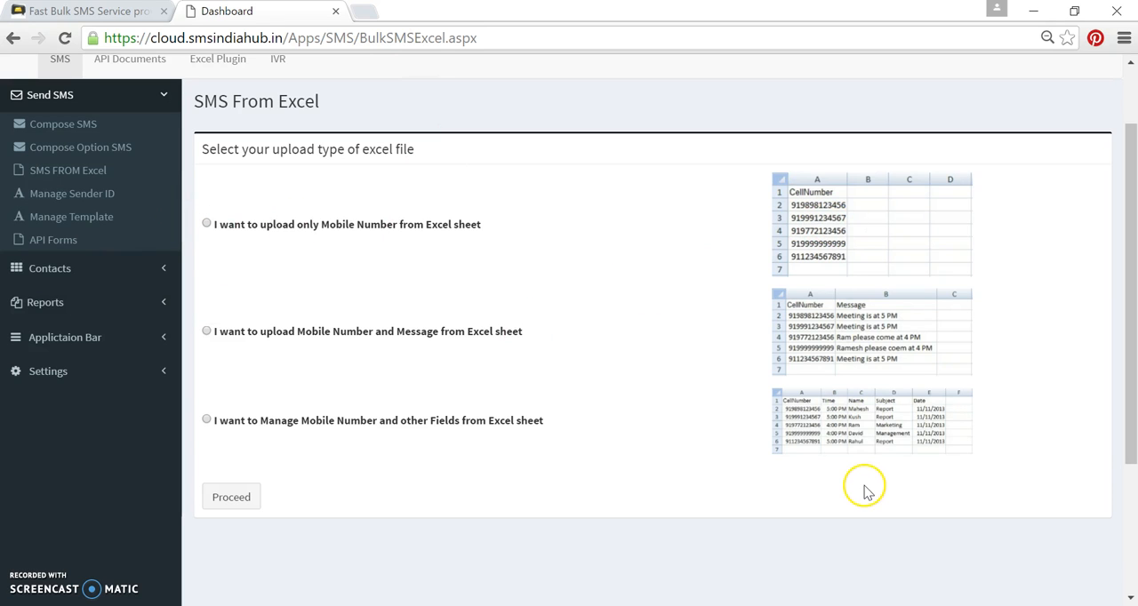
pyautogui.moveTo(851, 434)
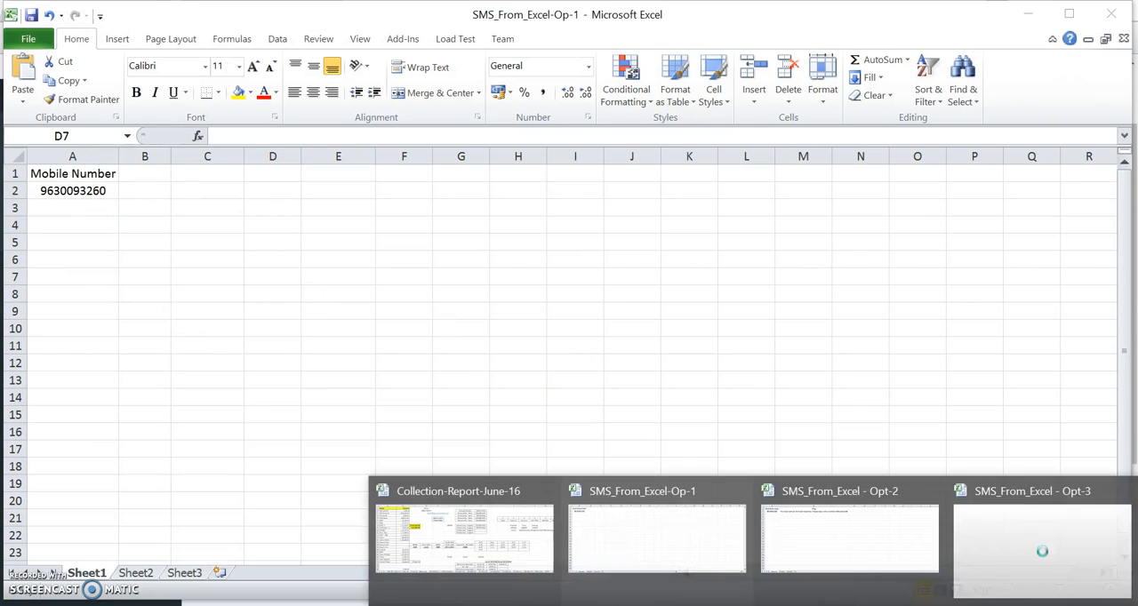
# Inspect the Opt-2 number-and-message sheet and the Opt-3 sheet with Name, Hospital, Token, Date, Time columns.
pyautogui.click(850, 537)
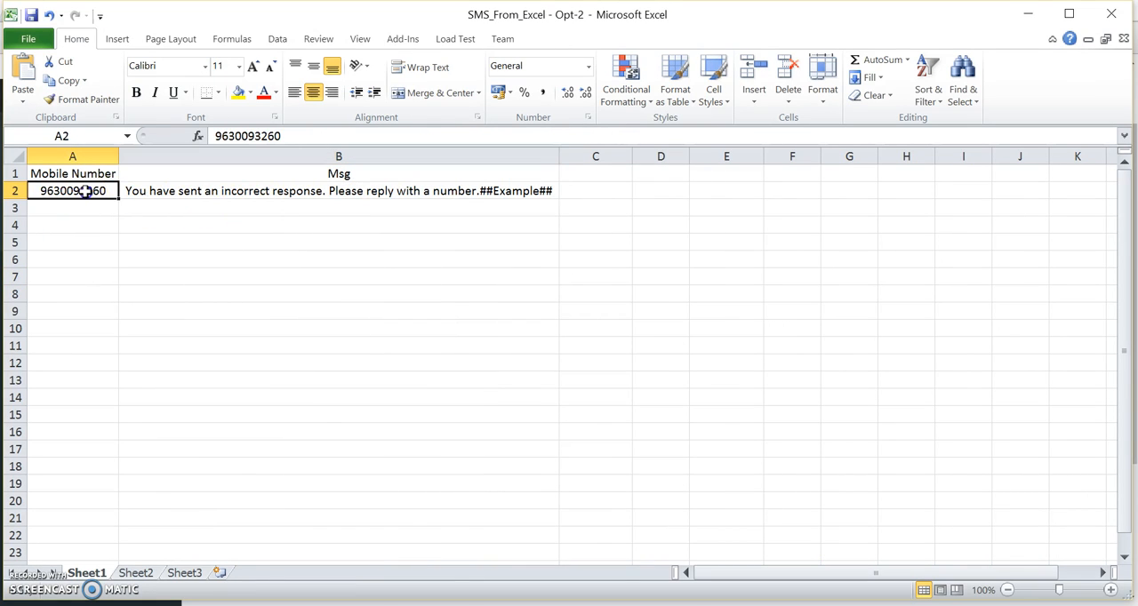
pyautogui.click(295, 93)
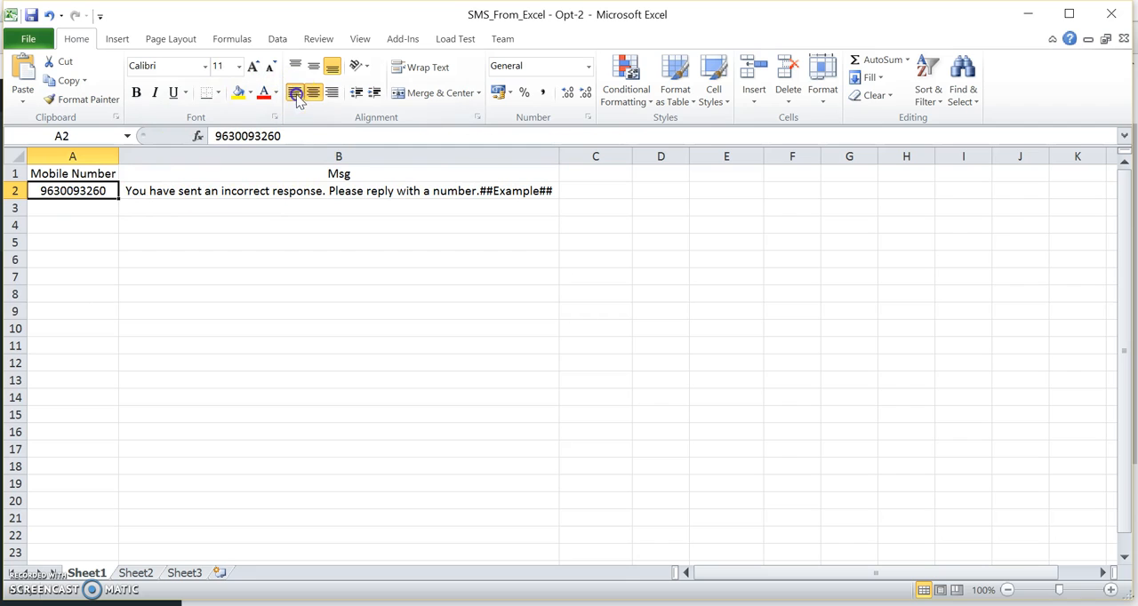
pyautogui.click(338, 190)
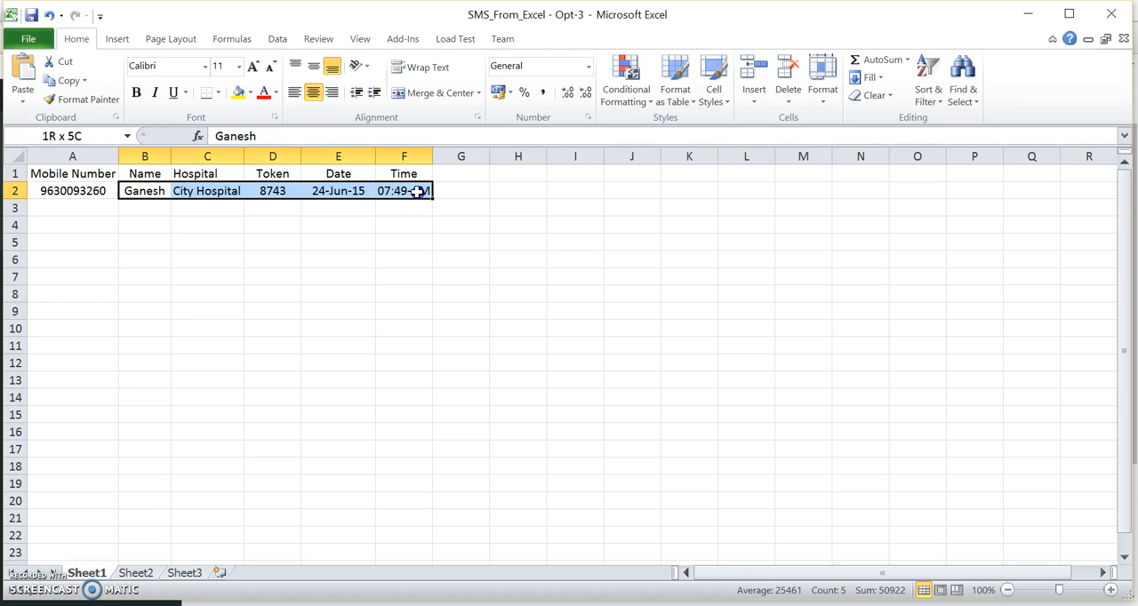
pyautogui.click(403, 224)
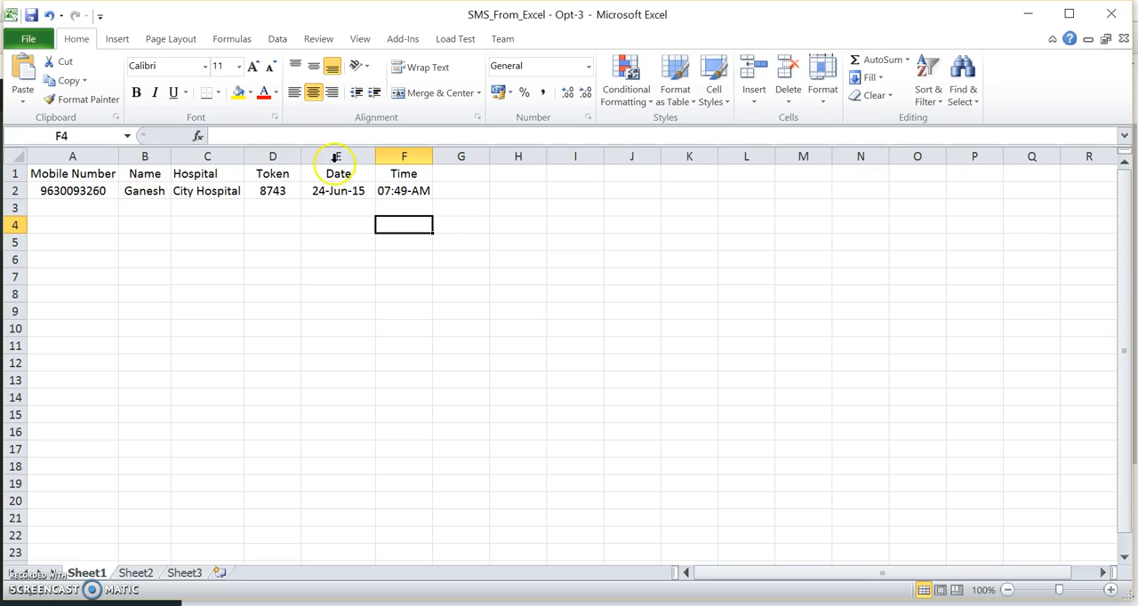
pyautogui.click(144, 175)
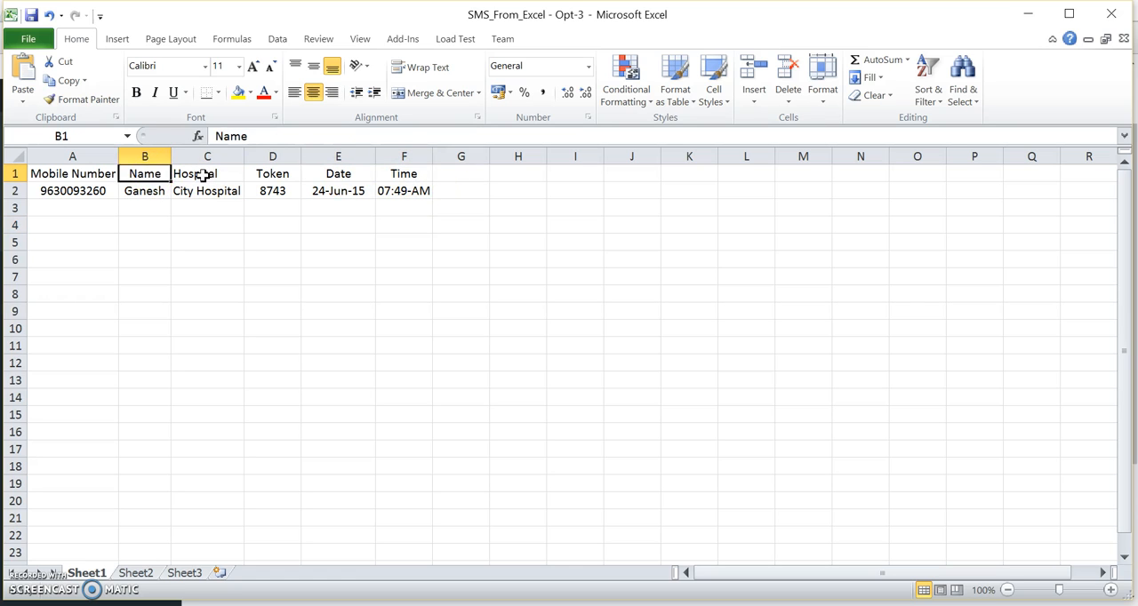
pyautogui.click(337, 174)
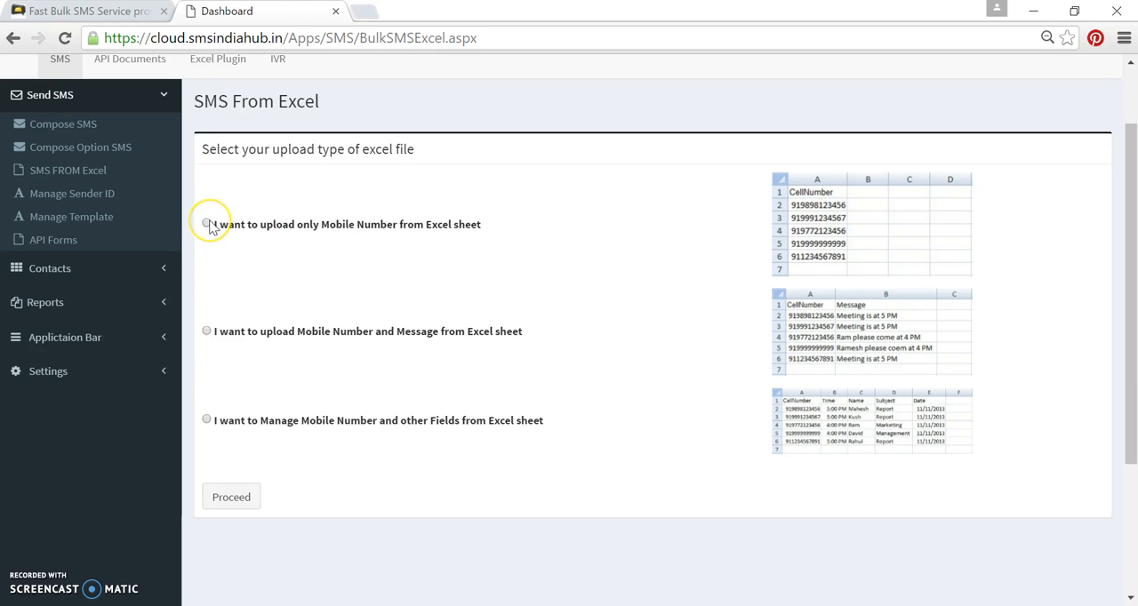
pyautogui.moveTo(358, 233)
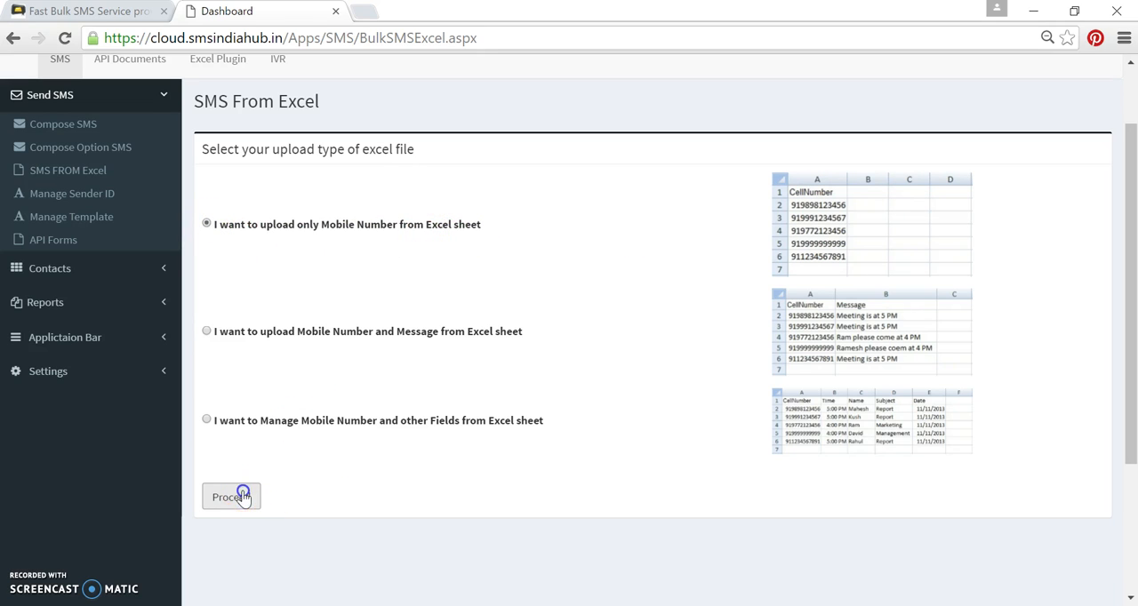
# Proceed with the mobile-number-only type and upload SMS_From_Excel-Op-1.xlsx.
pyautogui.click(231, 496)
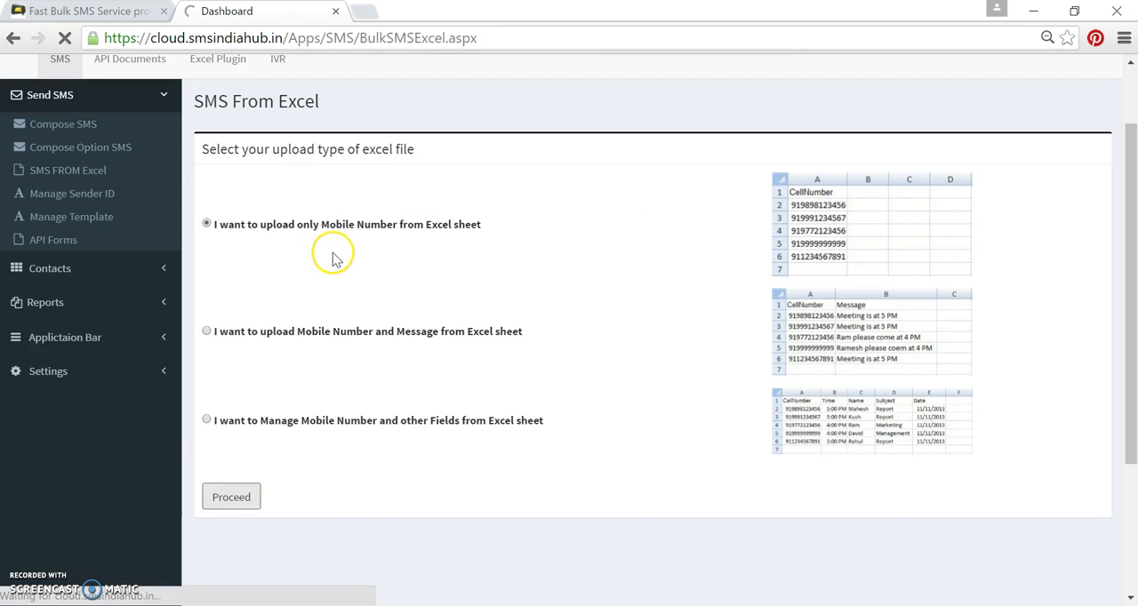
pyautogui.click(231, 496)
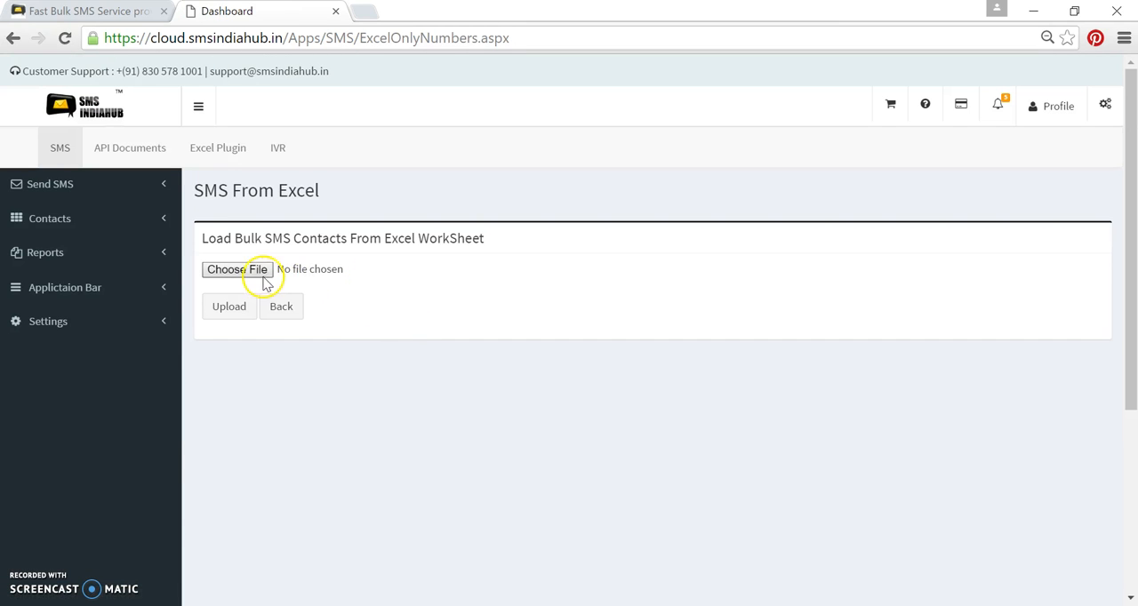
pyautogui.click(236, 269)
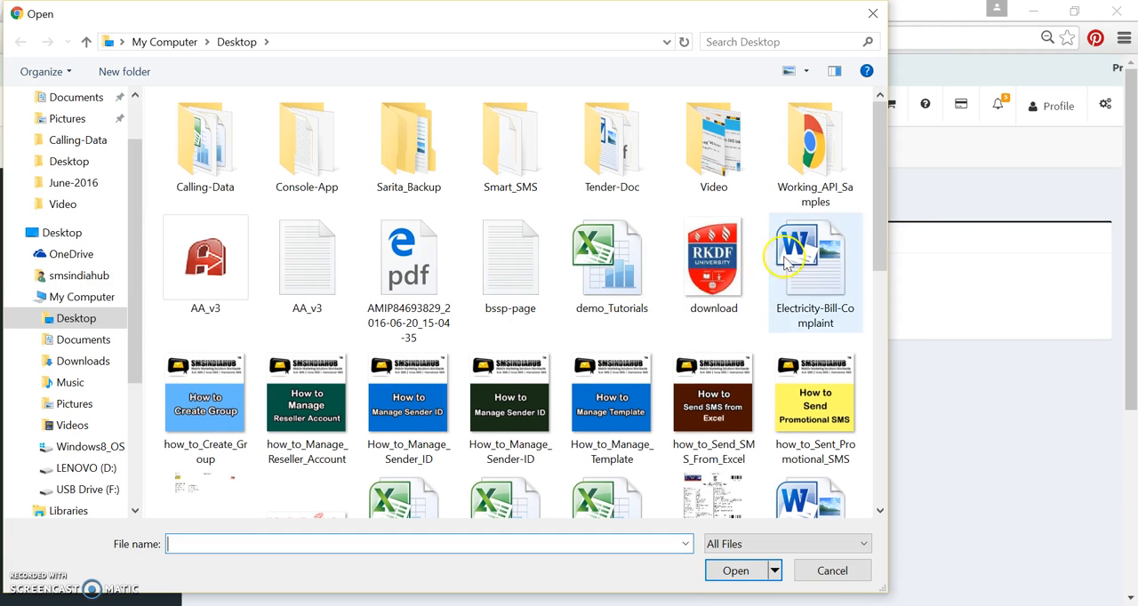
pyautogui.scroll(-3)
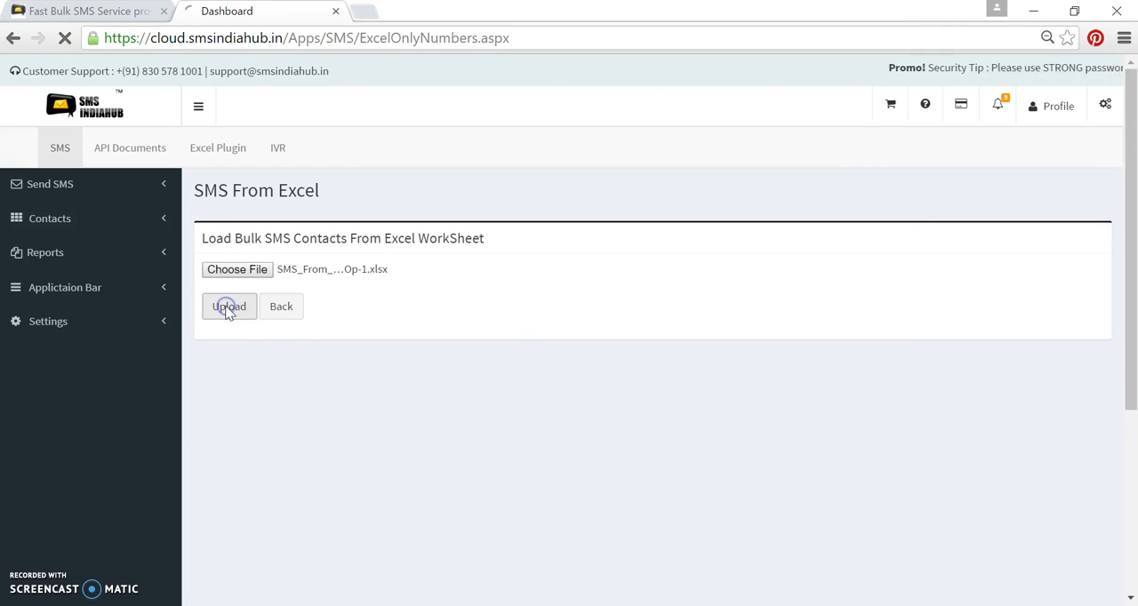
pyautogui.click(228, 306)
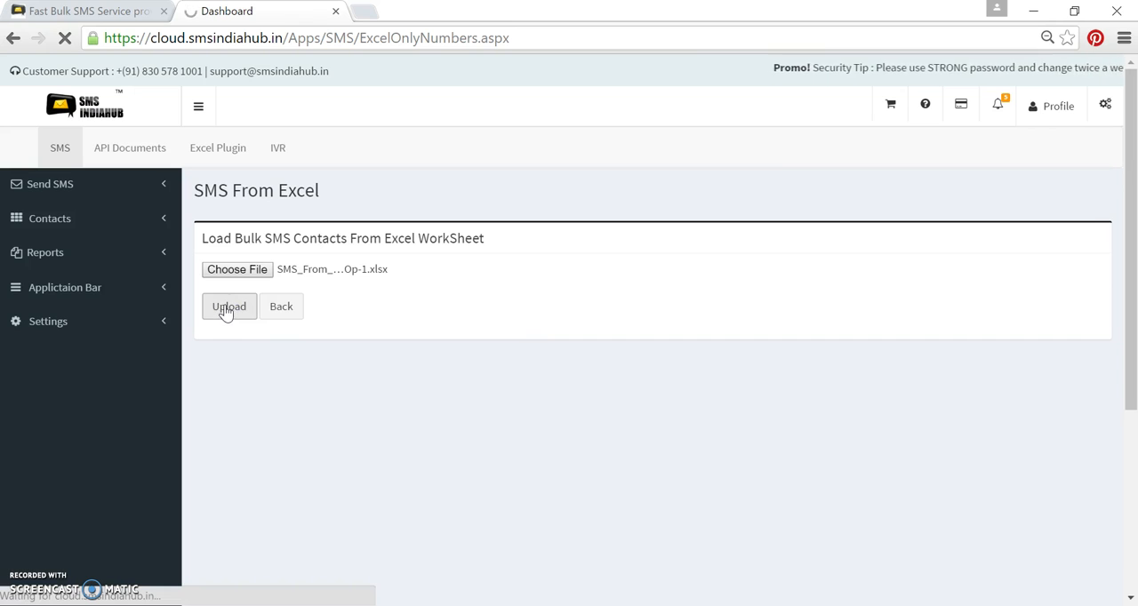
pyautogui.click(228, 306)
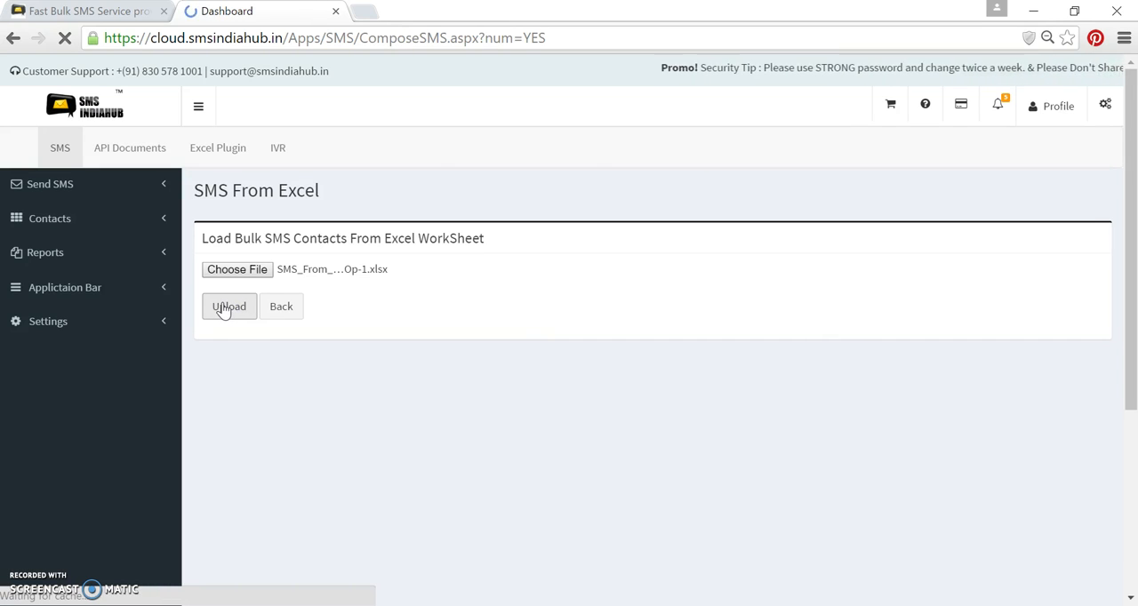
# Choose the 'Please send the message in the format ##Format##' template and send it to the uploaded number.
pyautogui.click(227, 305)
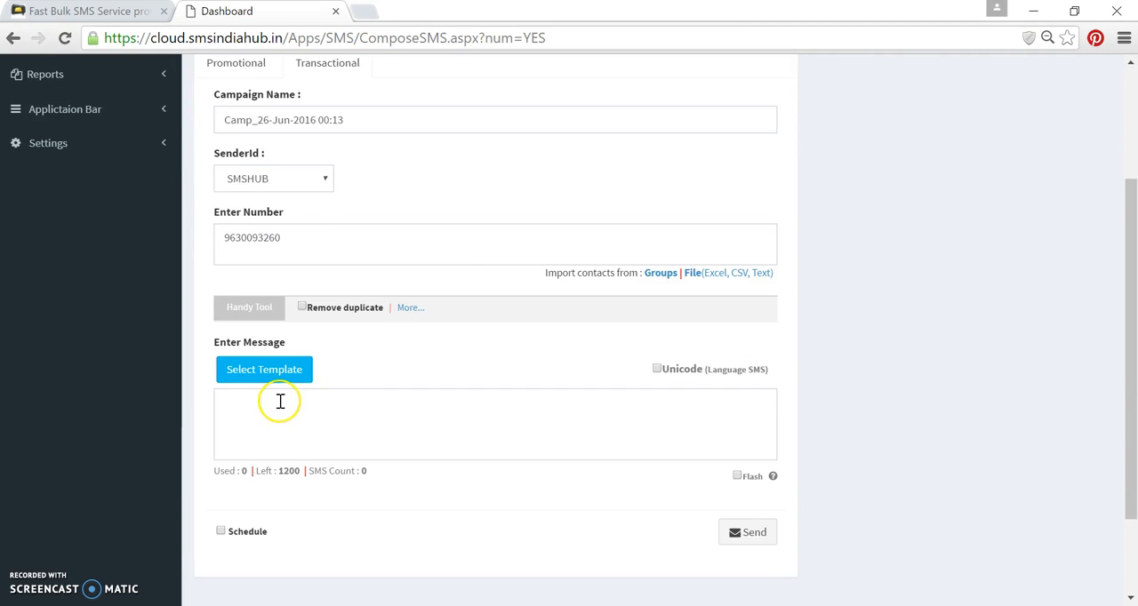
pyautogui.click(274, 414)
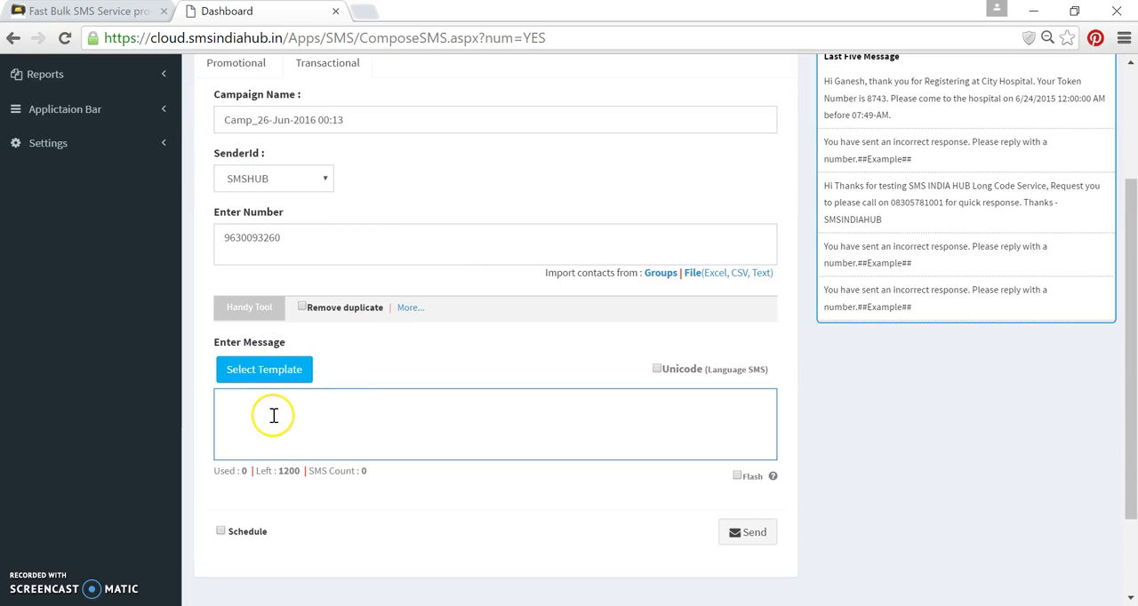
pyautogui.click(263, 369)
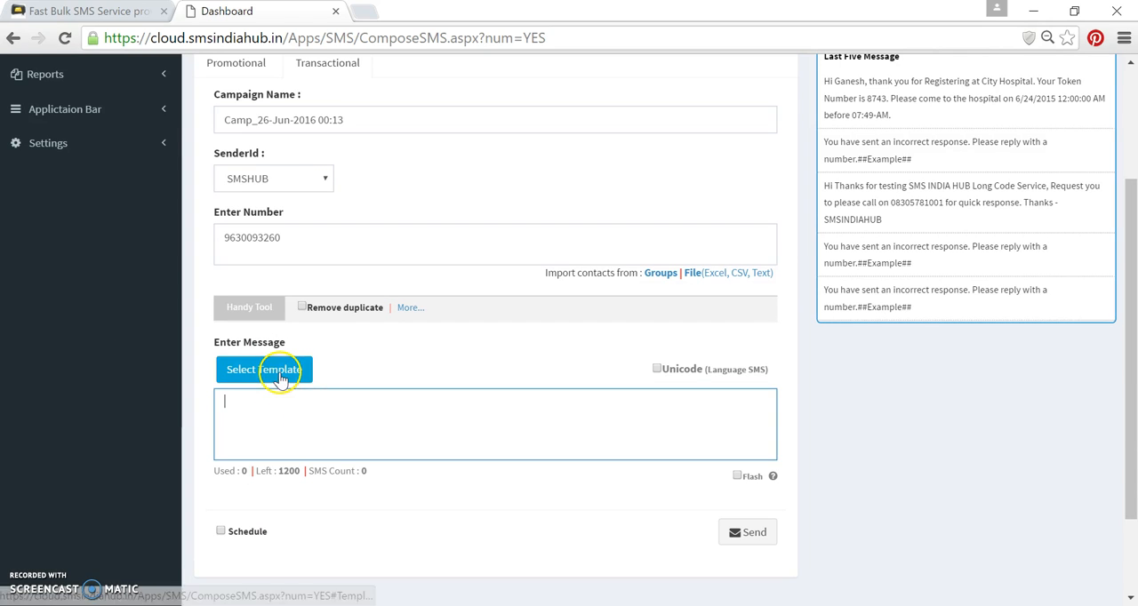
pyautogui.click(263, 370)
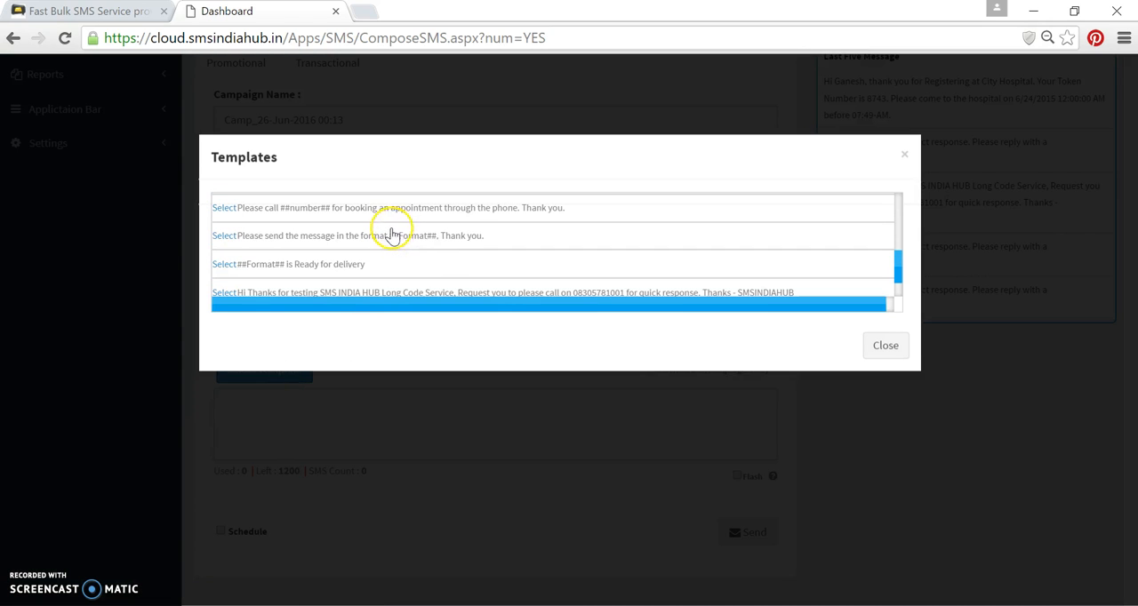
pyautogui.moveTo(324, 245)
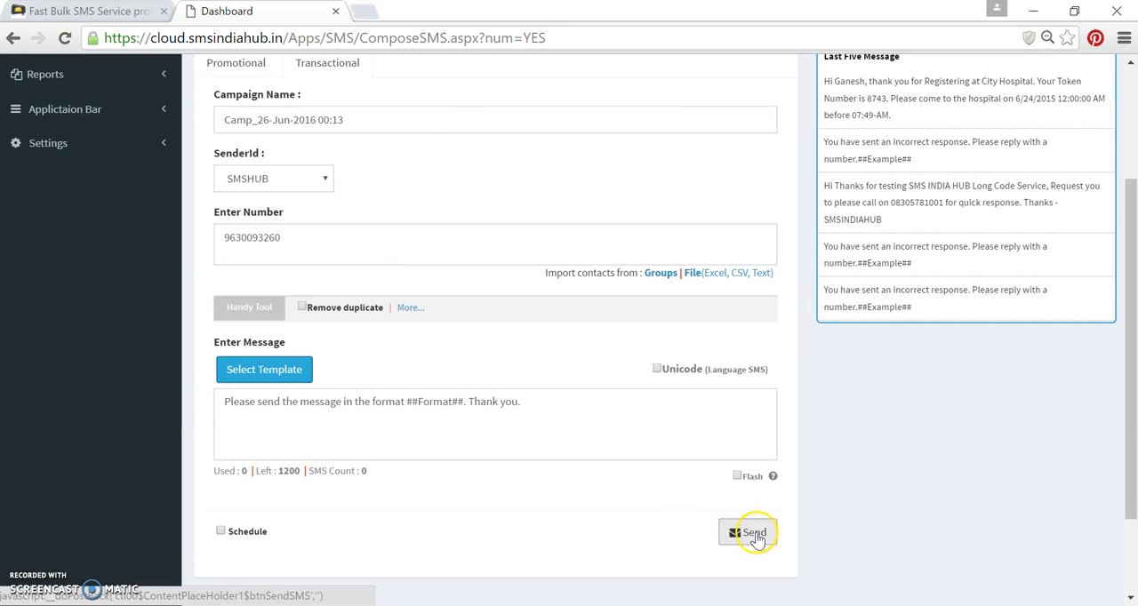
pyautogui.click(754, 533)
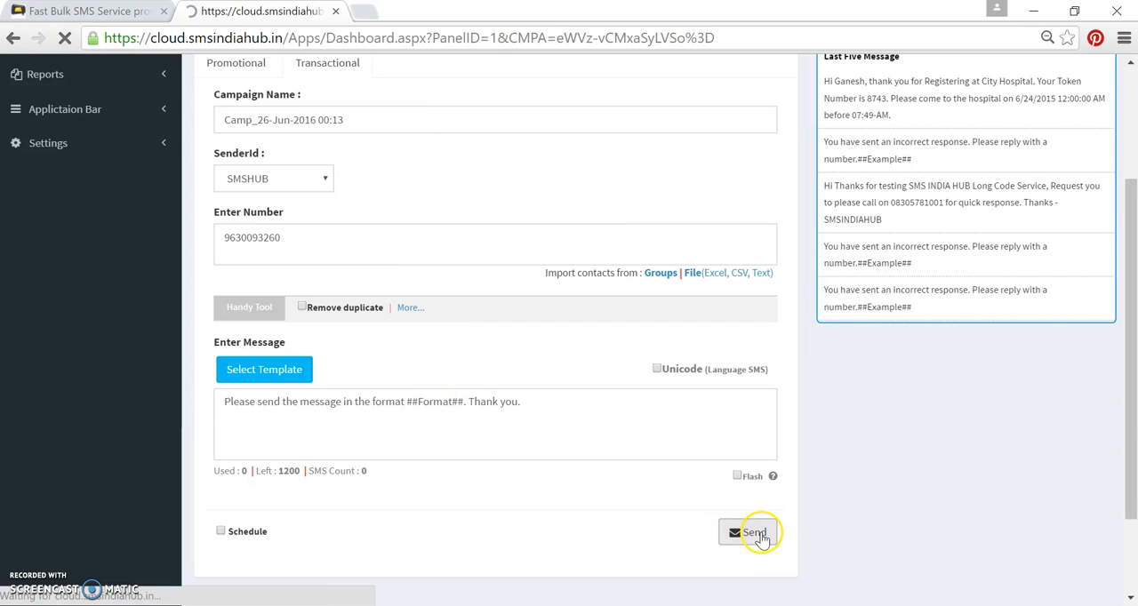
pyautogui.click(751, 533)
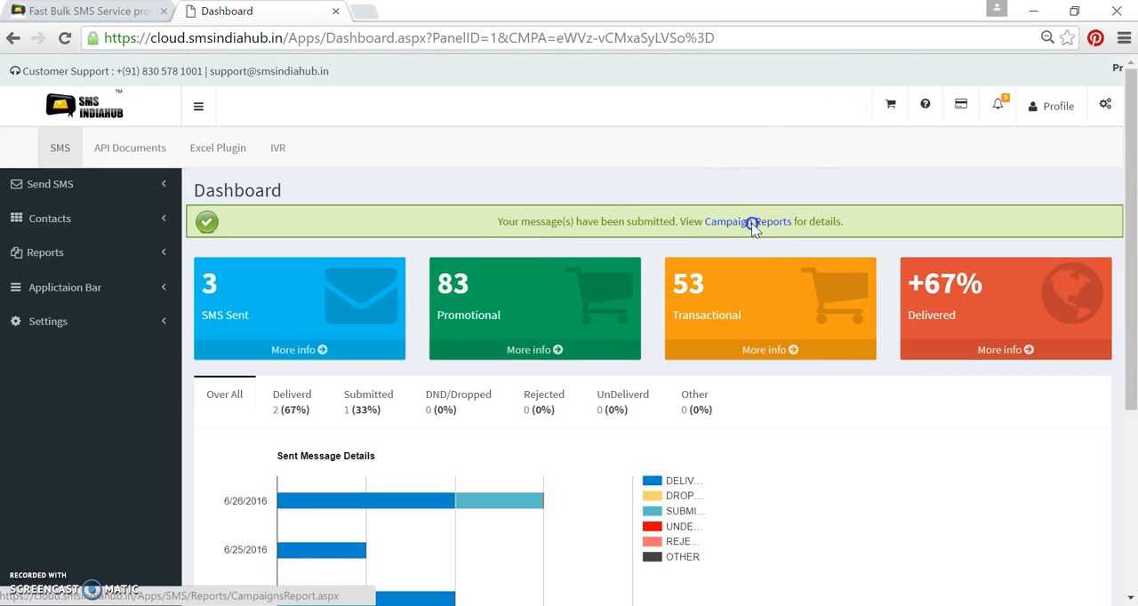
# View the ##Format## campaign in the campaign report, then return to the SMS From Excel page.
pyautogui.click(747, 221)
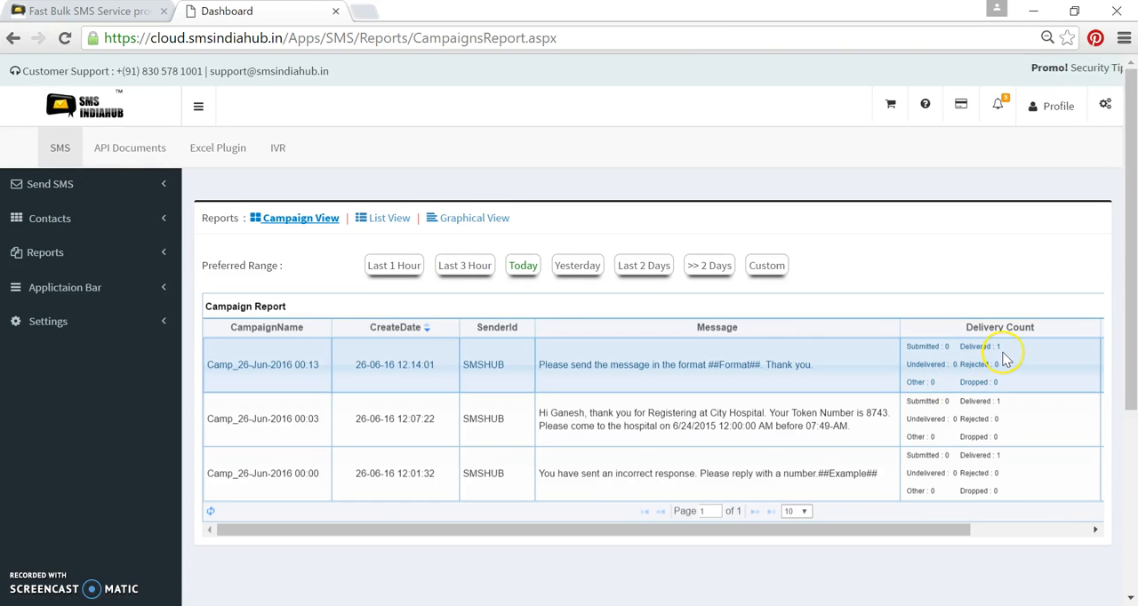
pyautogui.click(50, 185)
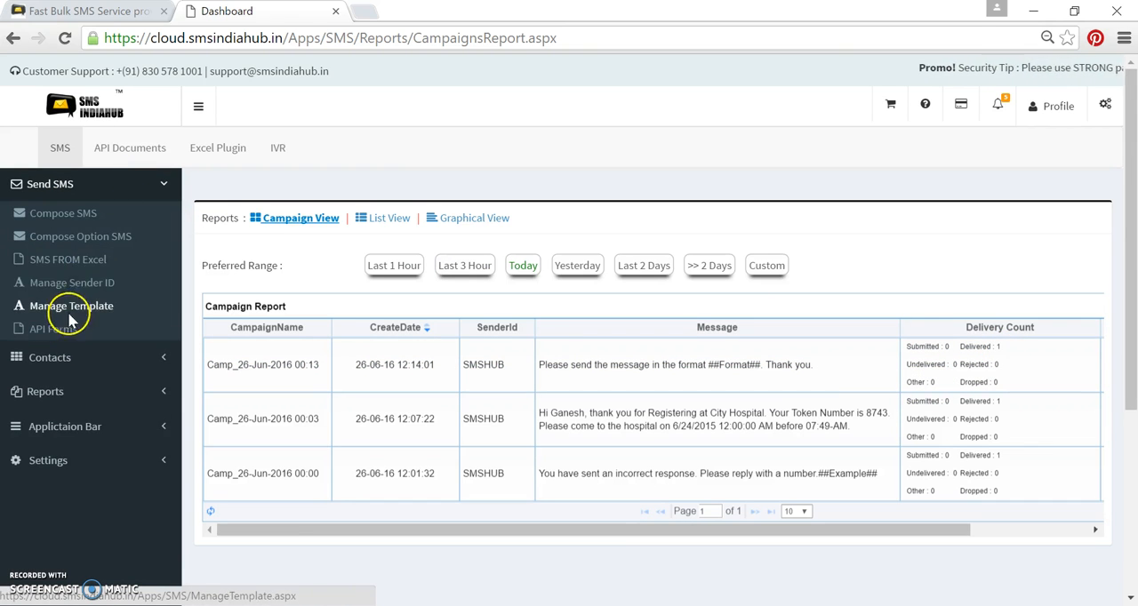
pyautogui.click(67, 260)
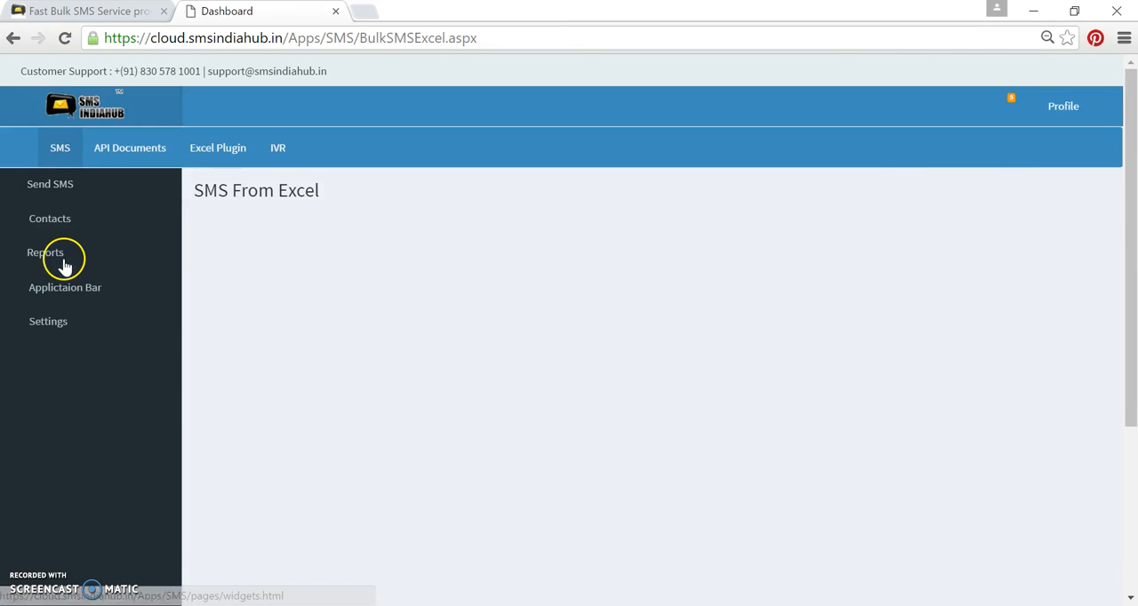
# Choose the Mobile Number and Message upload type and upload the SMS_From_Excel-Opt-2 workbook.
pyautogui.click(50, 183)
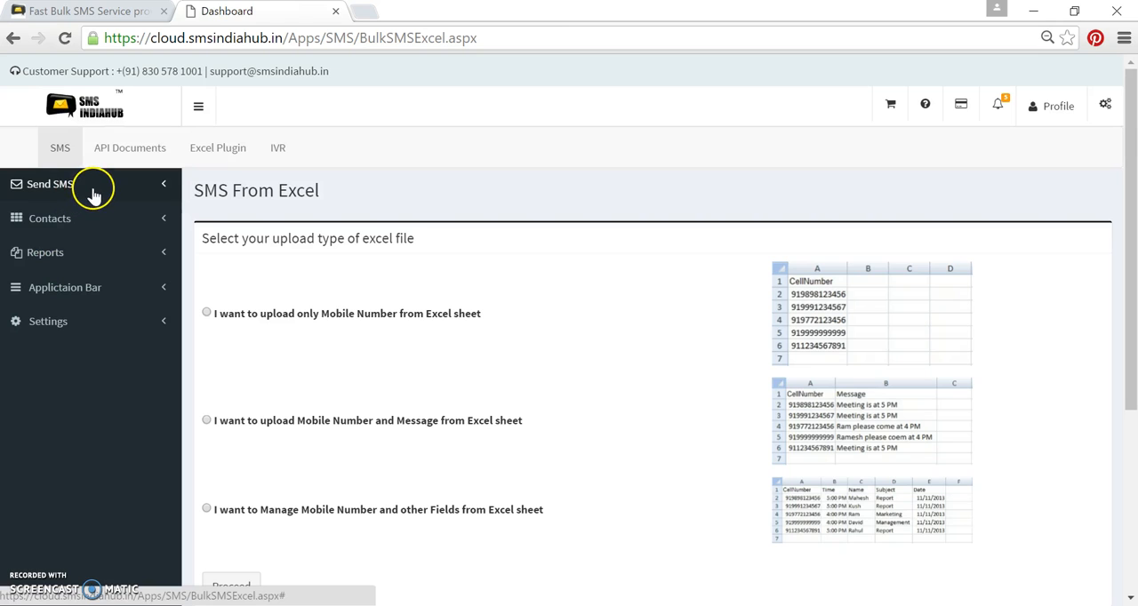
pyautogui.scroll(-3)
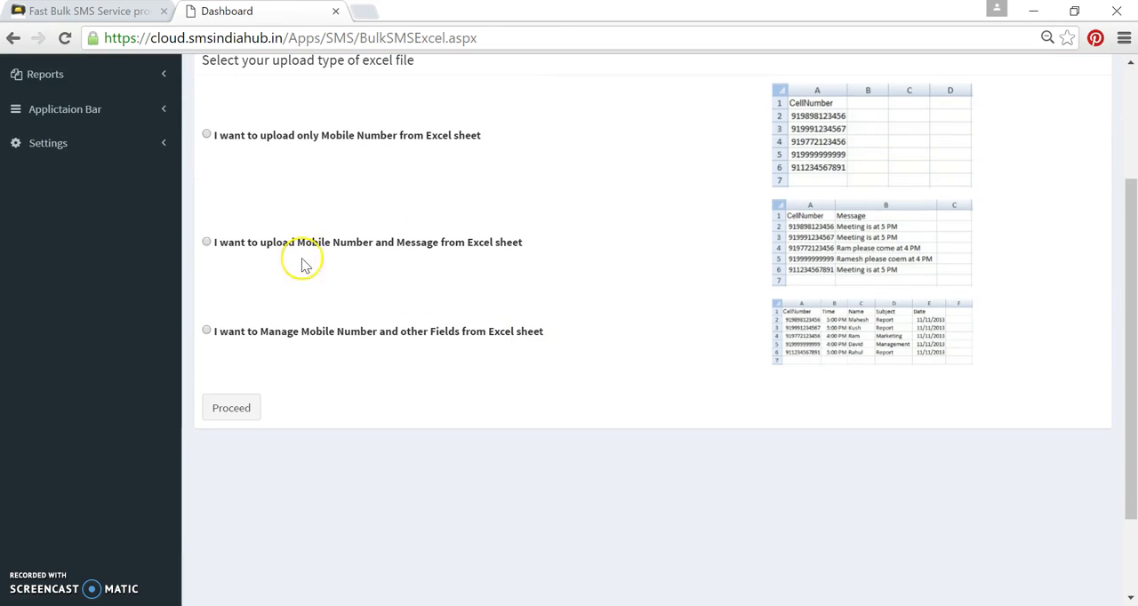
pyautogui.click(206, 242)
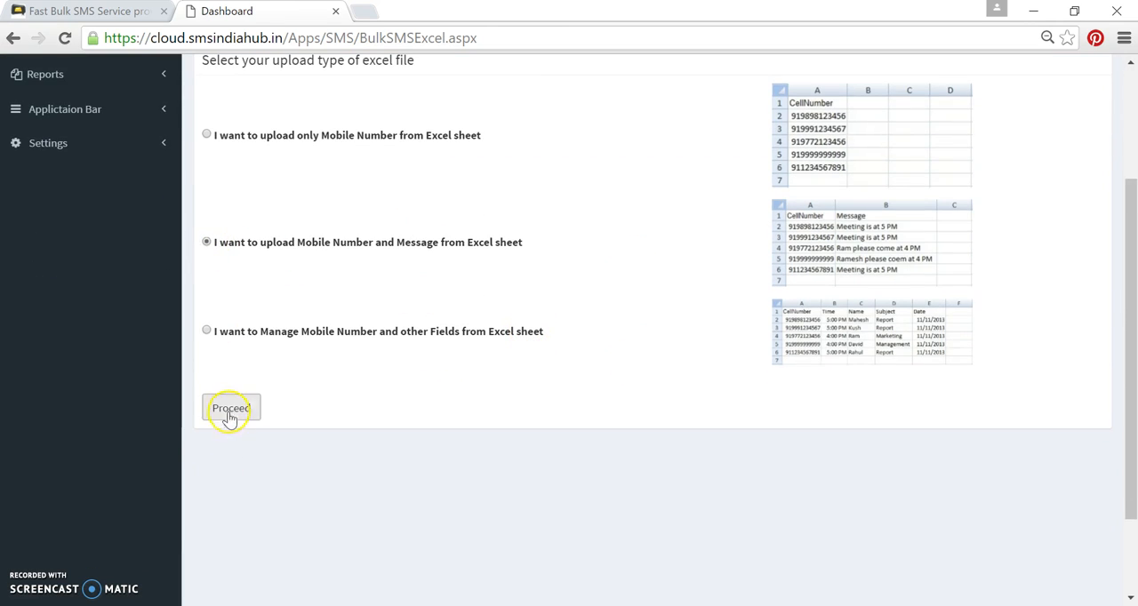
pyautogui.click(231, 407)
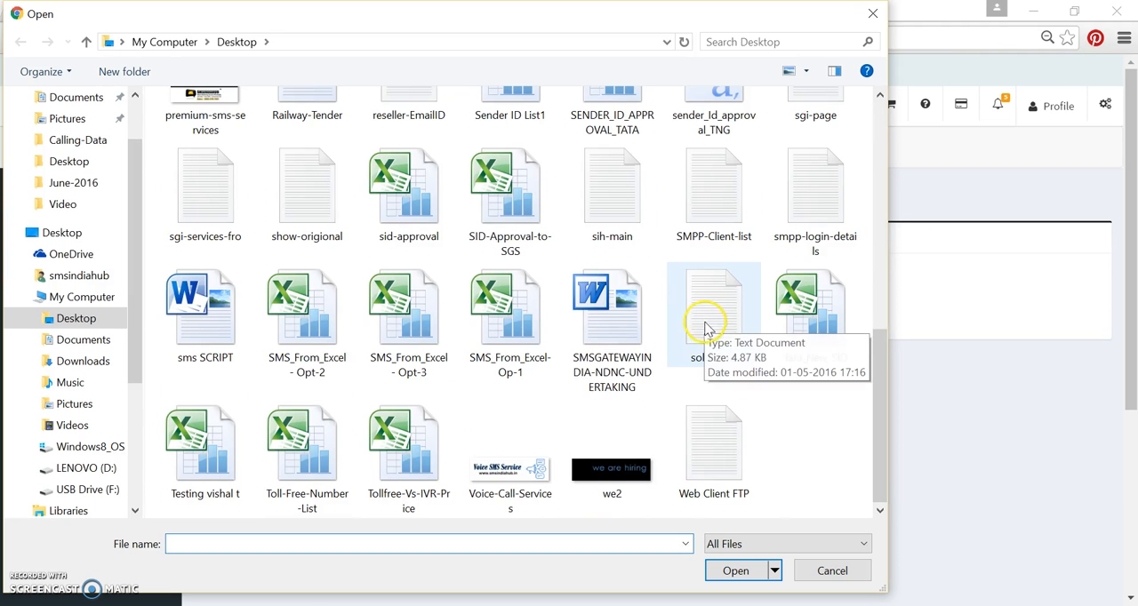
pyautogui.click(736, 569)
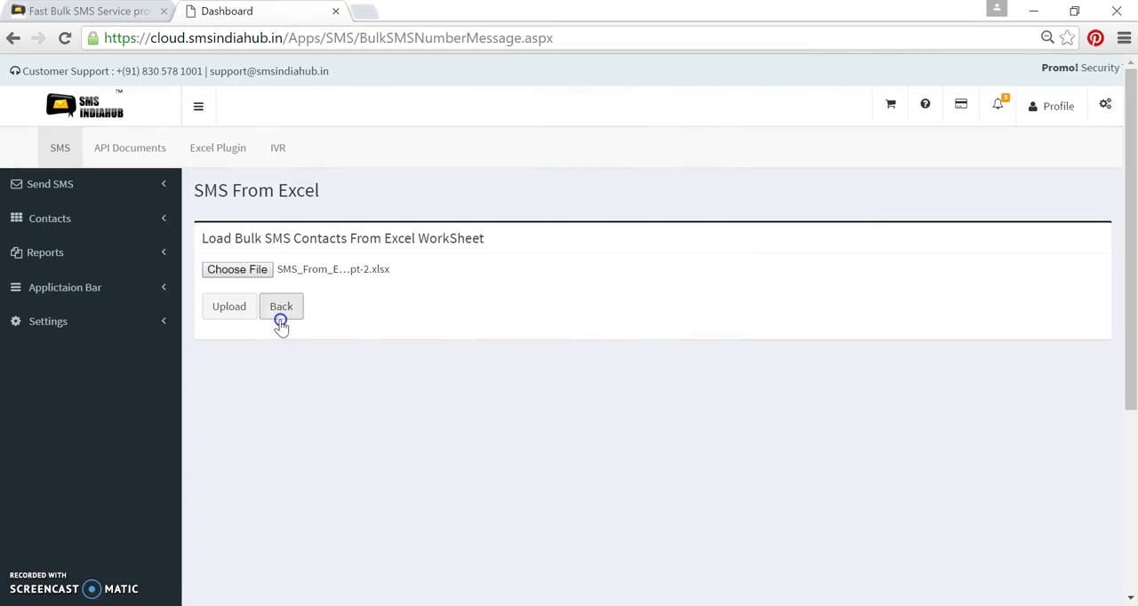
pyautogui.click(281, 306)
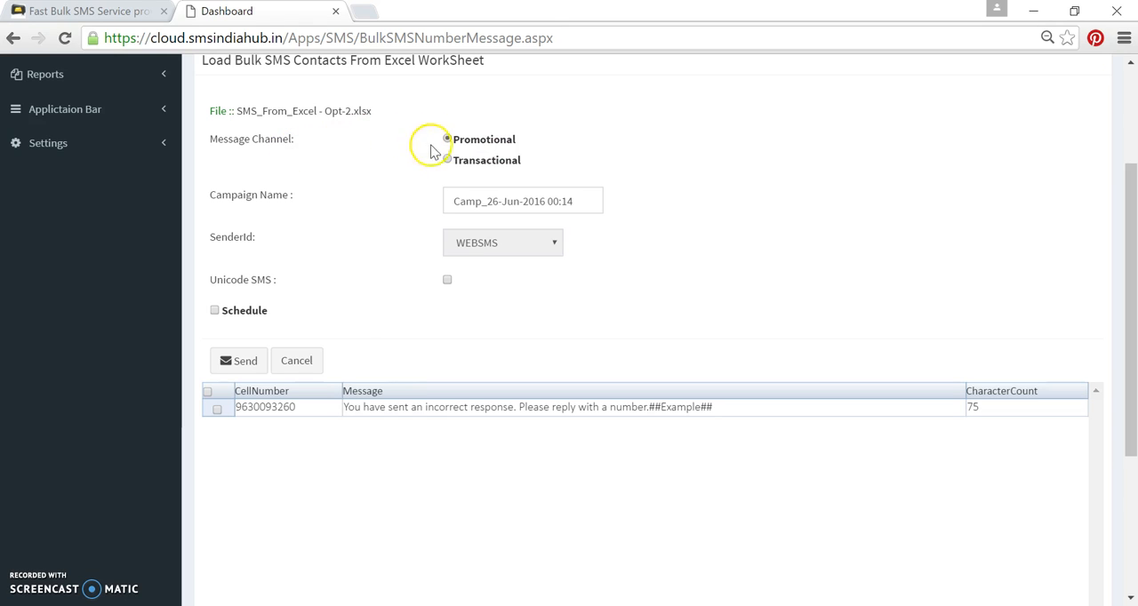
# Switch the campaign to the Transactional channel with SMSHUB as the SenderId.
pyautogui.click(446, 139)
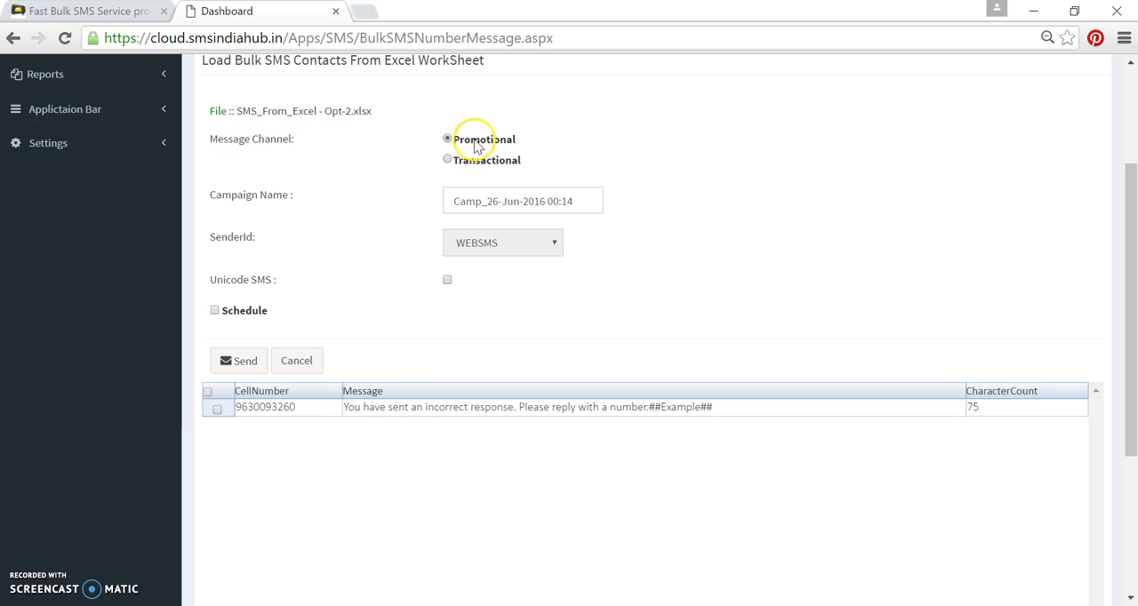
pyautogui.click(448, 160)
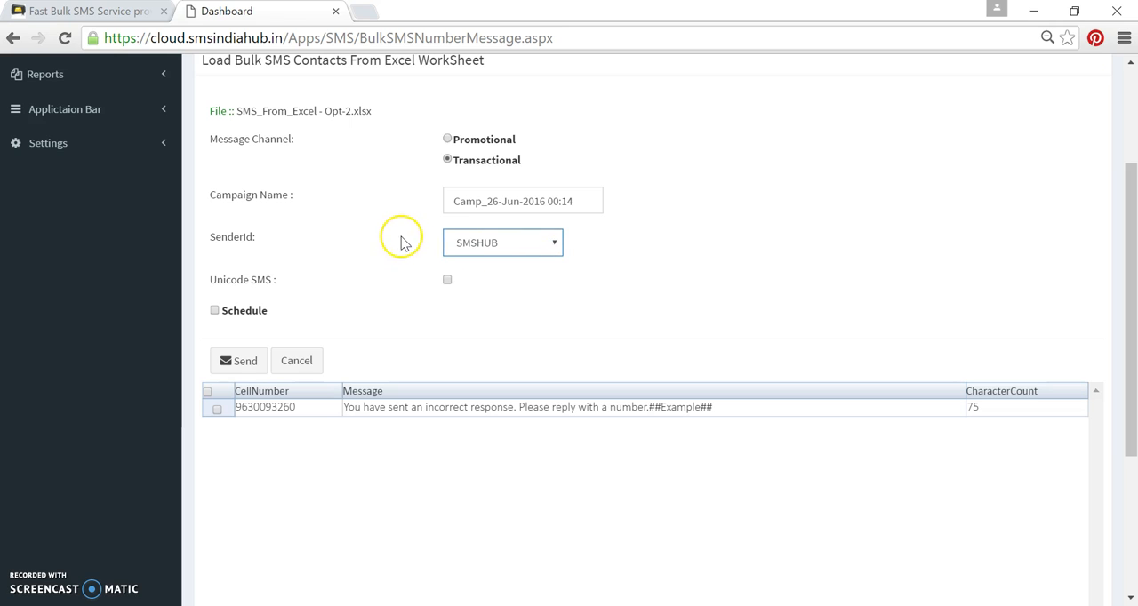
pyautogui.click(501, 242)
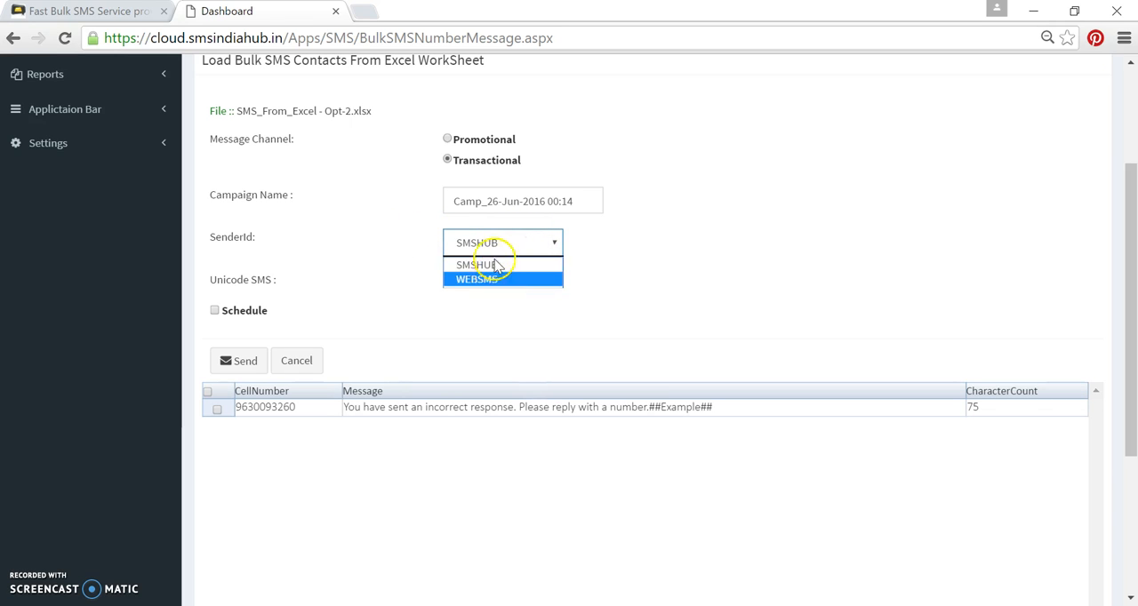
pyautogui.click(476, 263)
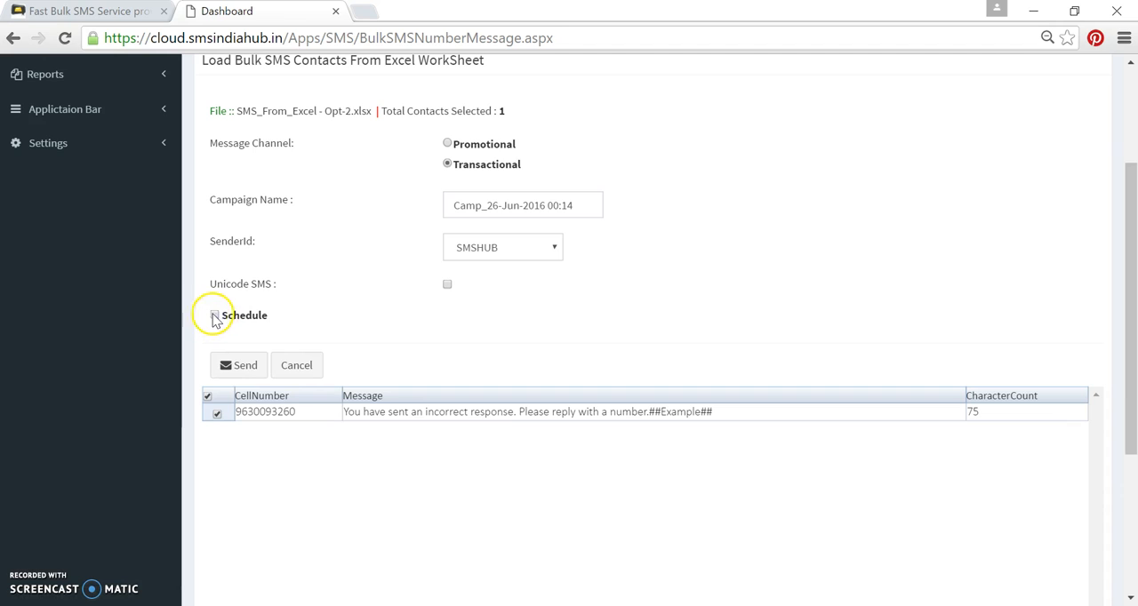
pyautogui.moveTo(441, 288)
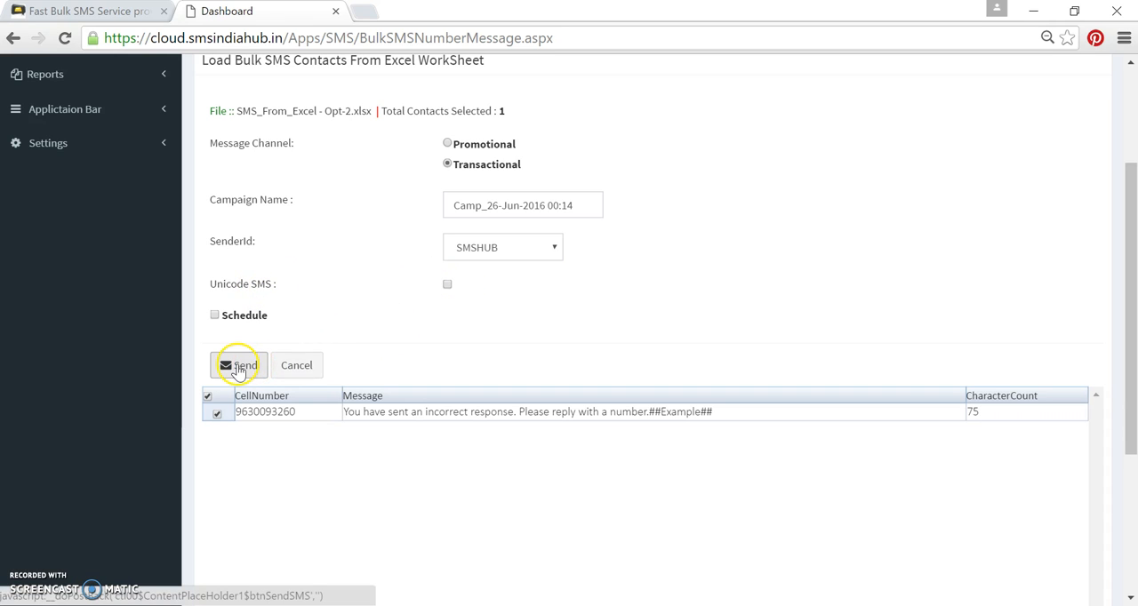
# Send the ##Example## message and view the new SMSHUB campaign in the campaign report.
pyautogui.click(238, 366)
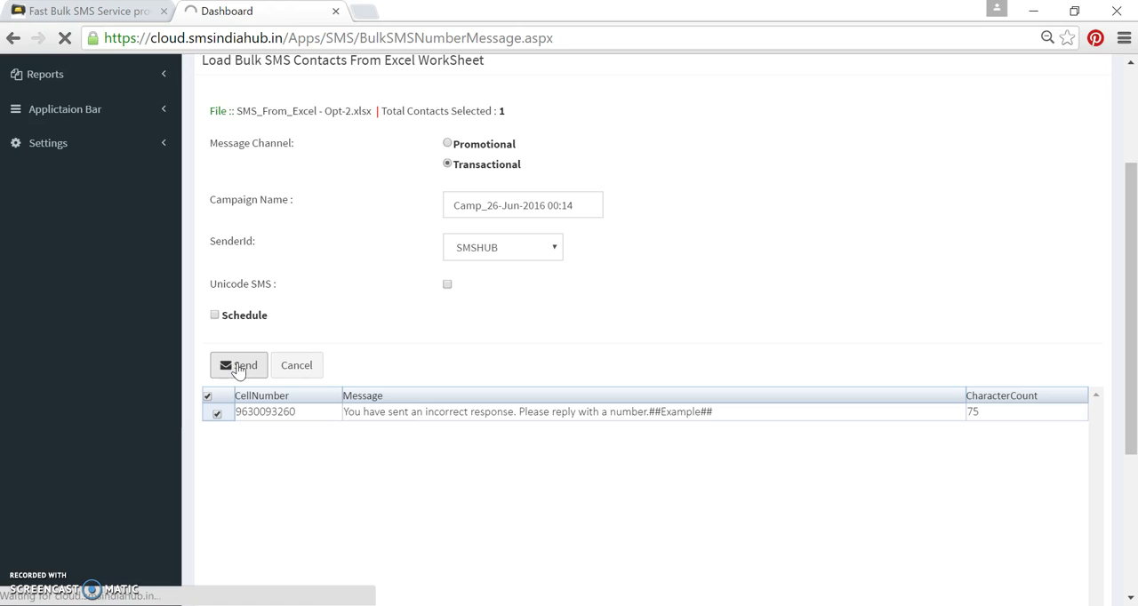
pyautogui.click(238, 365)
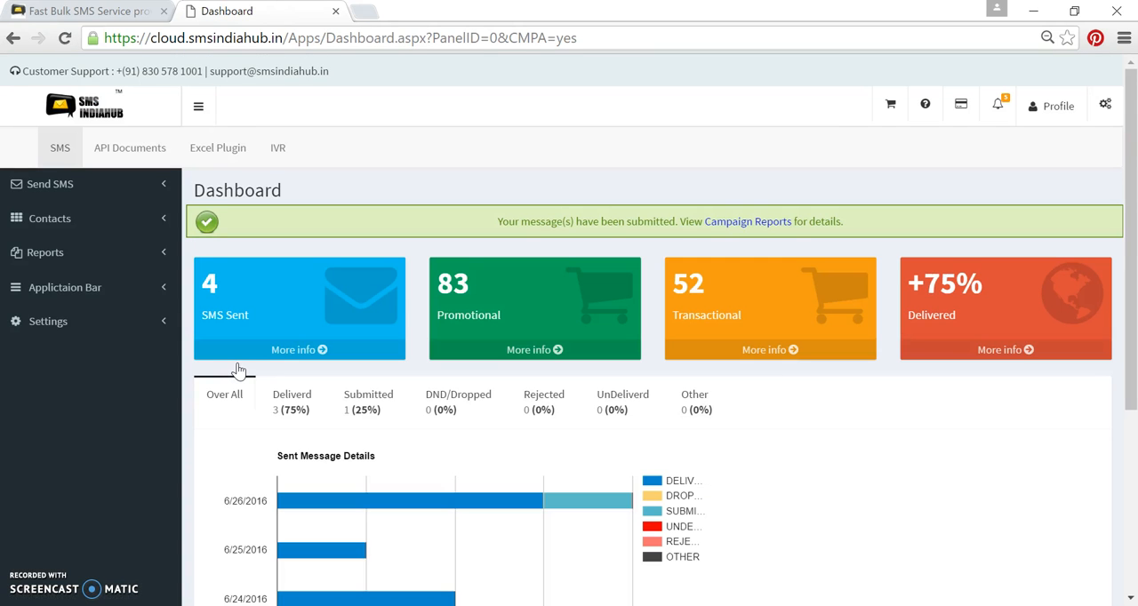
pyautogui.moveTo(772, 256)
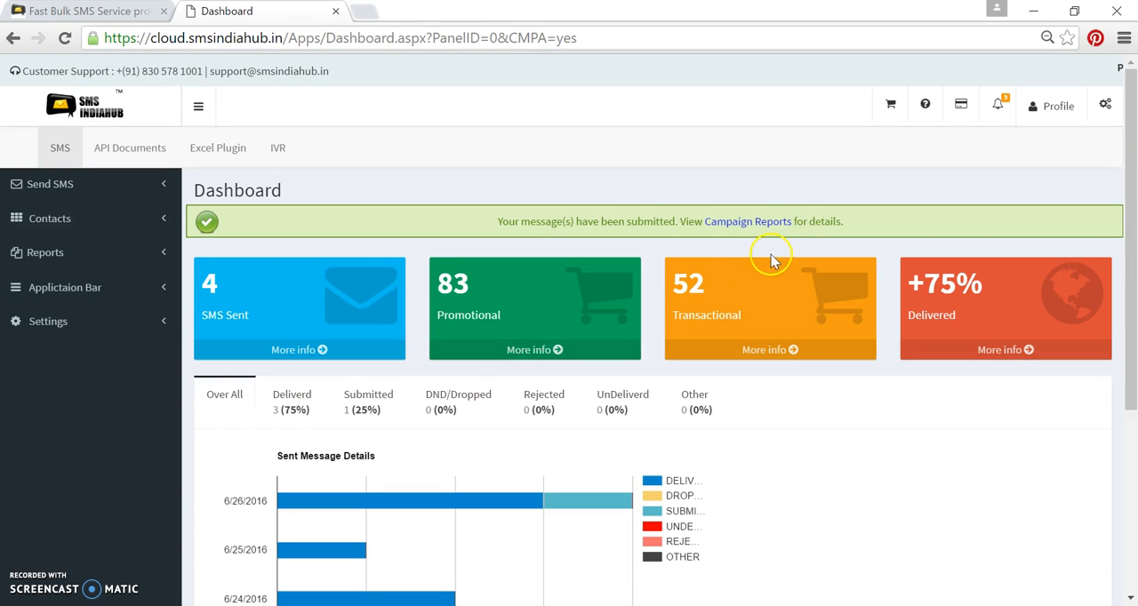
pyautogui.click(747, 220)
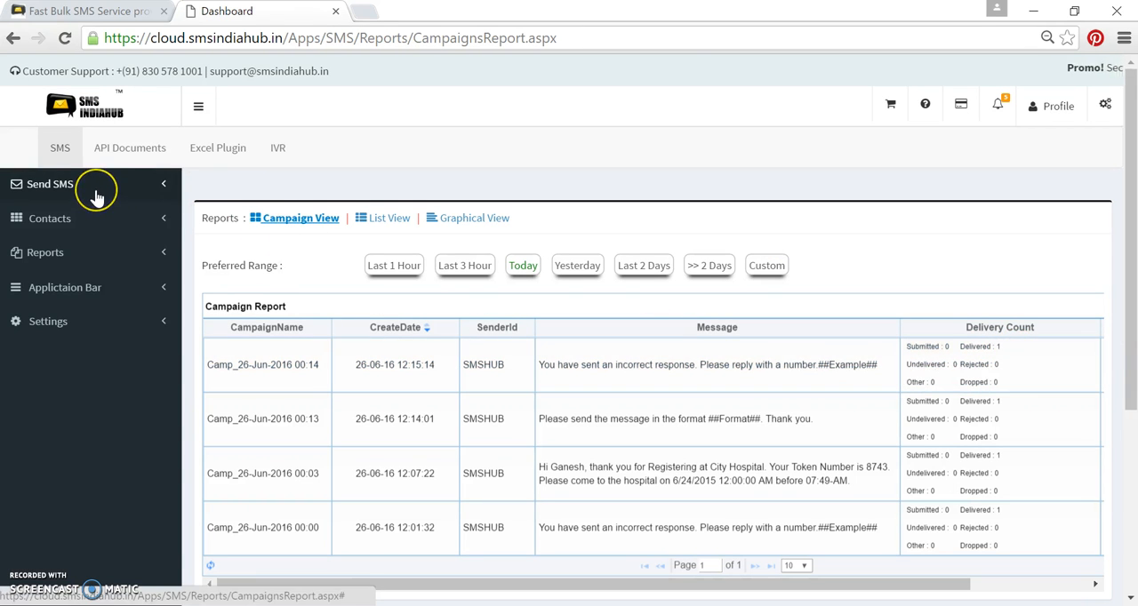
pyautogui.click(50, 185)
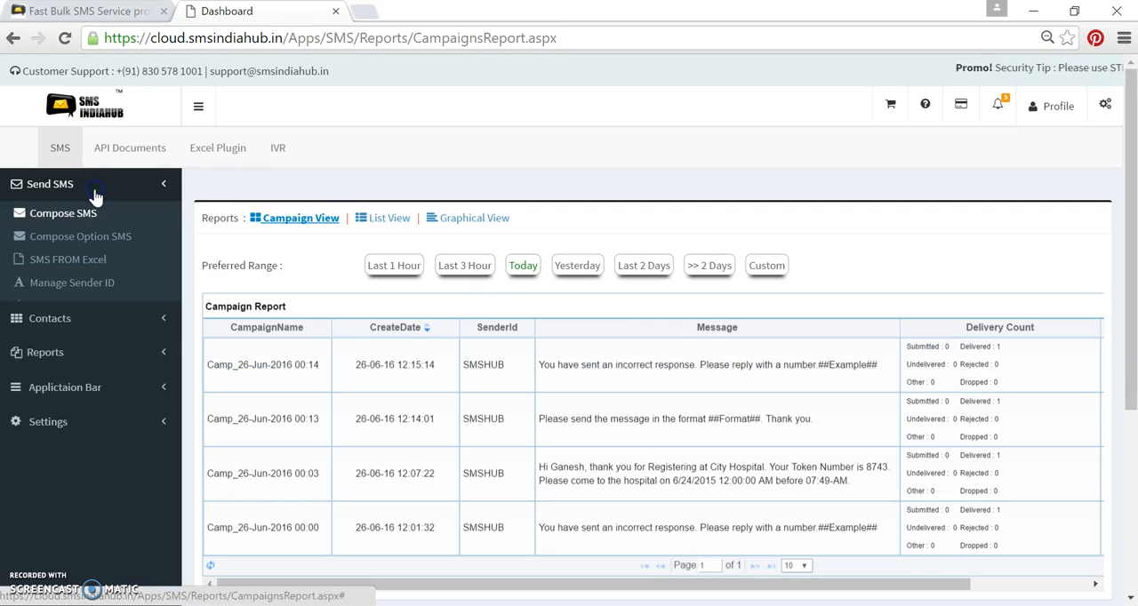
# On the SMS From Excel page choose the 'other Fields' upload type.
pyautogui.click(68, 260)
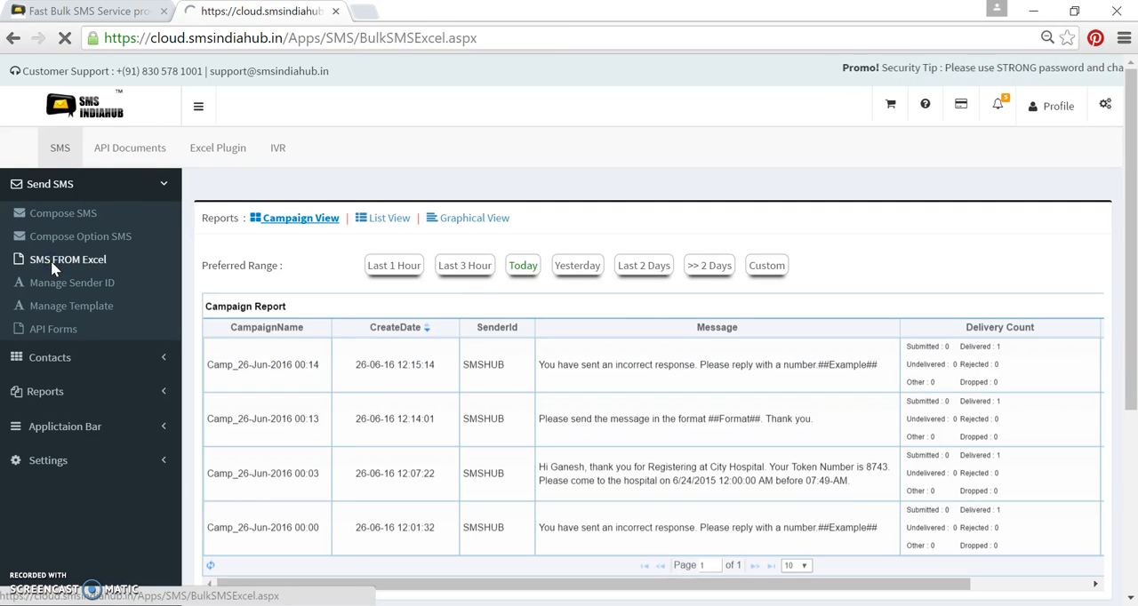
pyautogui.click(68, 260)
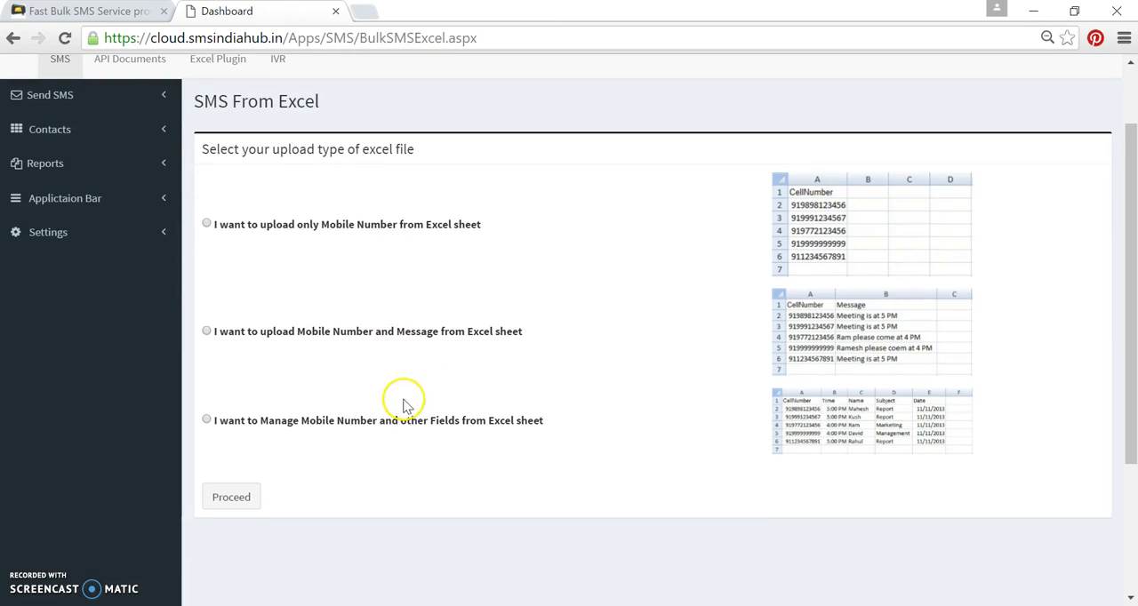
pyautogui.click(207, 420)
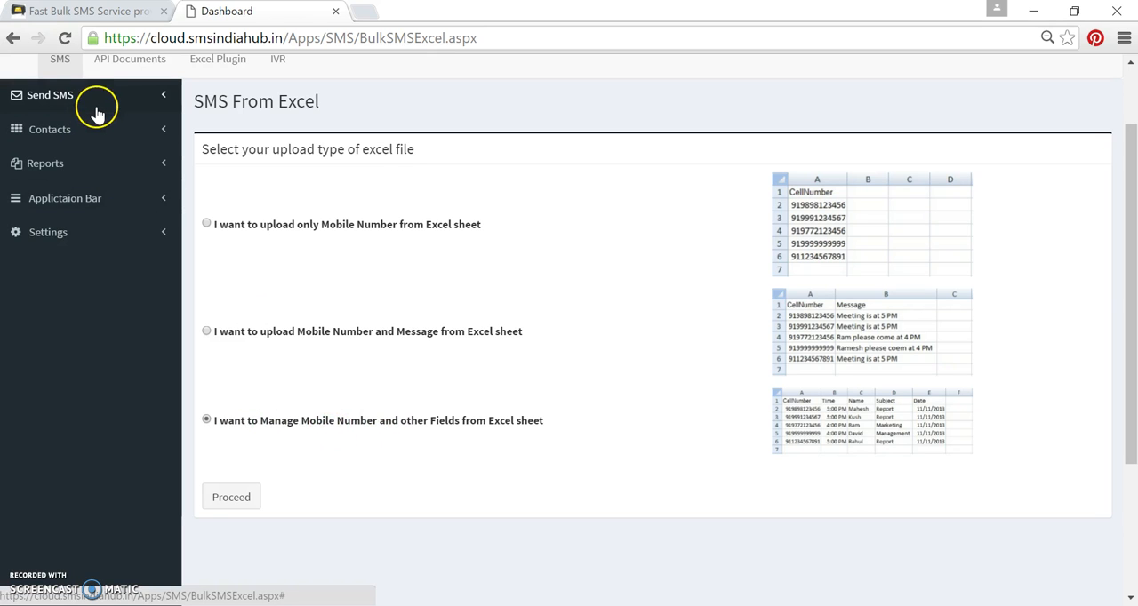
# Review the hospital registration template's placeholders in Manage Template and switch to the Opt-3 workbook.
pyautogui.click(71, 217)
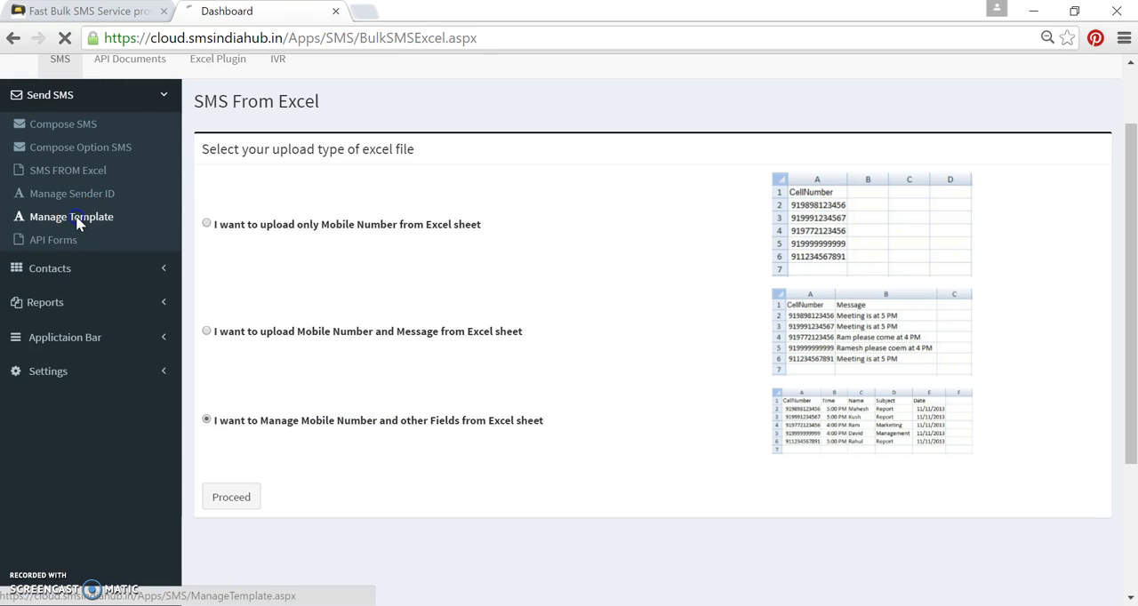
pyautogui.click(71, 217)
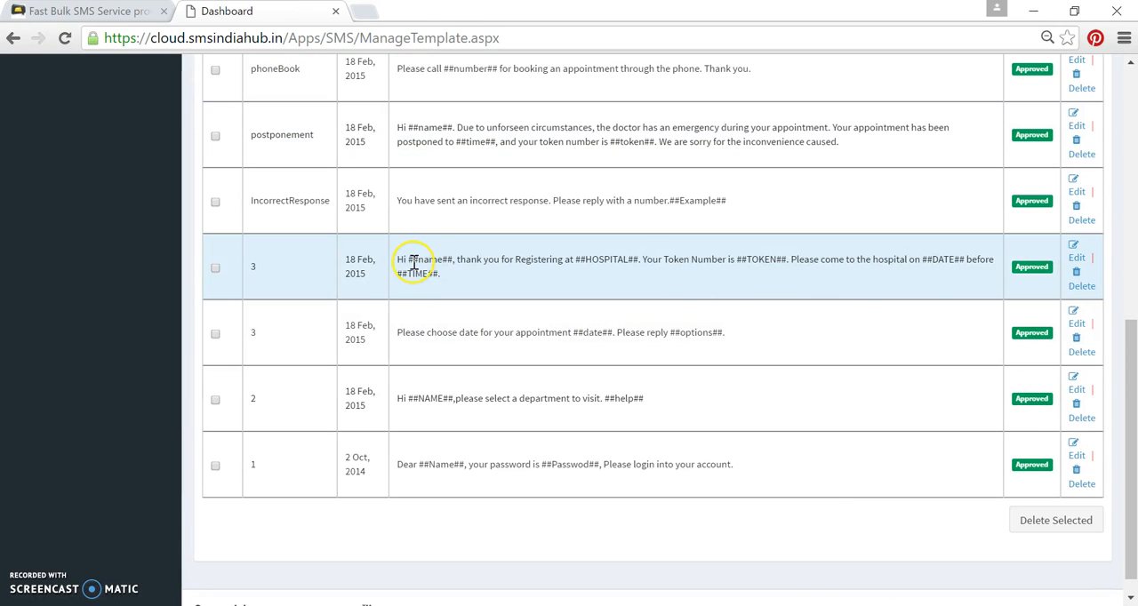
pyautogui.doubleClick(429, 259)
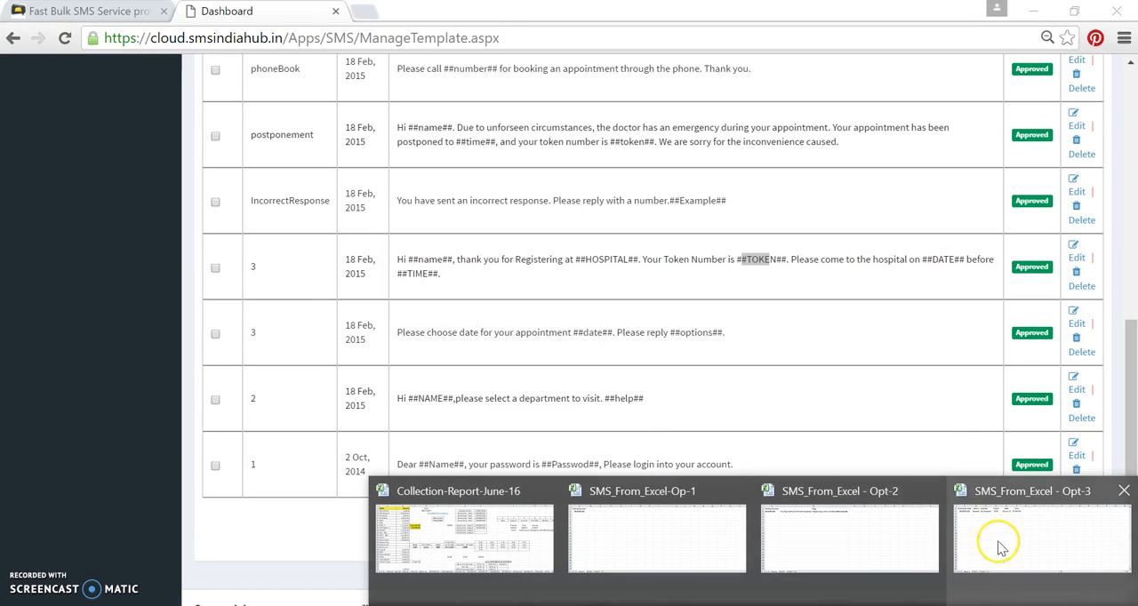
pyautogui.click(1042, 537)
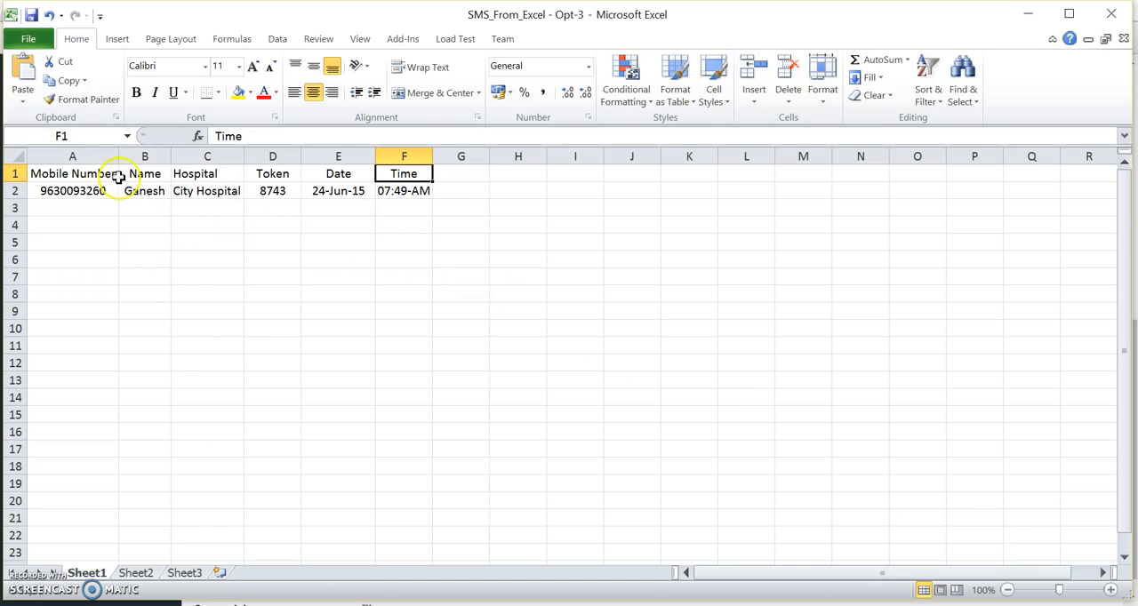
pyautogui.moveTo(302, 225)
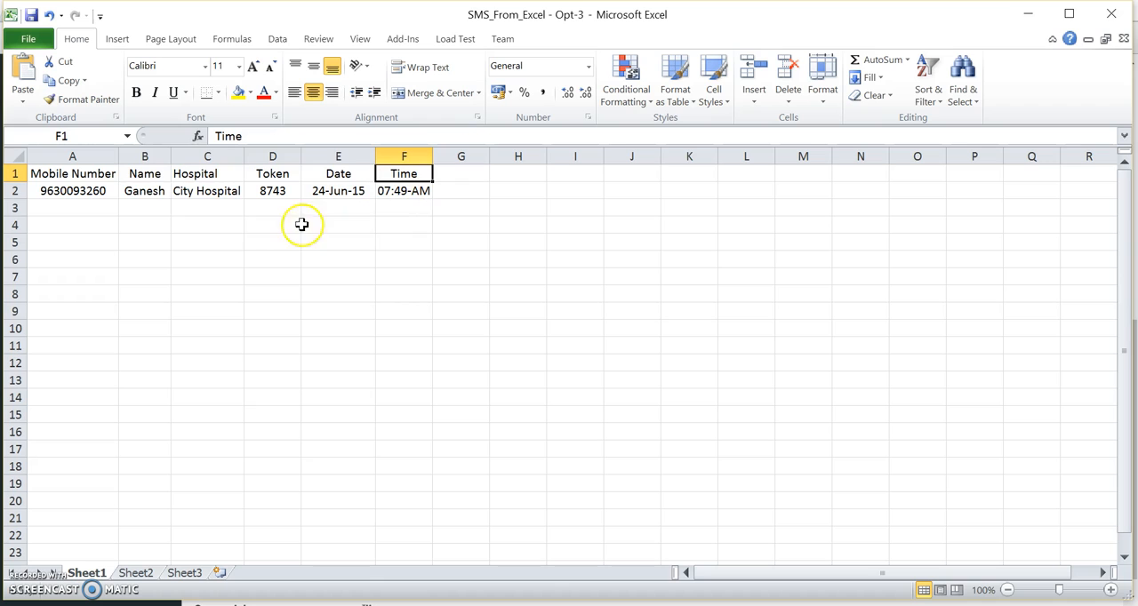
pyautogui.moveTo(283, 233)
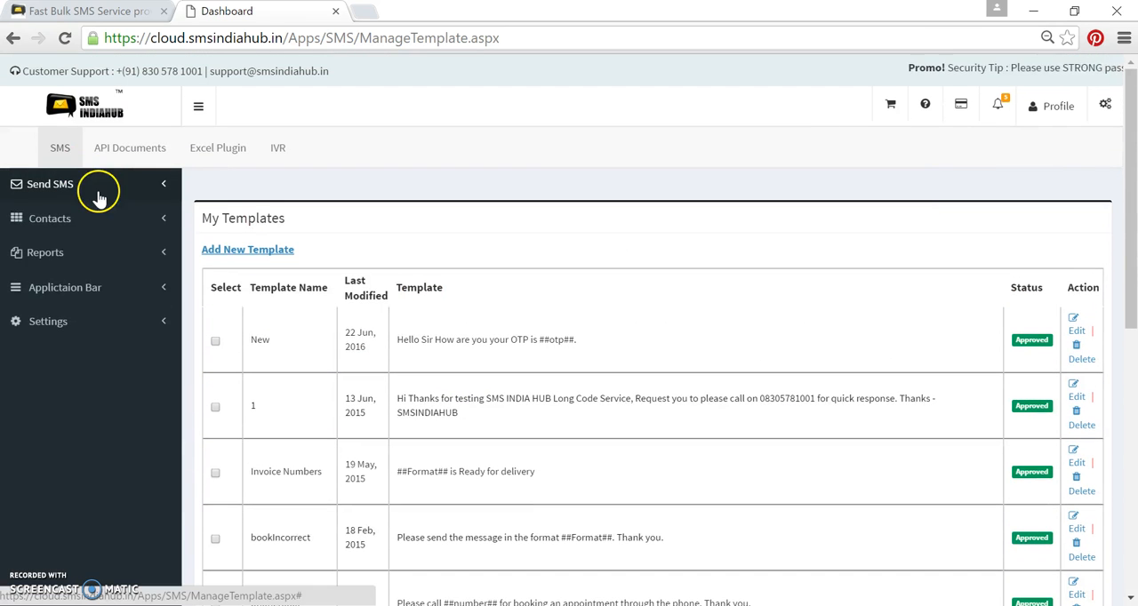
# Return to SMS From Excel, proceed, and upload the SMS_From_Excel - Opt-3 spreadsheet.
pyautogui.click(50, 185)
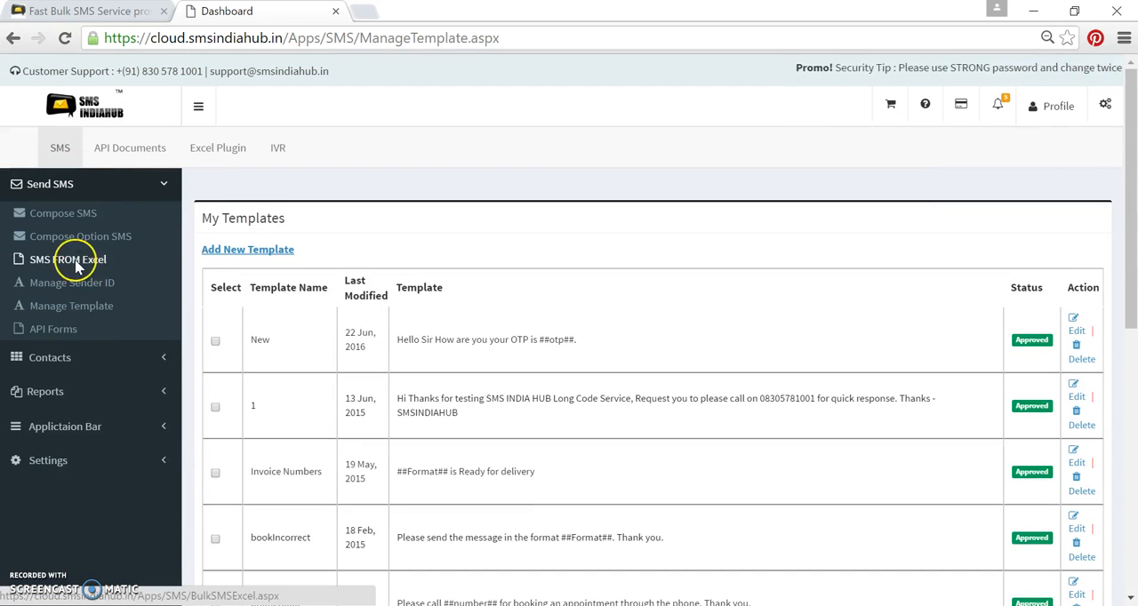
pyautogui.click(68, 260)
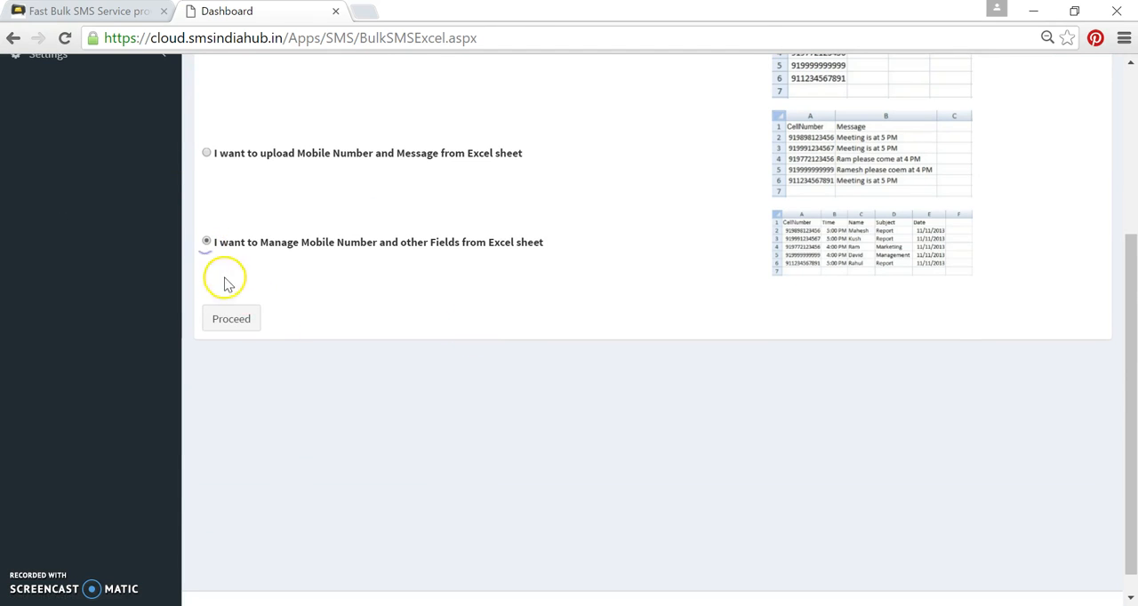
pyautogui.click(232, 319)
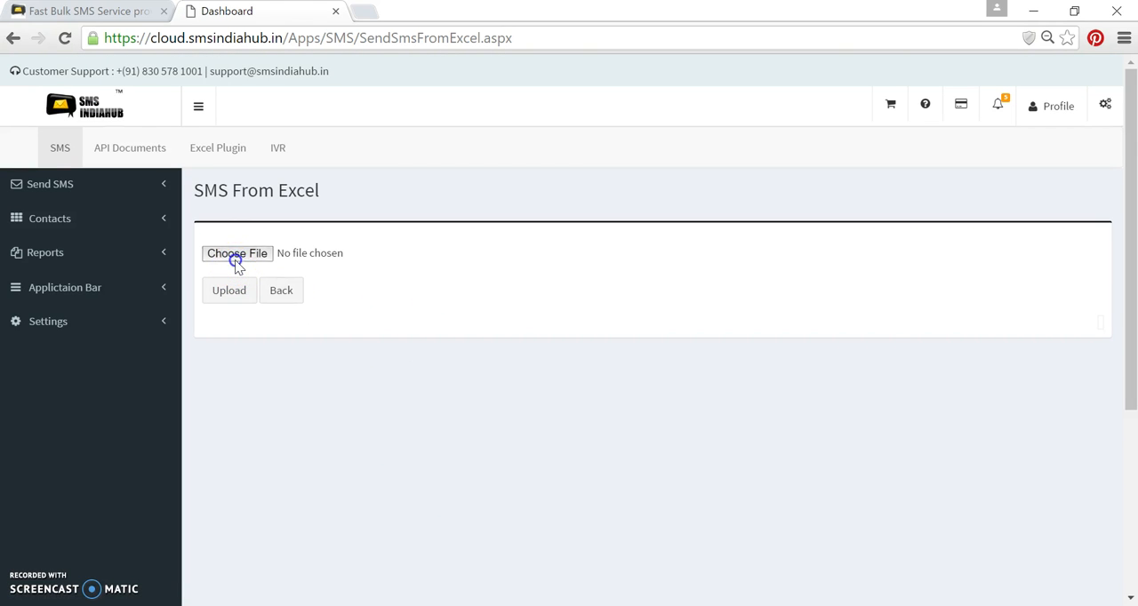
pyautogui.click(237, 253)
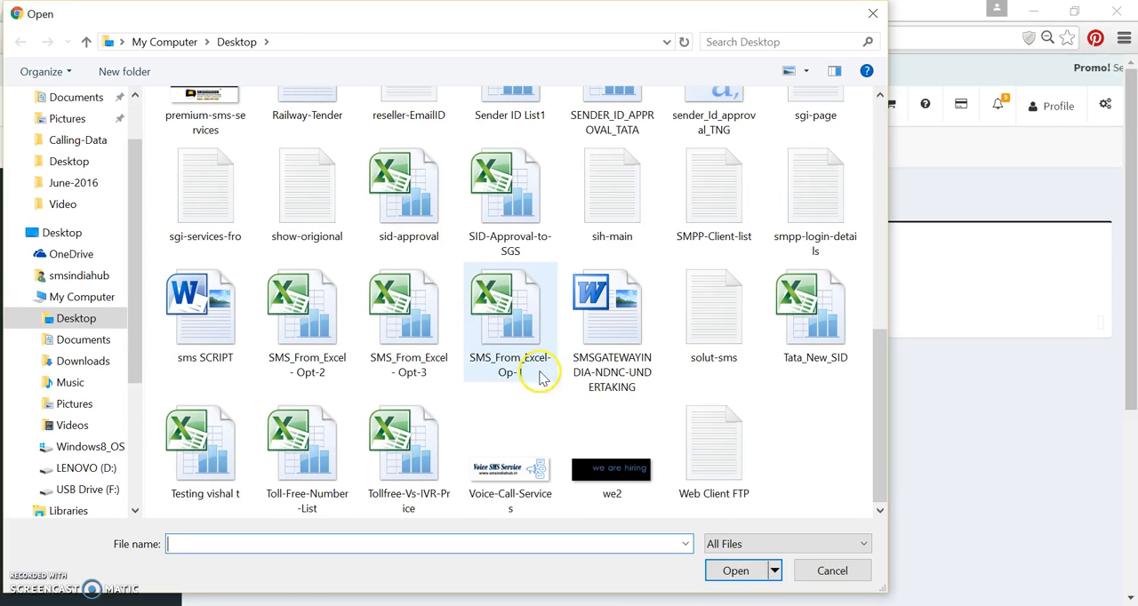
pyautogui.click(410, 306)
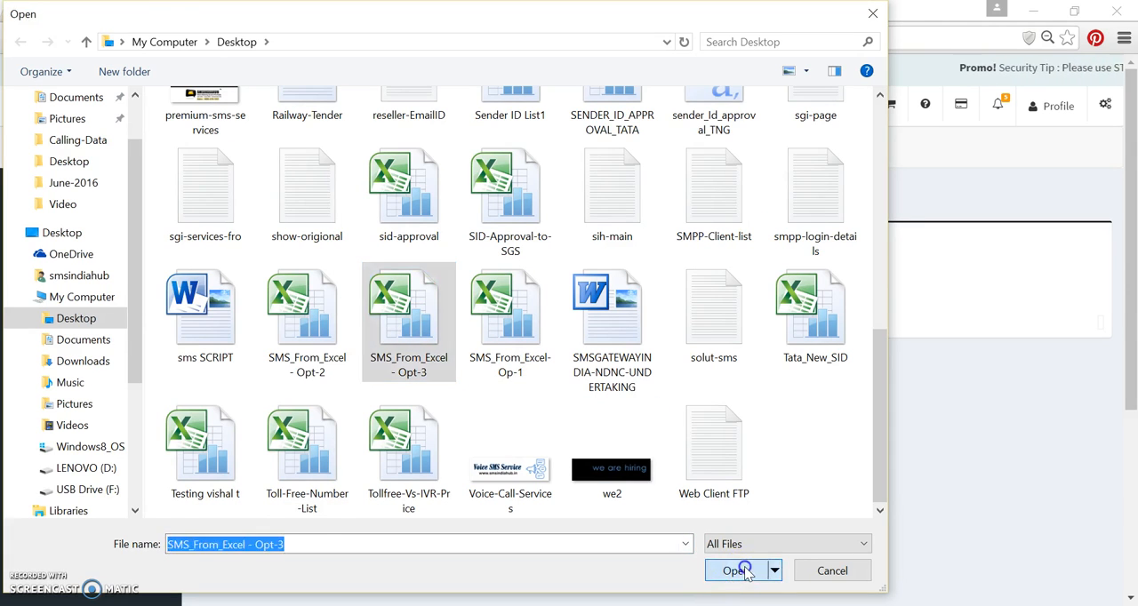
pyautogui.click(735, 569)
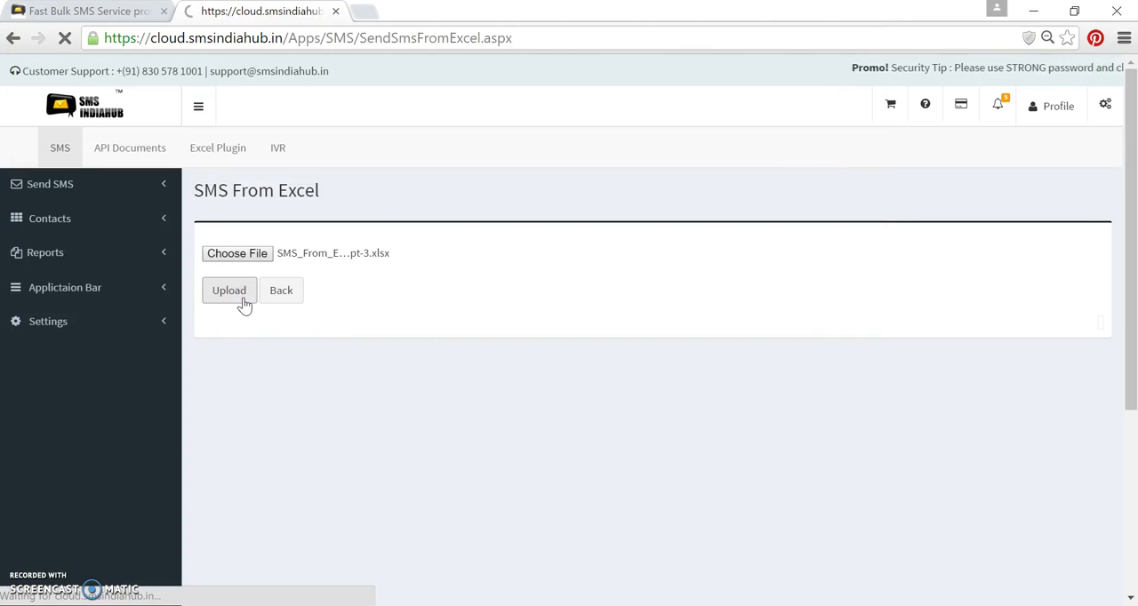
pyautogui.click(229, 290)
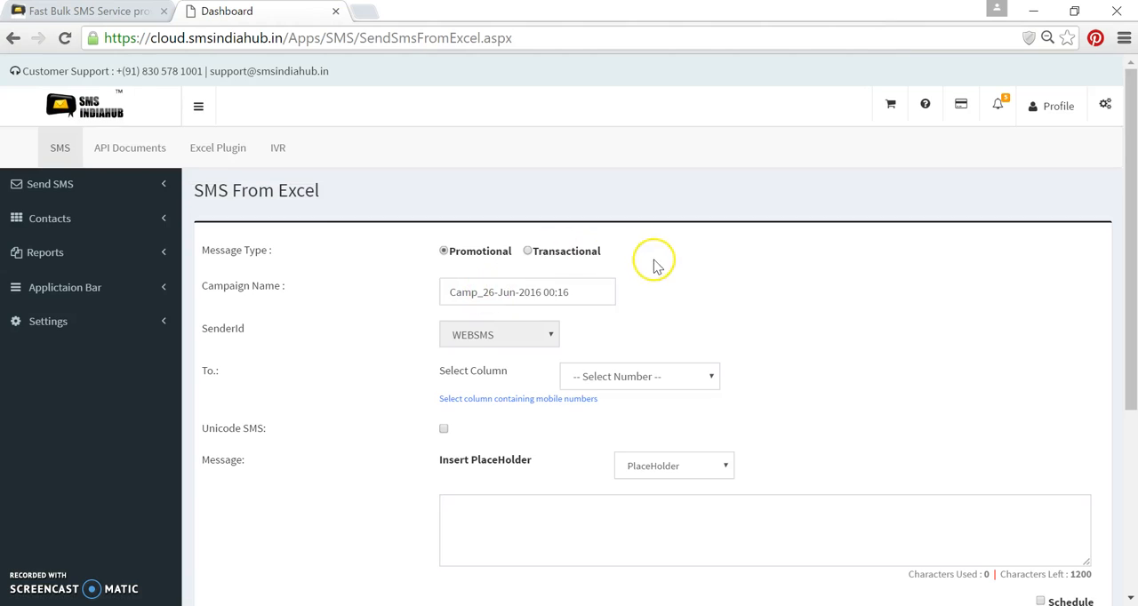
# Set the Message Type to Transactional so the SenderId shows SMSHUB.
pyautogui.scroll(-3)
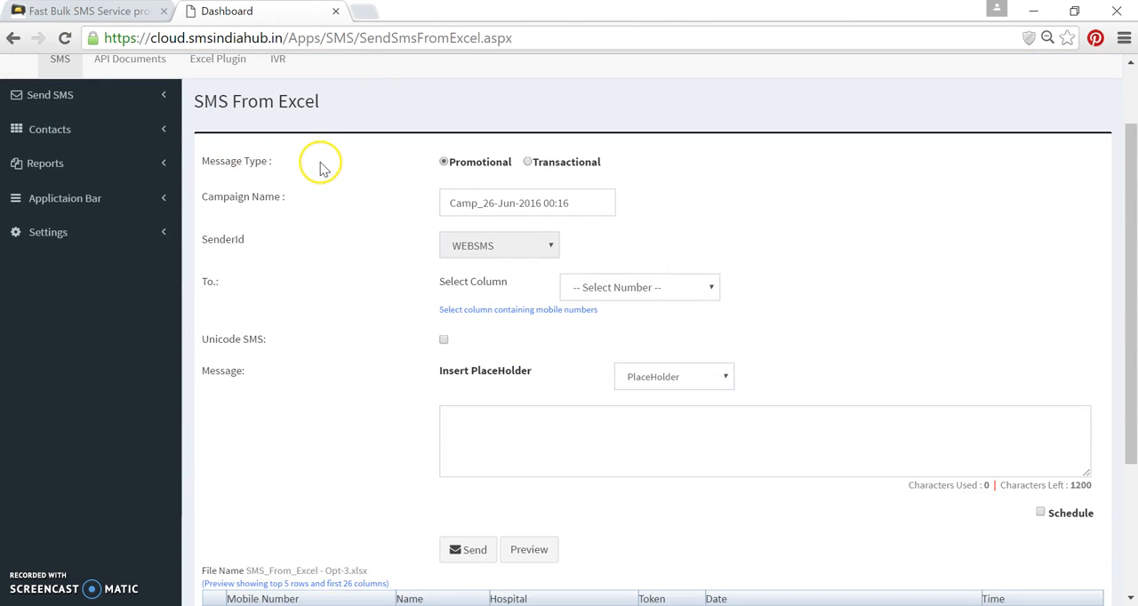
pyautogui.moveTo(537, 178)
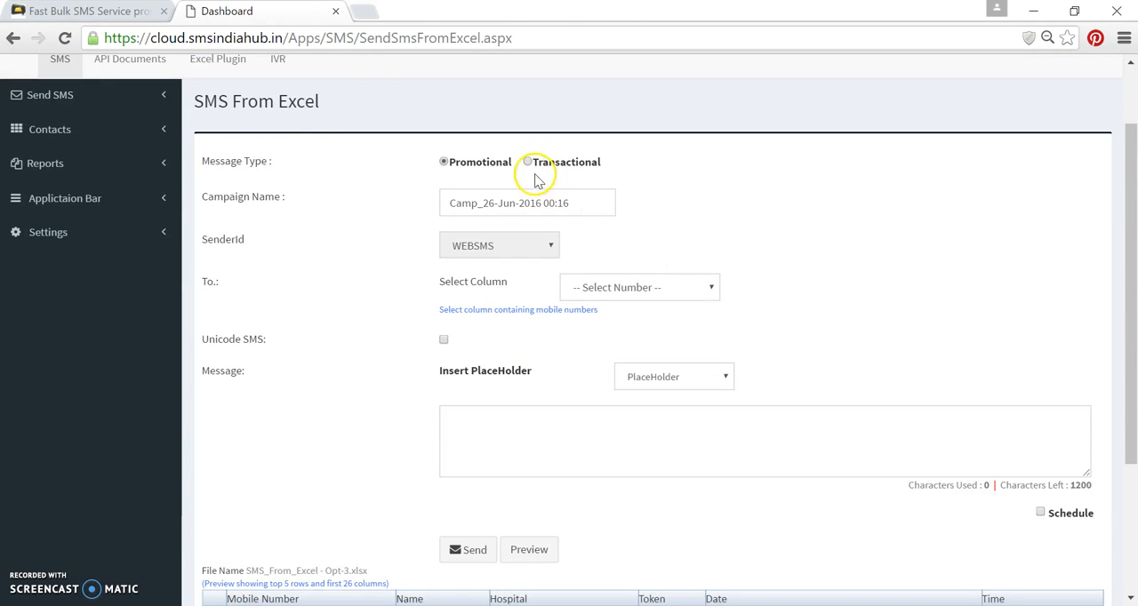
pyautogui.click(526, 162)
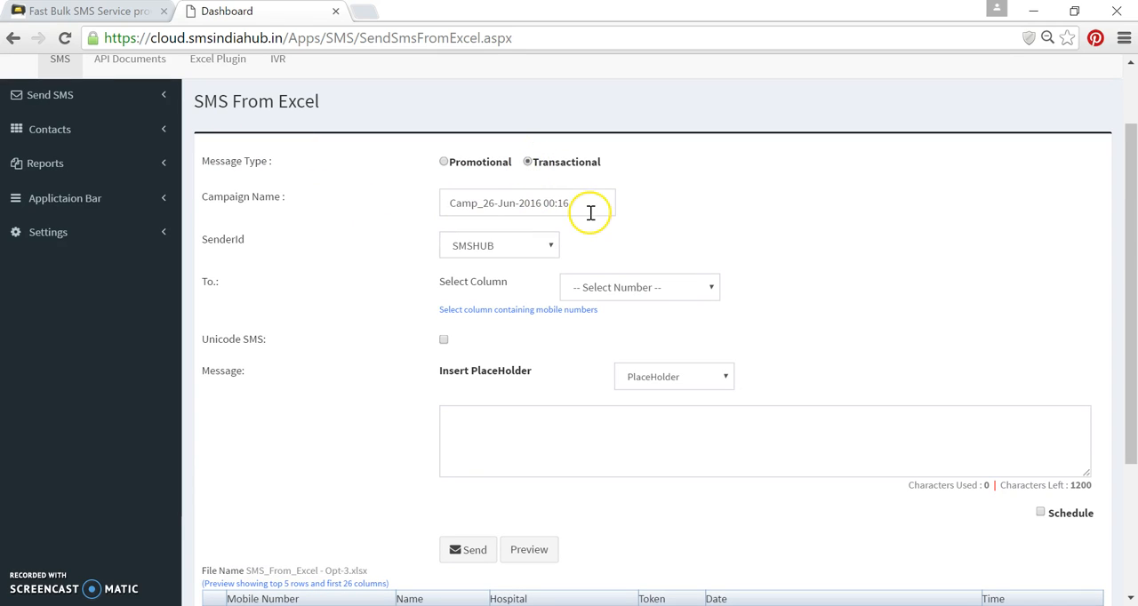
pyautogui.moveTo(508, 252)
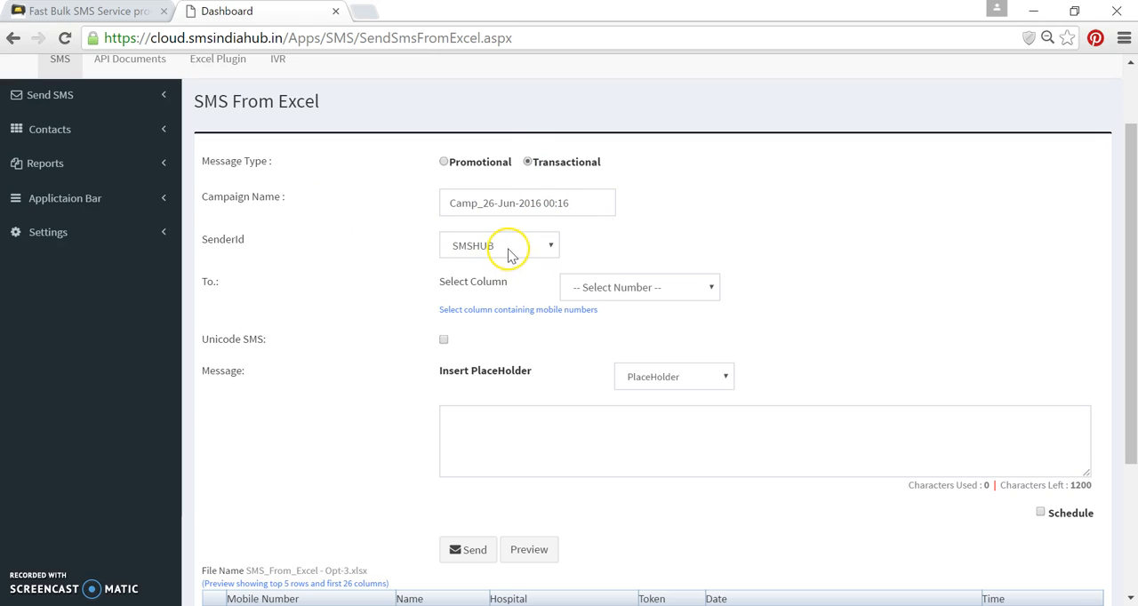
pyautogui.moveTo(480, 285)
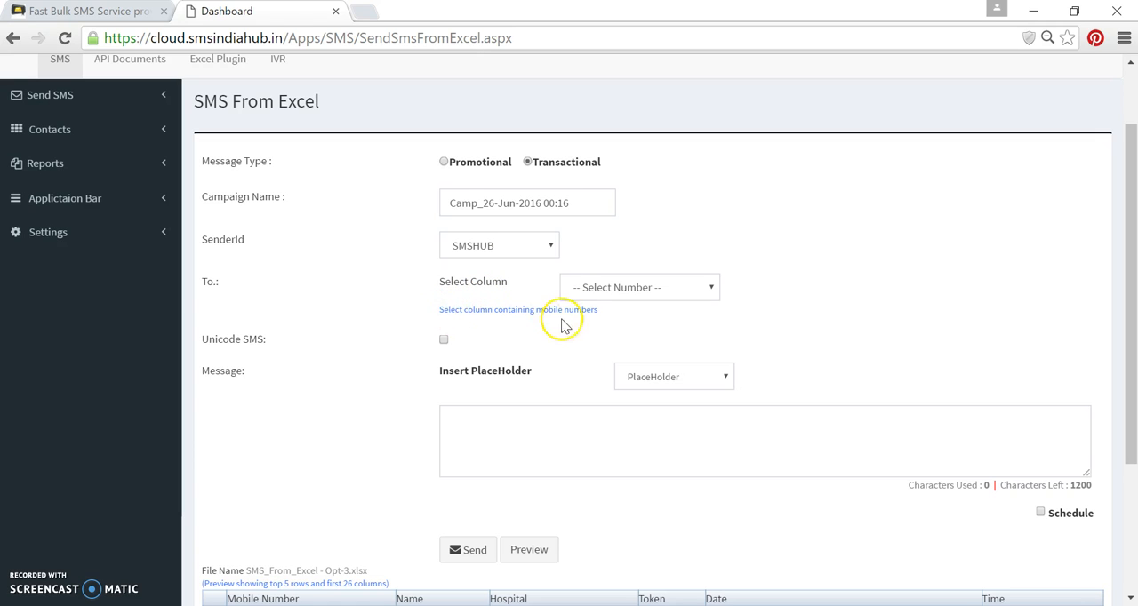
pyautogui.moveTo(519, 323)
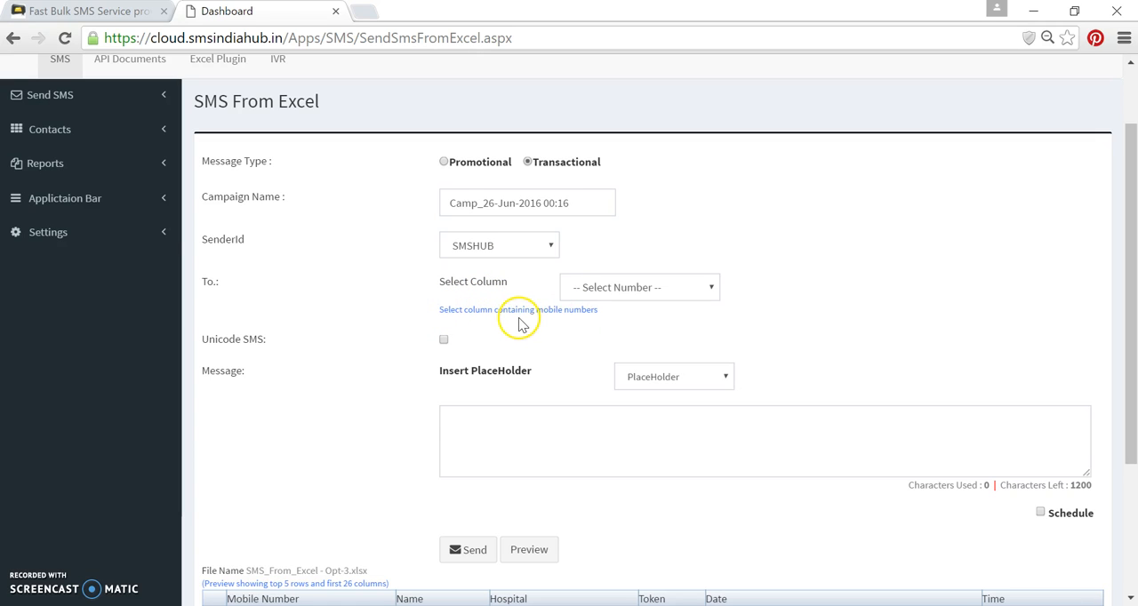
pyautogui.moveTo(601, 309)
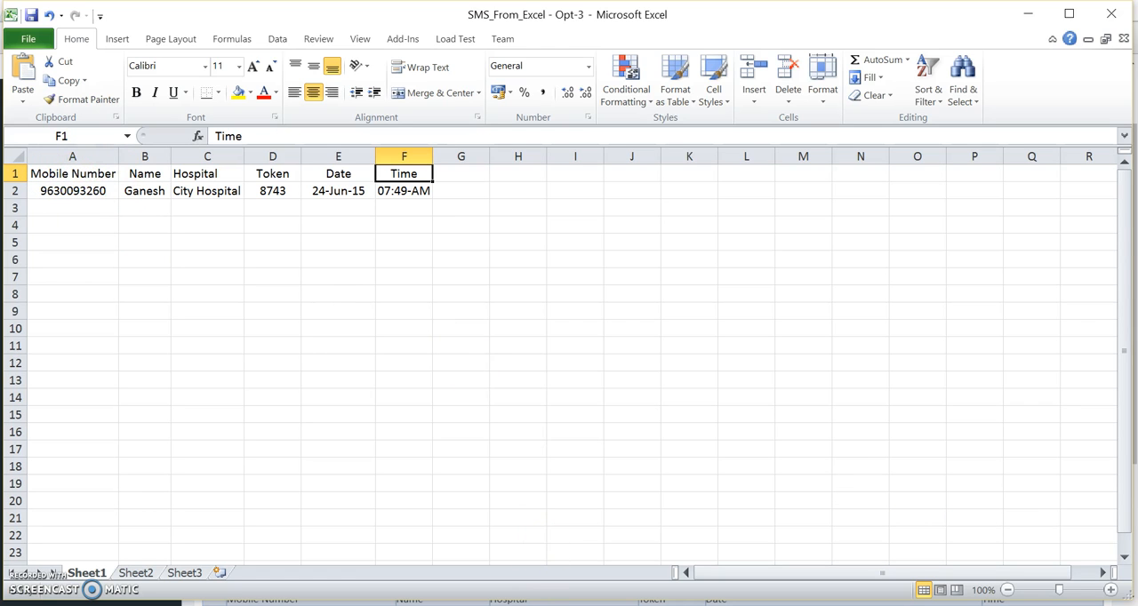
# Choose Mobile Number as the recipient column and enter 'Hi ##name##, thank you for Registering at ##HOSPITAL##. Your Token Number is ##TOKEN#'.
pyautogui.click(226, 10)
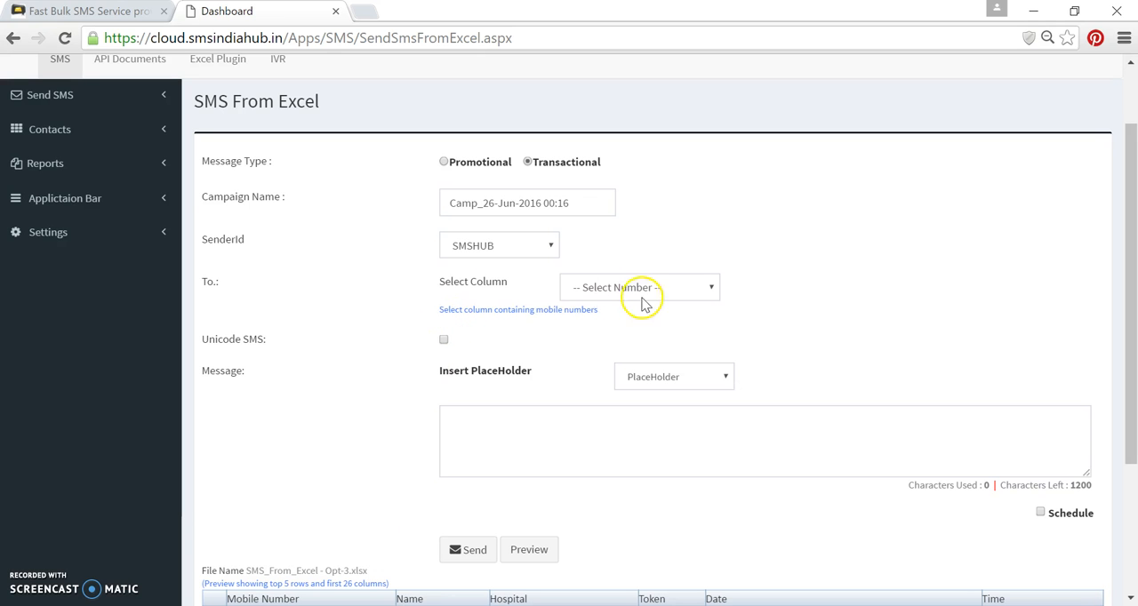
pyautogui.click(638, 288)
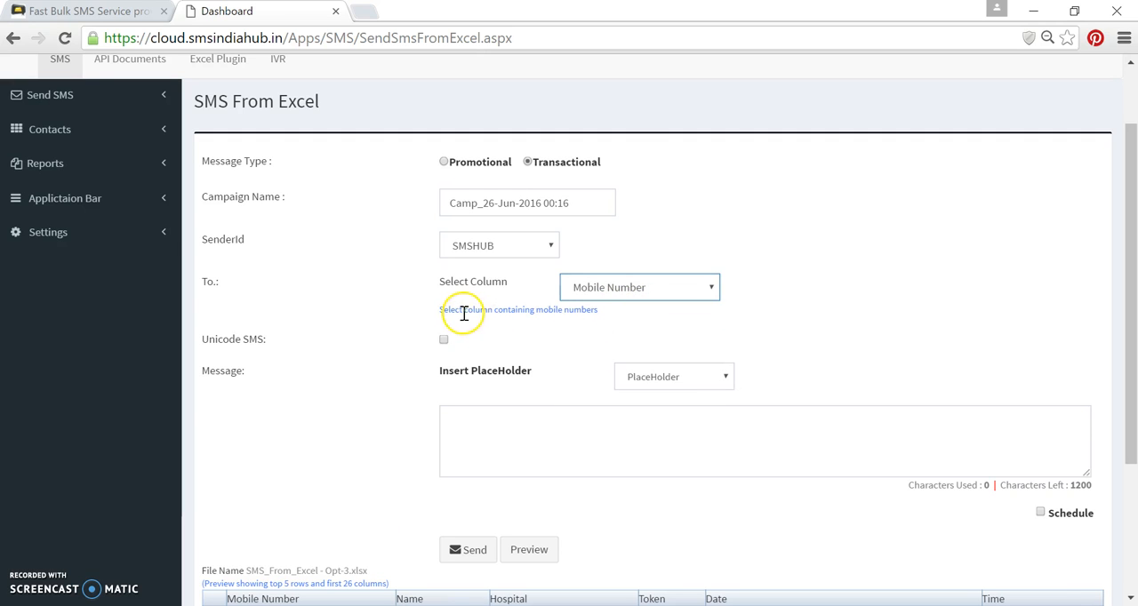
pyautogui.moveTo(665, 370)
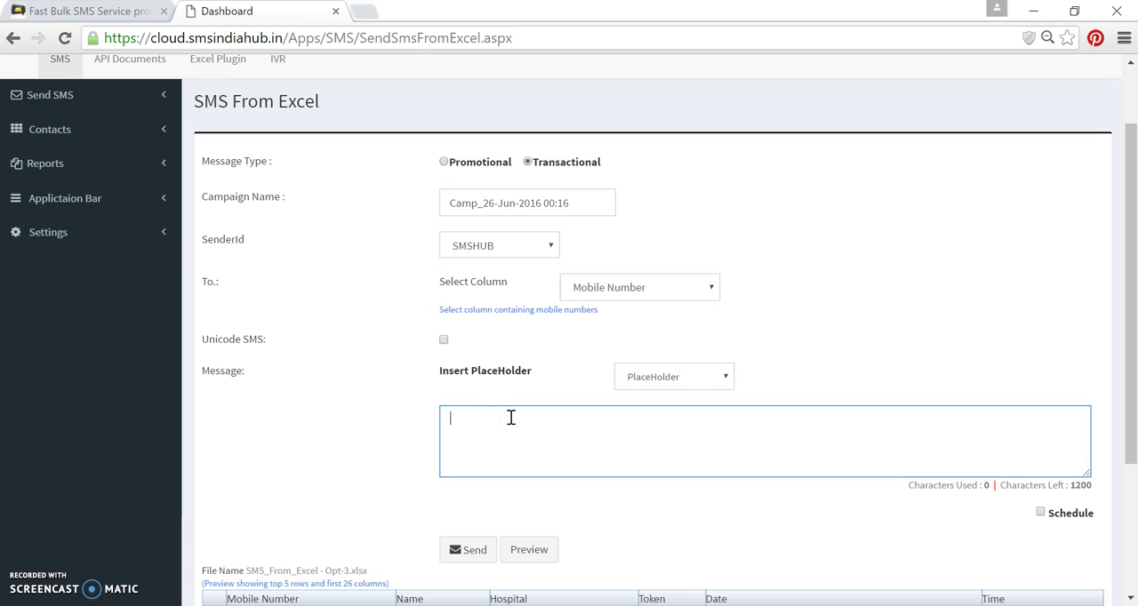
pyautogui.write('Hi ##name##, thank you for Registering at ##HOSPITAL##. Your Token Number is ##TOKEN##. Please come to the hospital on ##DATE## before ##TIME##.')
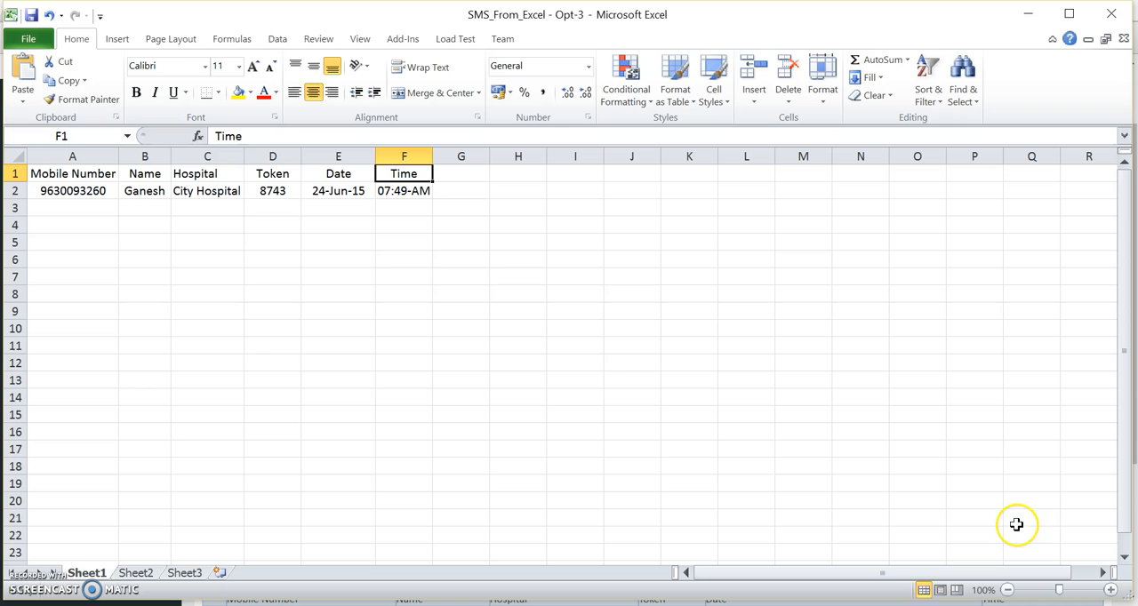
pyautogui.moveTo(274, 174)
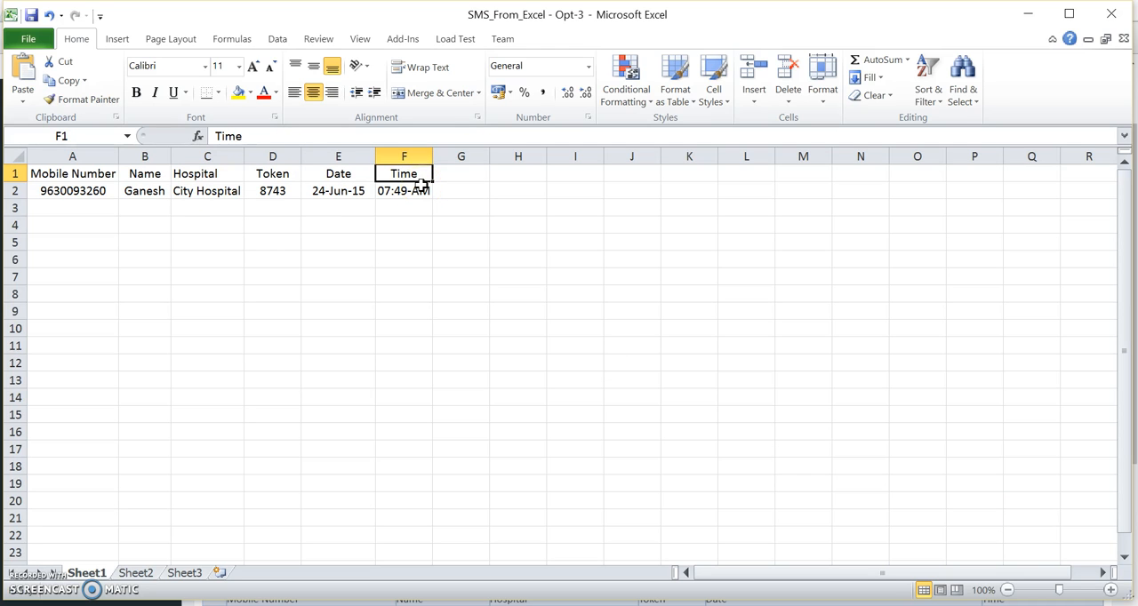
# Replace the typed ##name##, ##HOSPITAL## and ##TOKEN## with the sheet's Name, Hospital and Token placeholders.
pyautogui.click(258, 11)
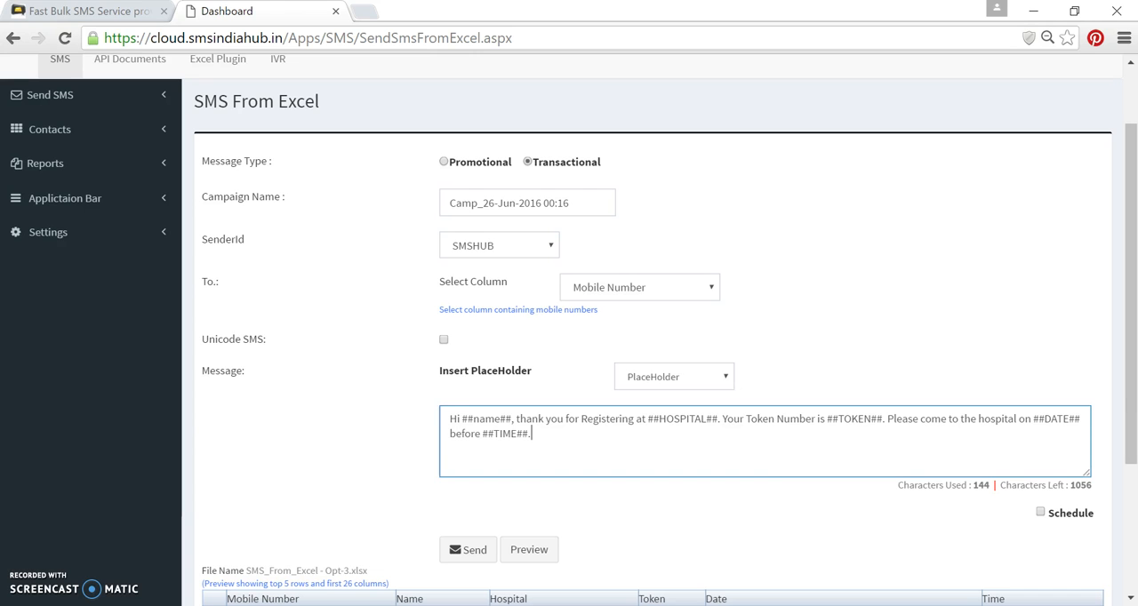
pyautogui.click(672, 377)
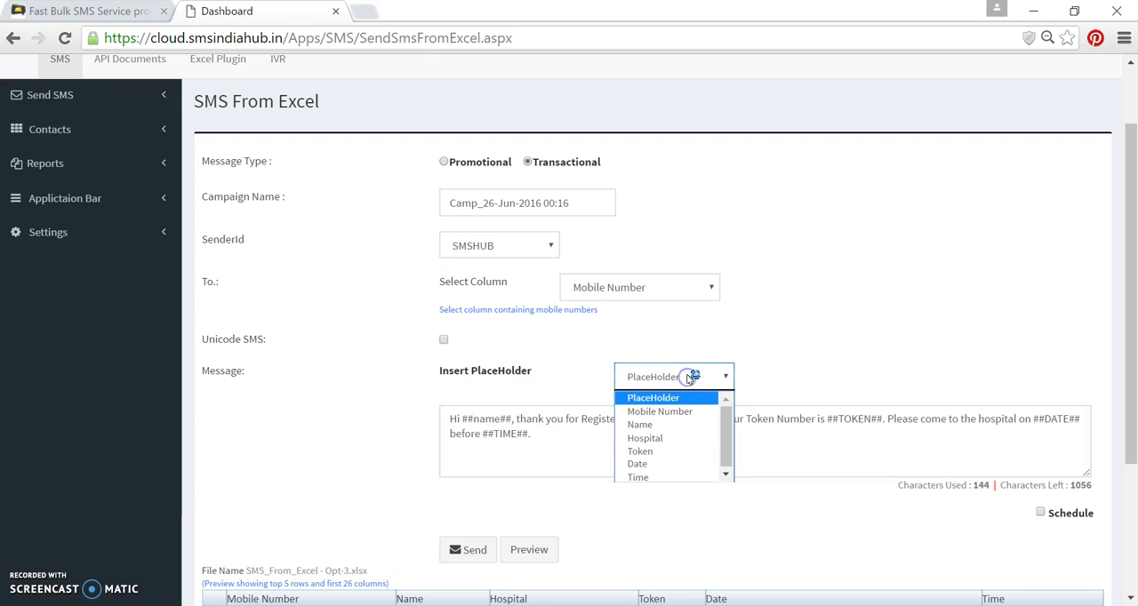
pyautogui.moveTo(729, 347)
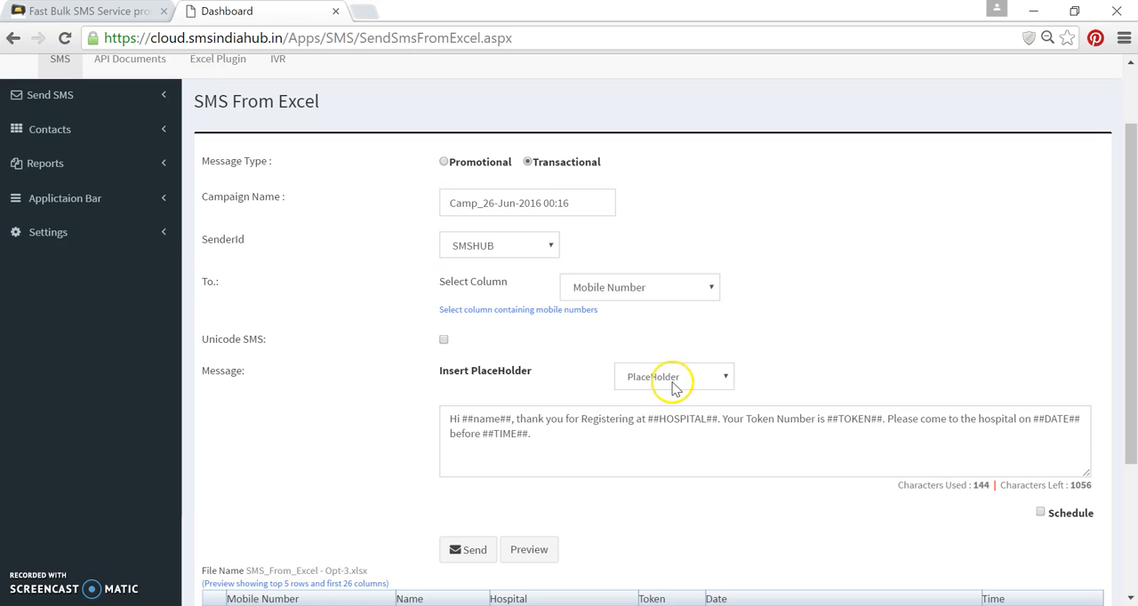
pyautogui.moveTo(601, 459)
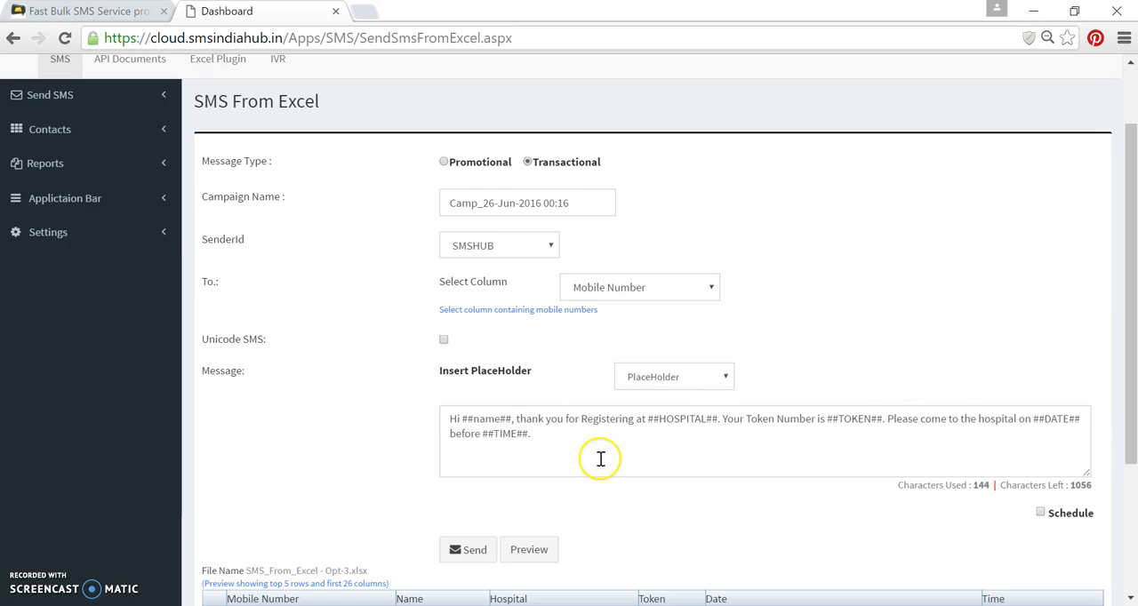
pyautogui.doubleClick(484, 420)
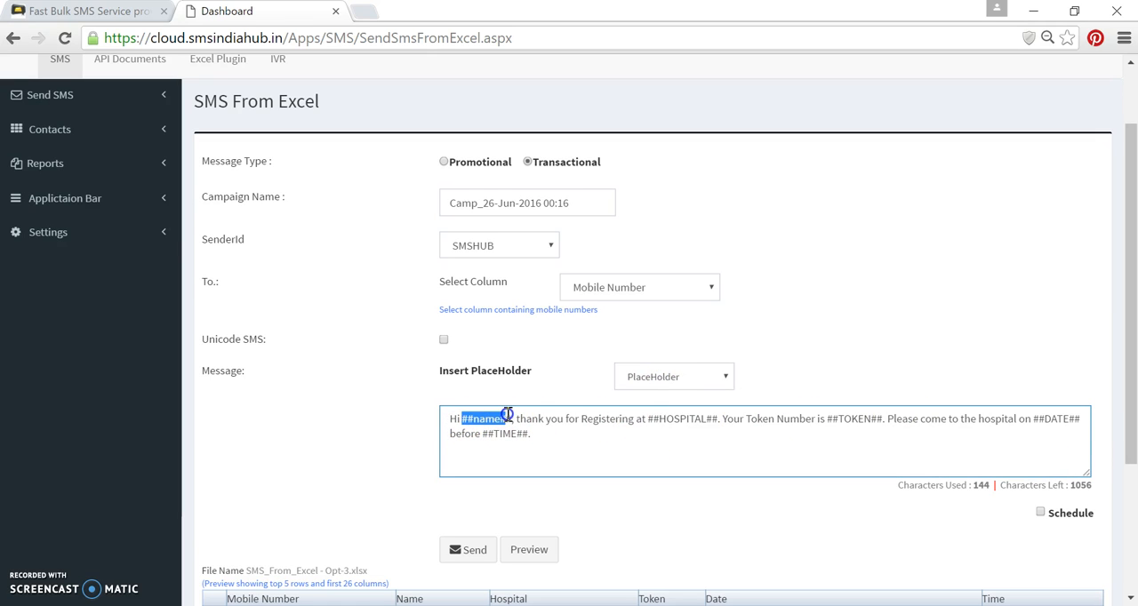
pyautogui.press('Delete')
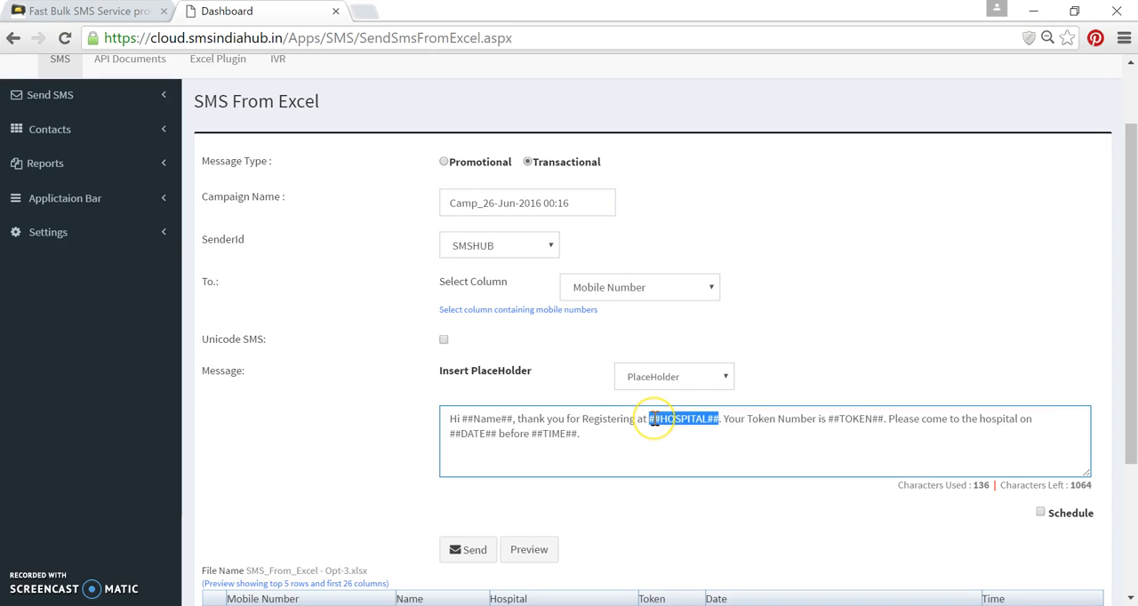
pyautogui.moveTo(718, 427)
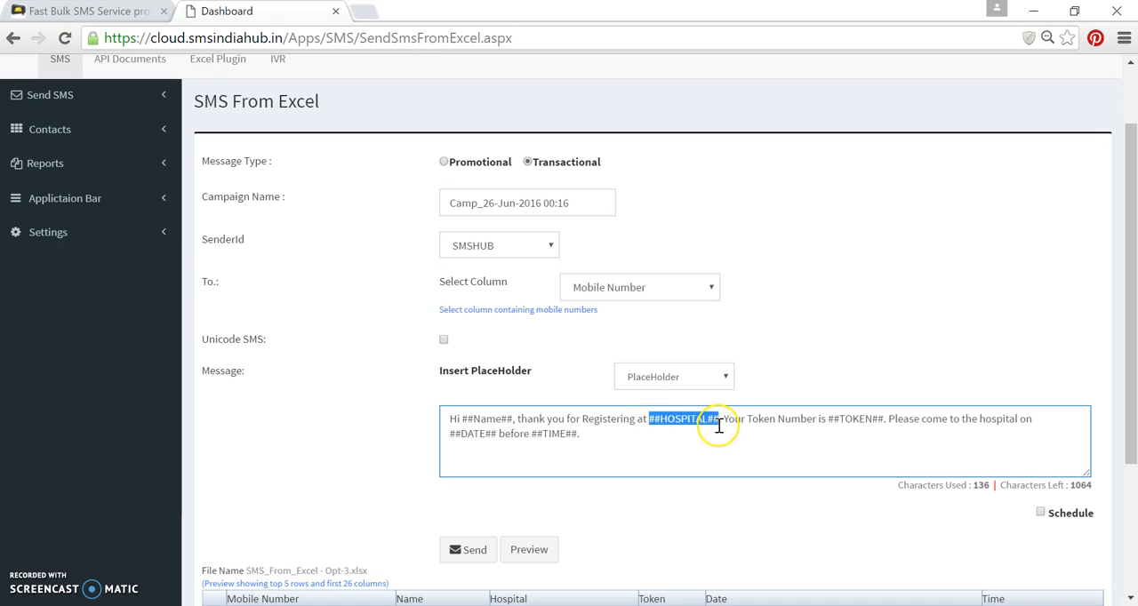
pyautogui.moveTo(745, 438)
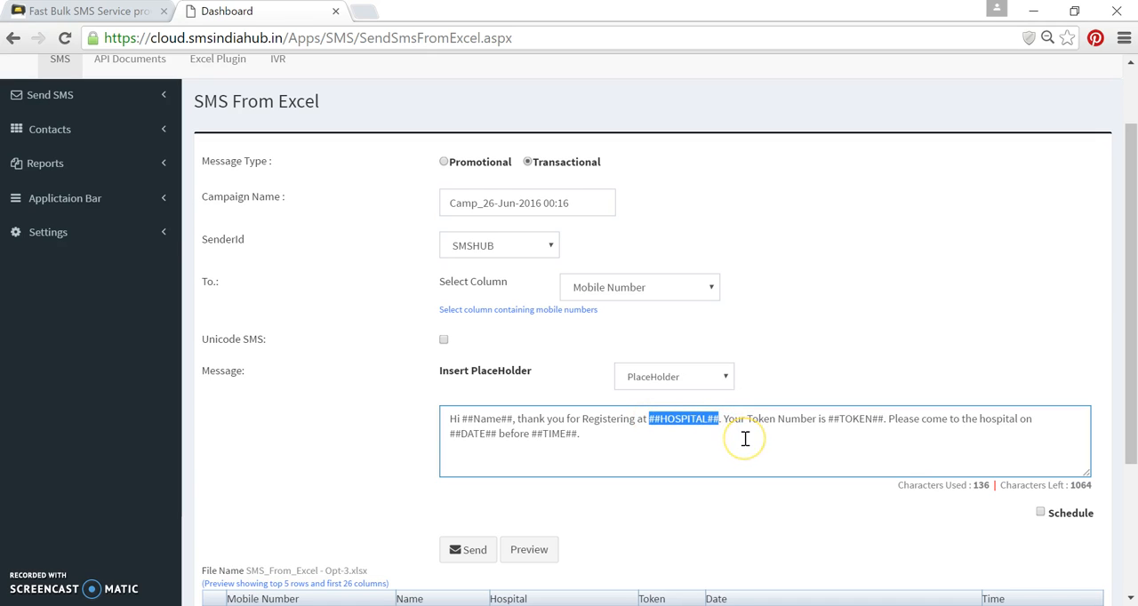
pyautogui.click(672, 377)
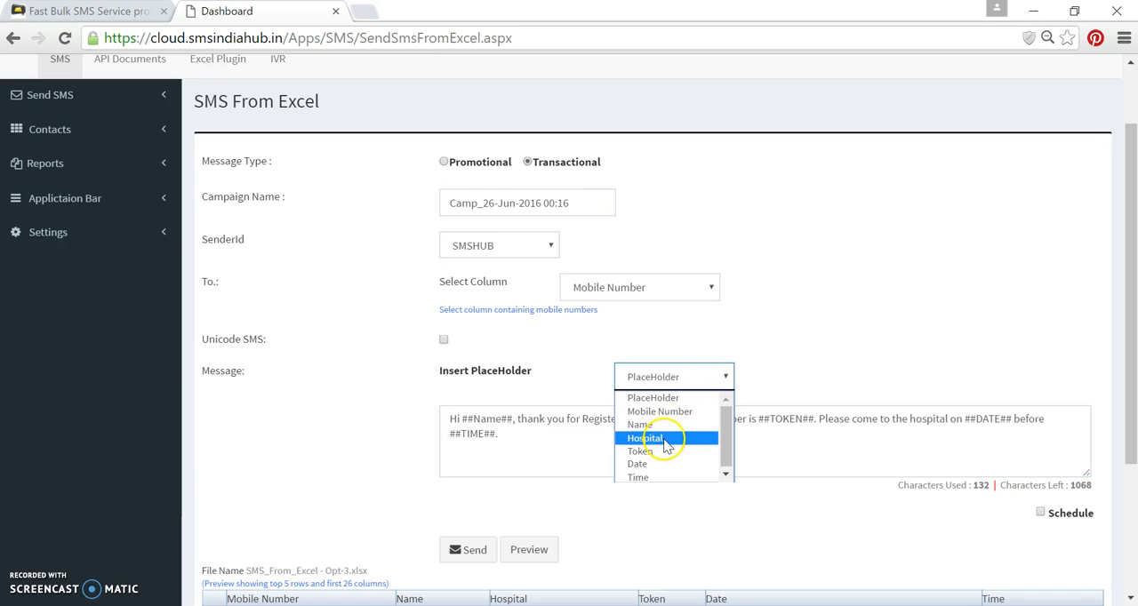
pyautogui.click(644, 437)
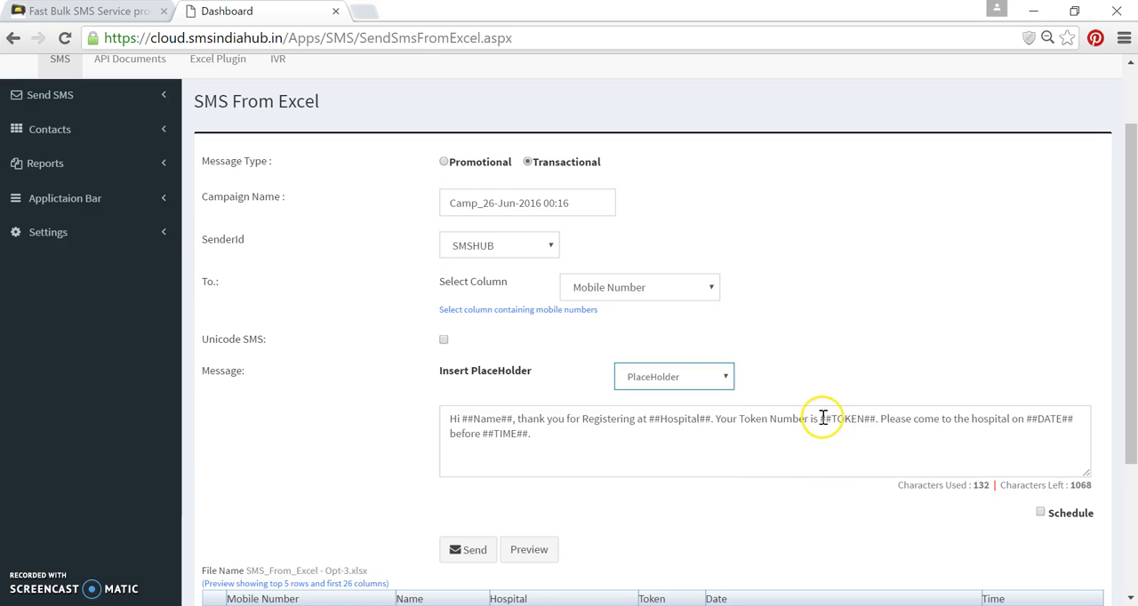
pyautogui.doubleClick(845, 420)
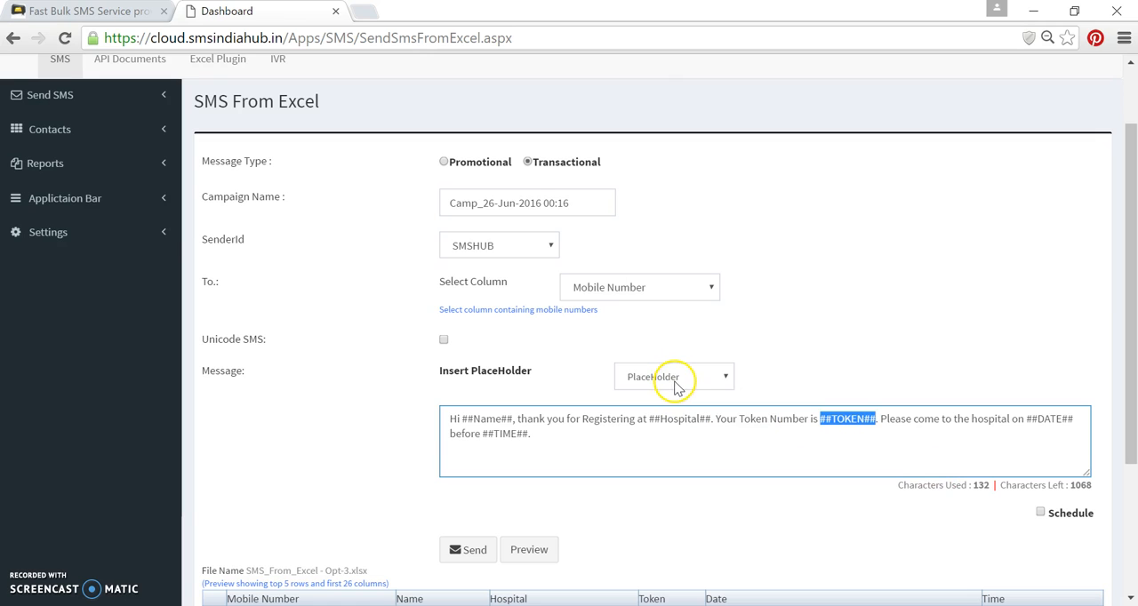
pyautogui.moveTo(648, 398)
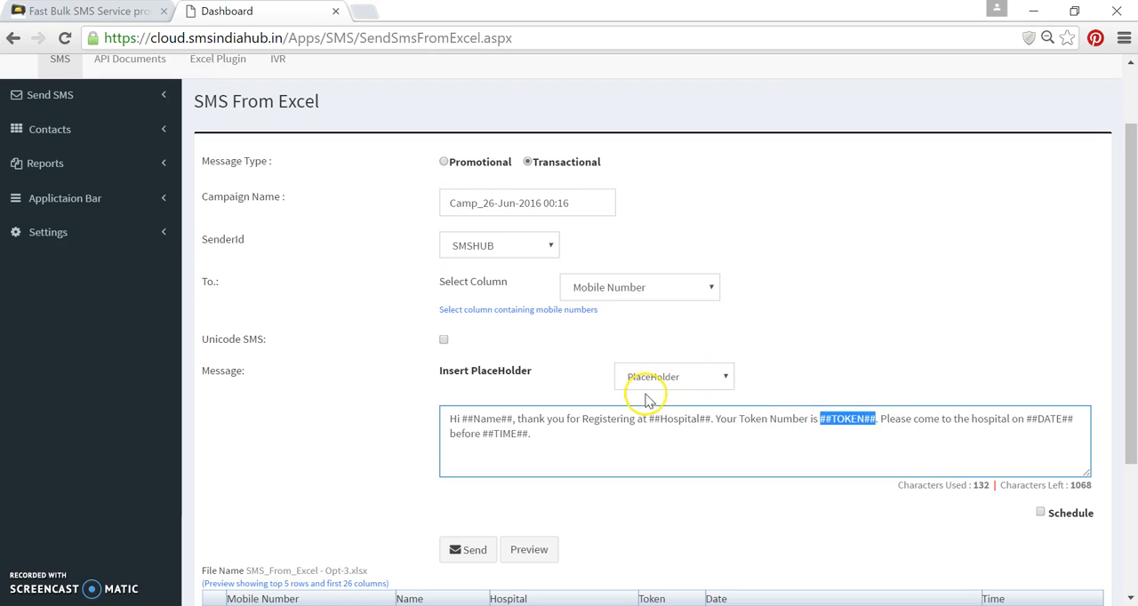
pyautogui.moveTo(690, 382)
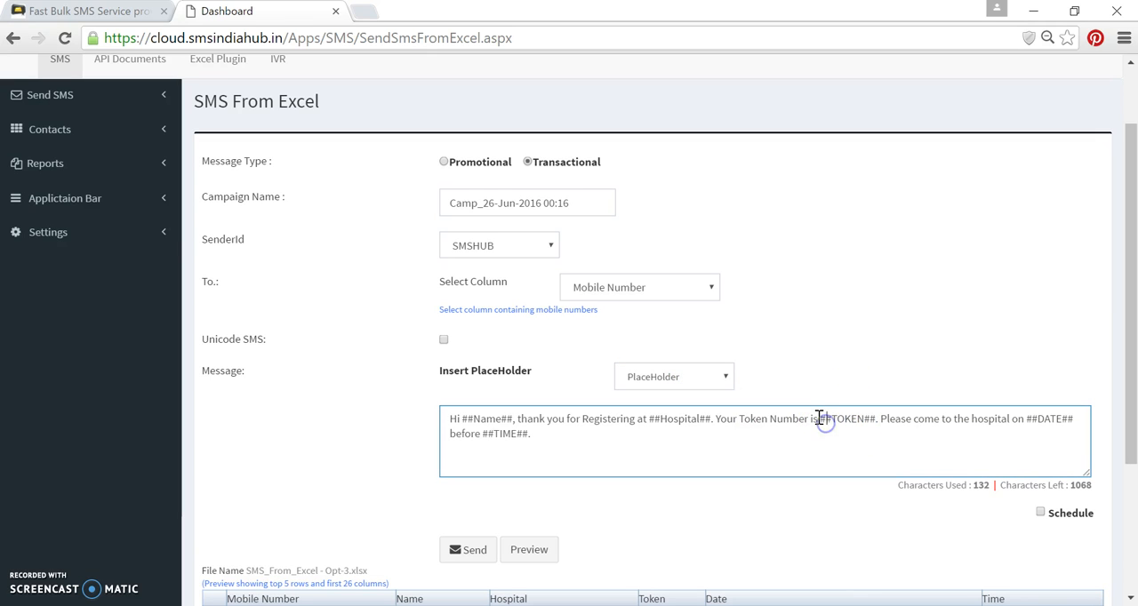
pyautogui.doubleClick(845, 420)
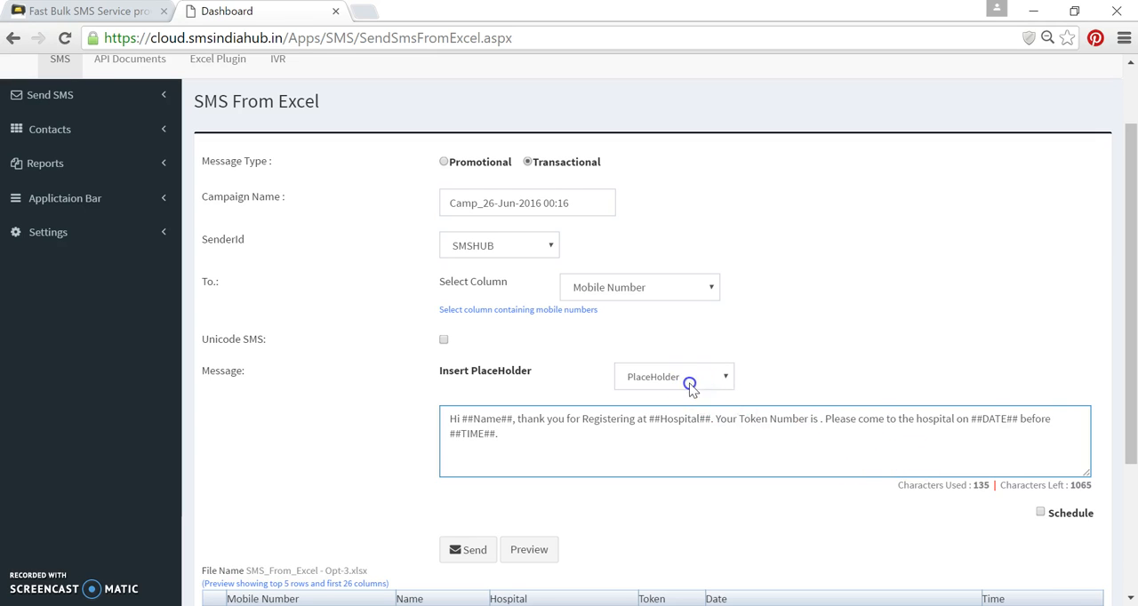
# Replace ##DATE## and ##TIME## with the ##Date## and ##Time## placeholders from the Insert PlaceHolder list.
pyautogui.click(690, 377)
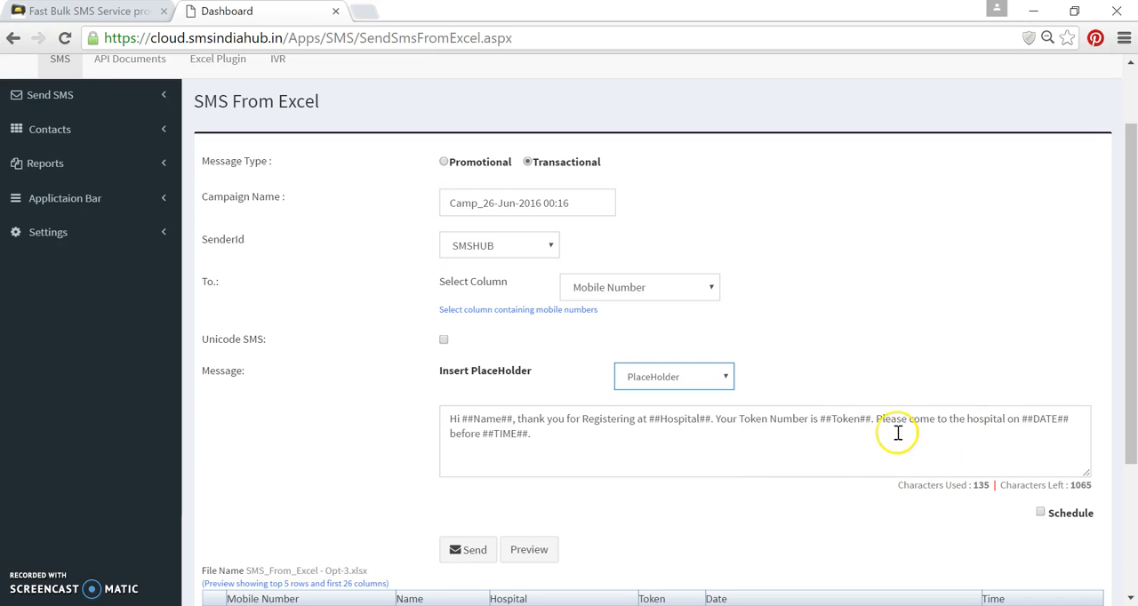
pyautogui.doubleClick(1040, 420)
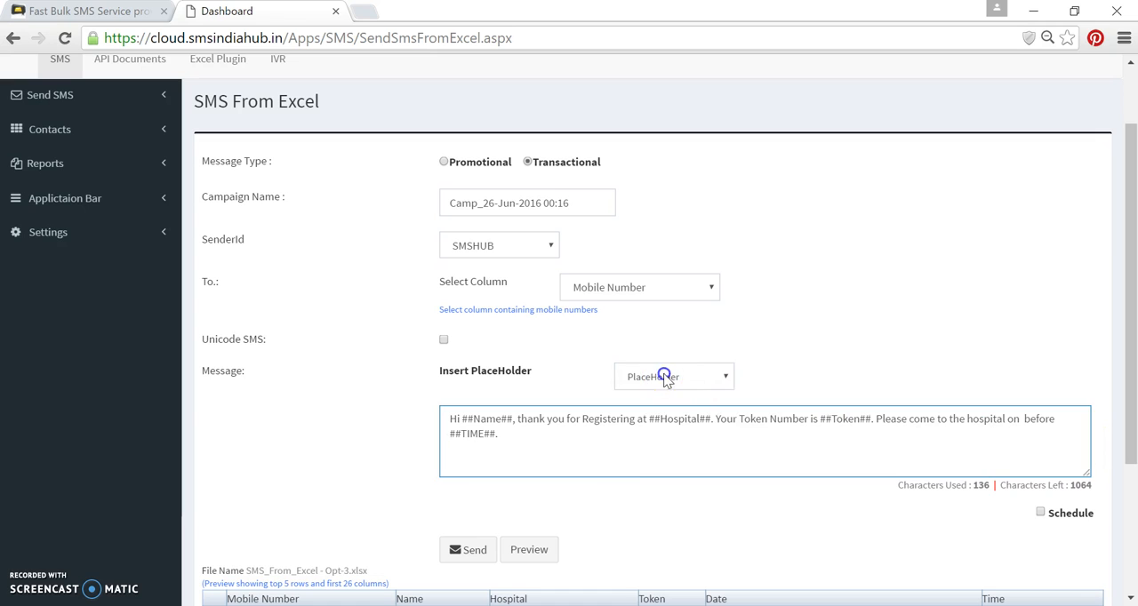
pyautogui.click(672, 377)
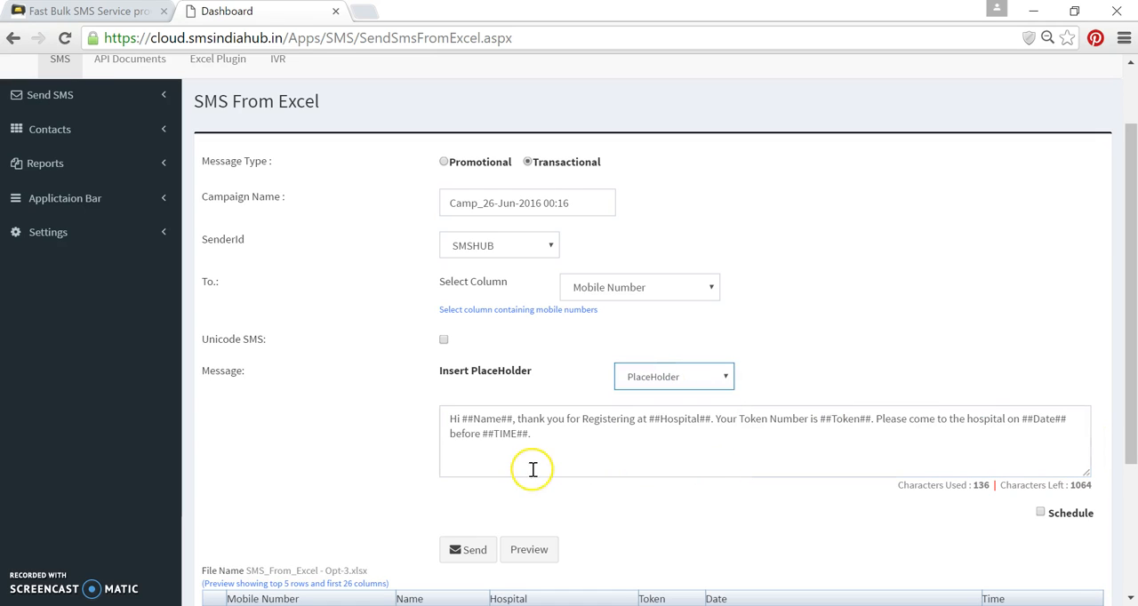
pyautogui.doubleClick(505, 433)
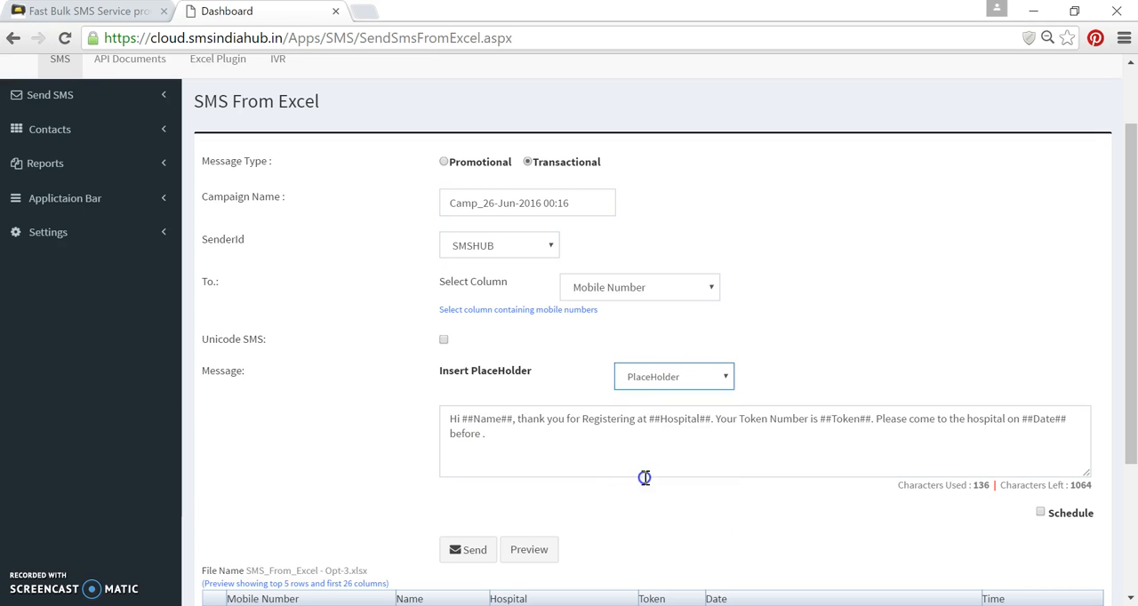
pyautogui.click(672, 377)
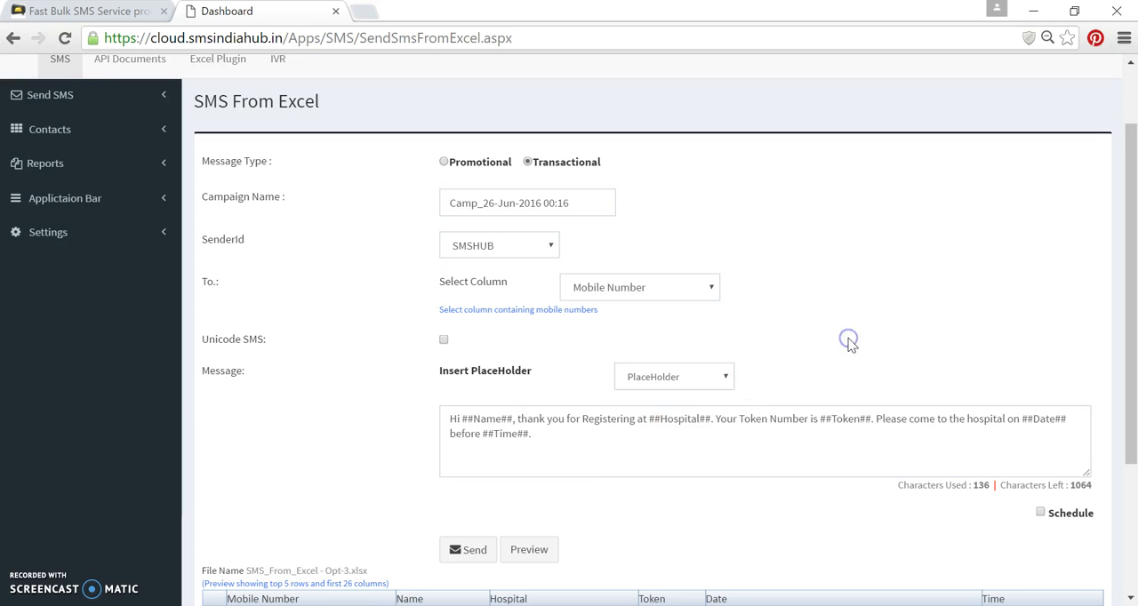
pyautogui.scroll(-3)
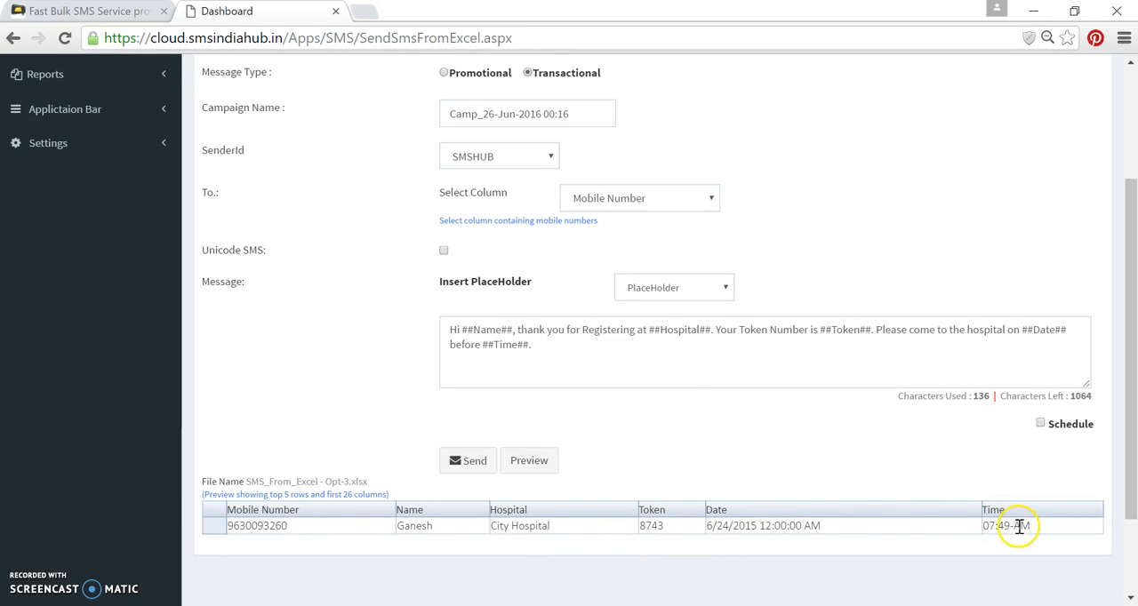
pyautogui.moveTo(472, 526)
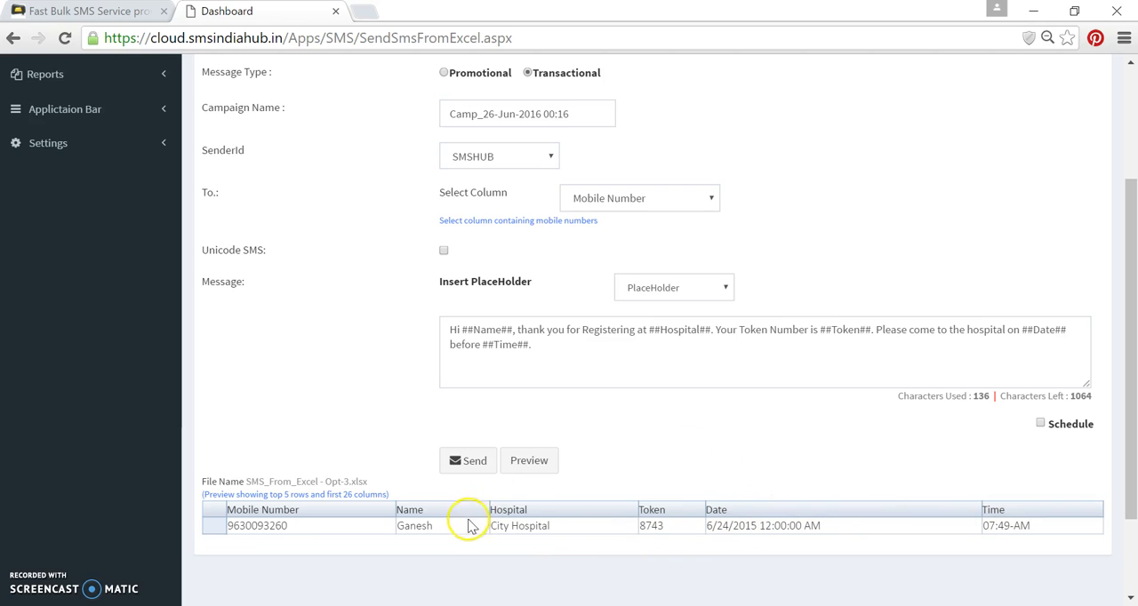
pyautogui.moveTo(275, 528)
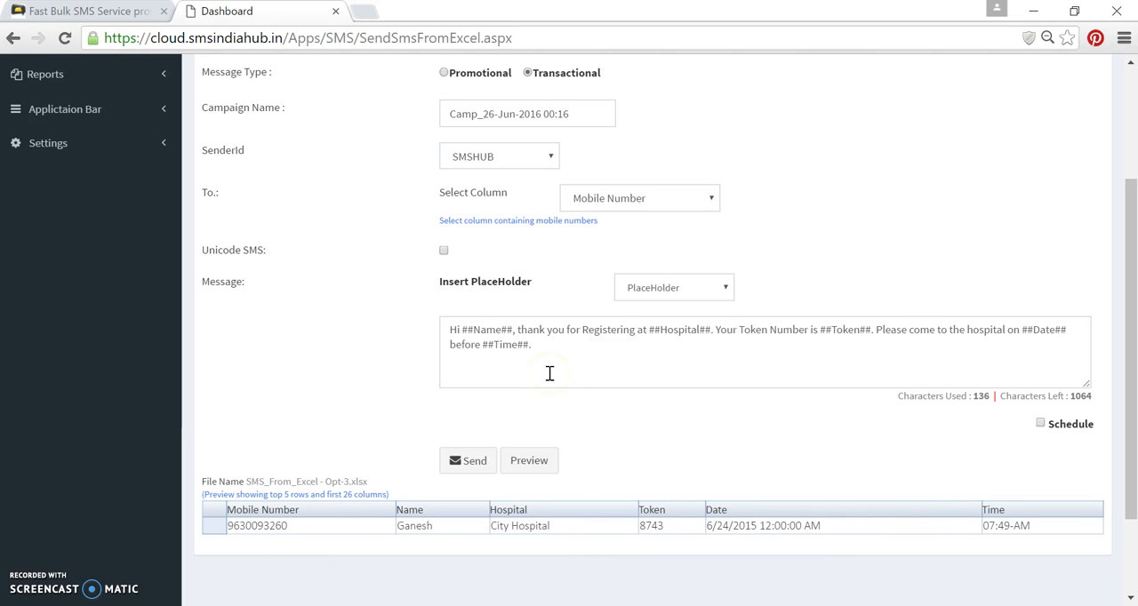
pyautogui.moveTo(594, 446)
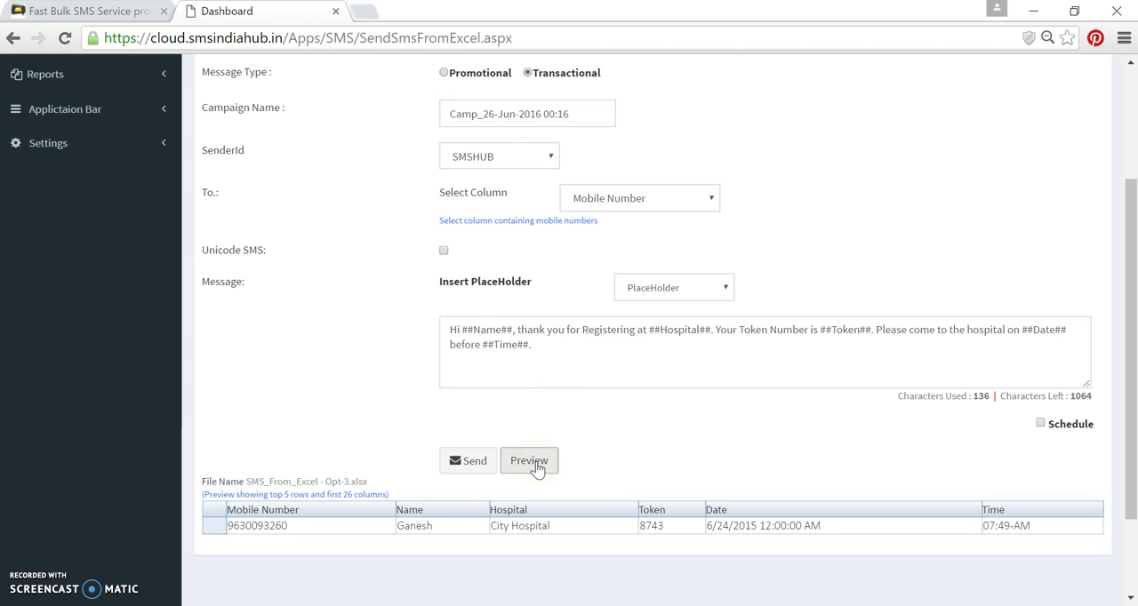
pyautogui.click(529, 460)
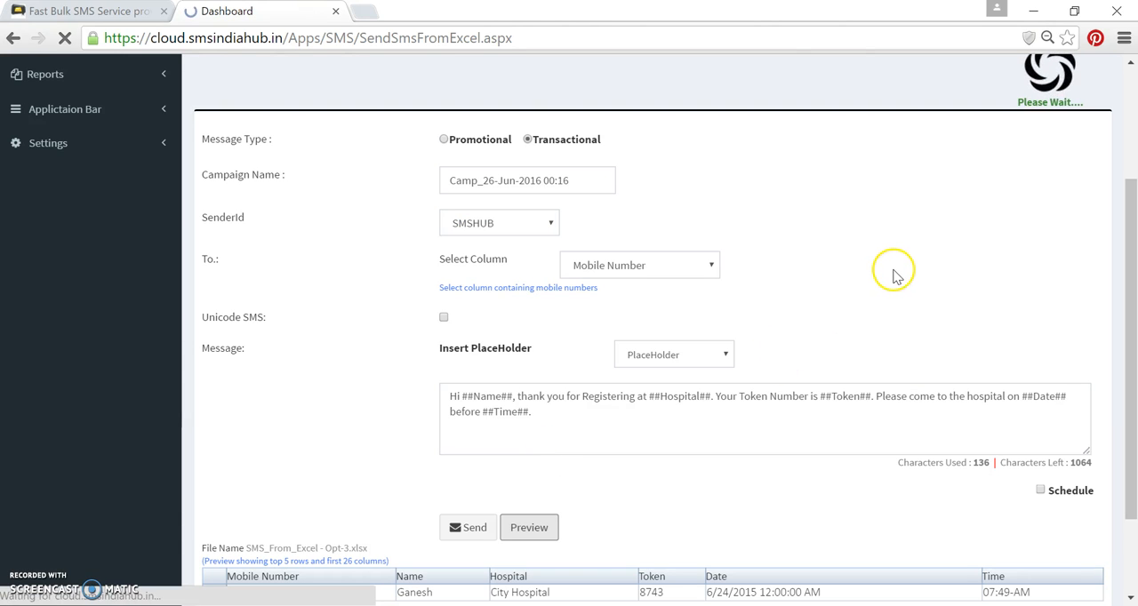
pyautogui.click(530, 526)
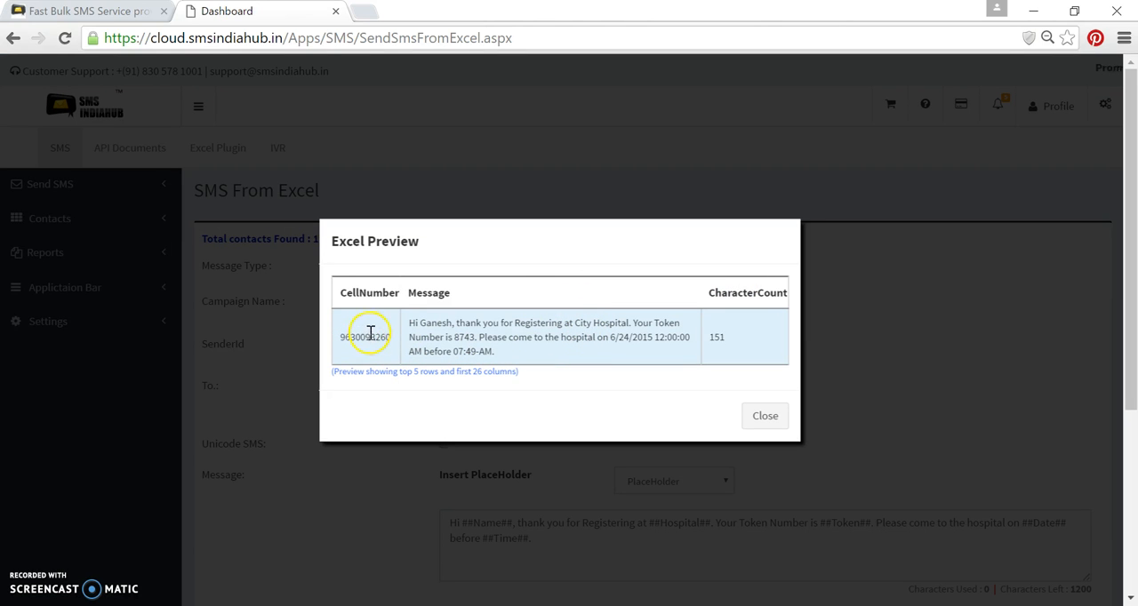
pyautogui.doubleClick(364, 336)
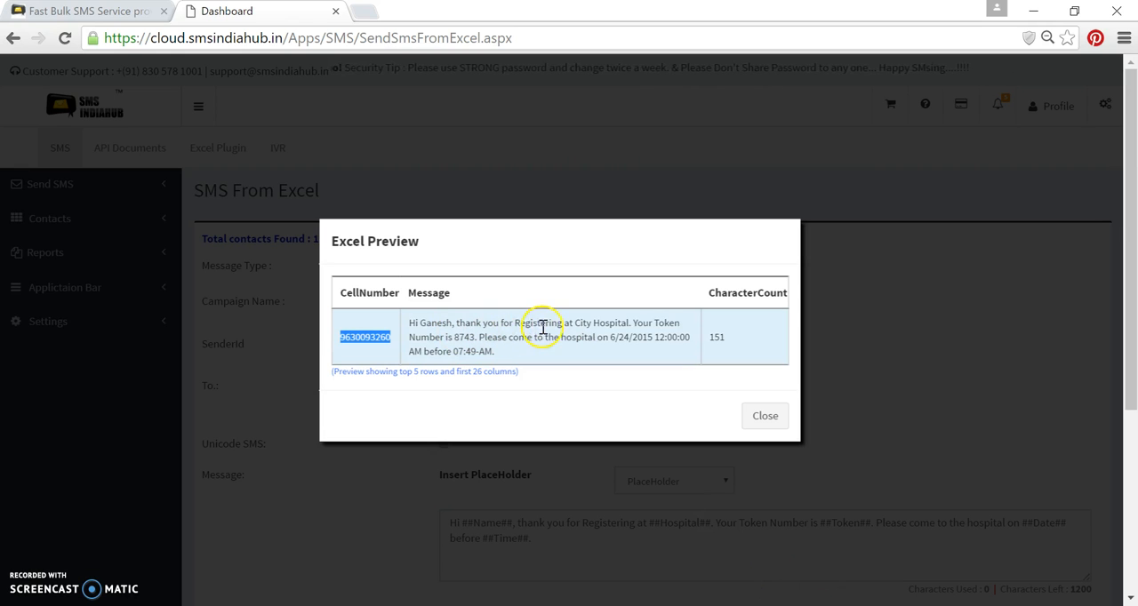
pyautogui.moveTo(667, 322)
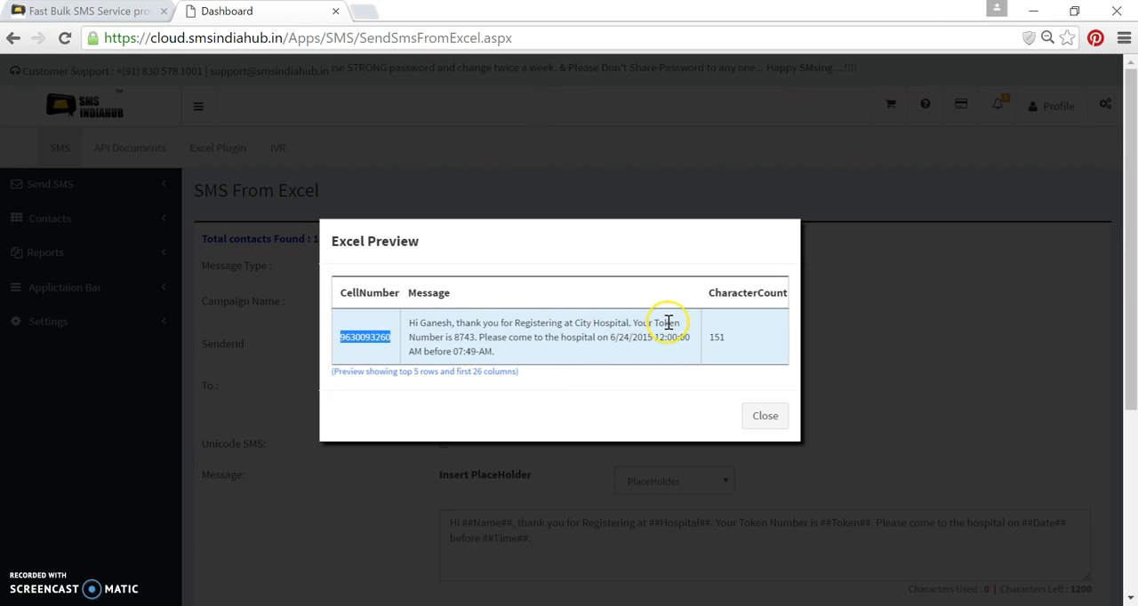
pyautogui.moveTo(585, 374)
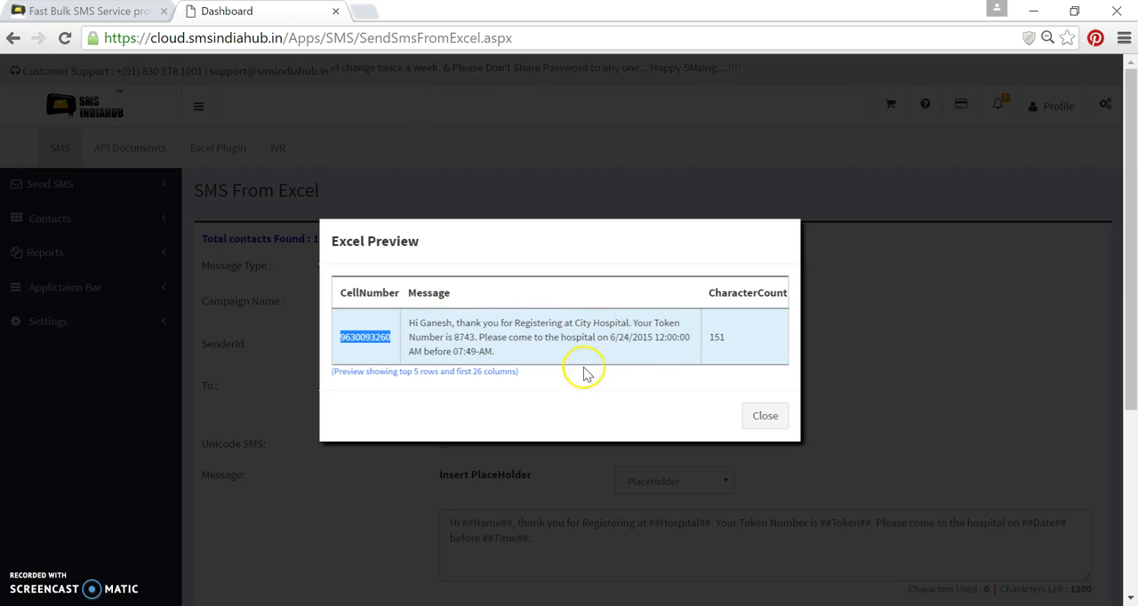
pyautogui.moveTo(743, 333)
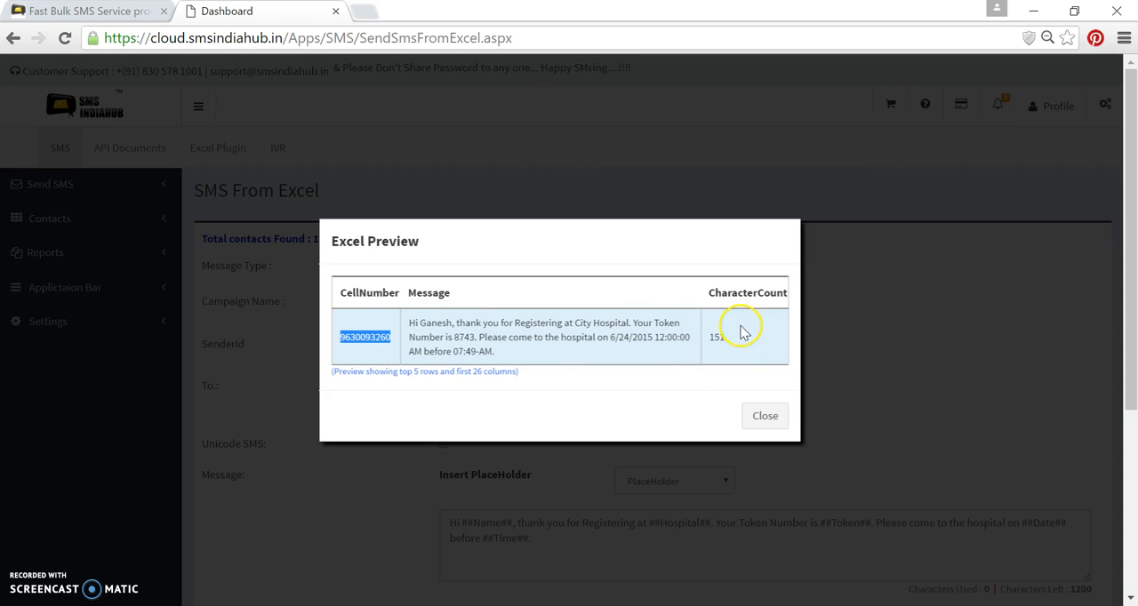
pyautogui.moveTo(722, 341)
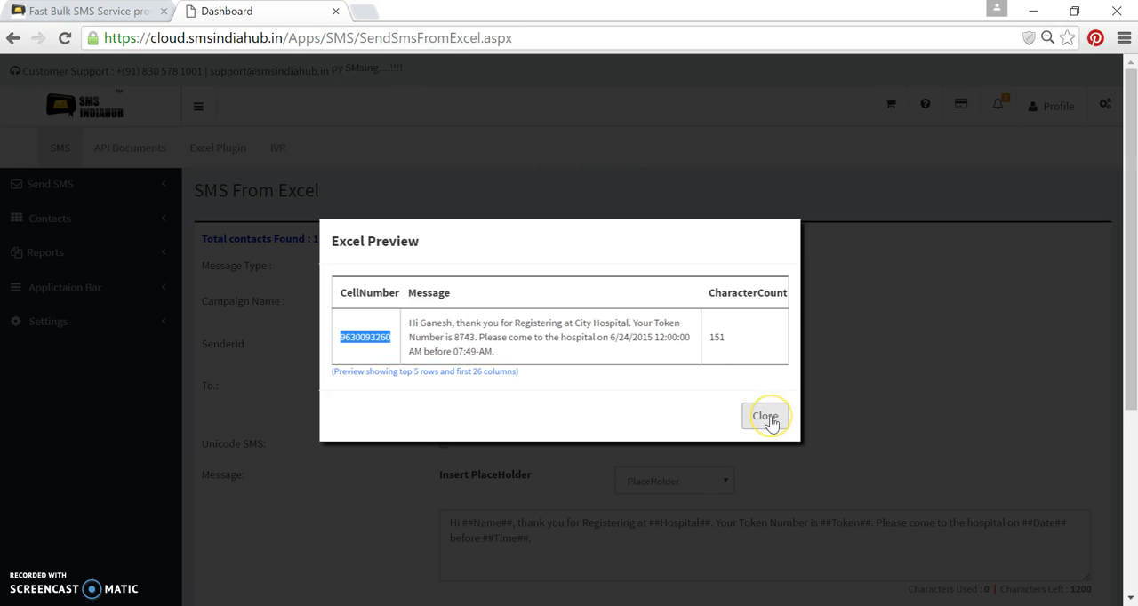
pyautogui.click(765, 416)
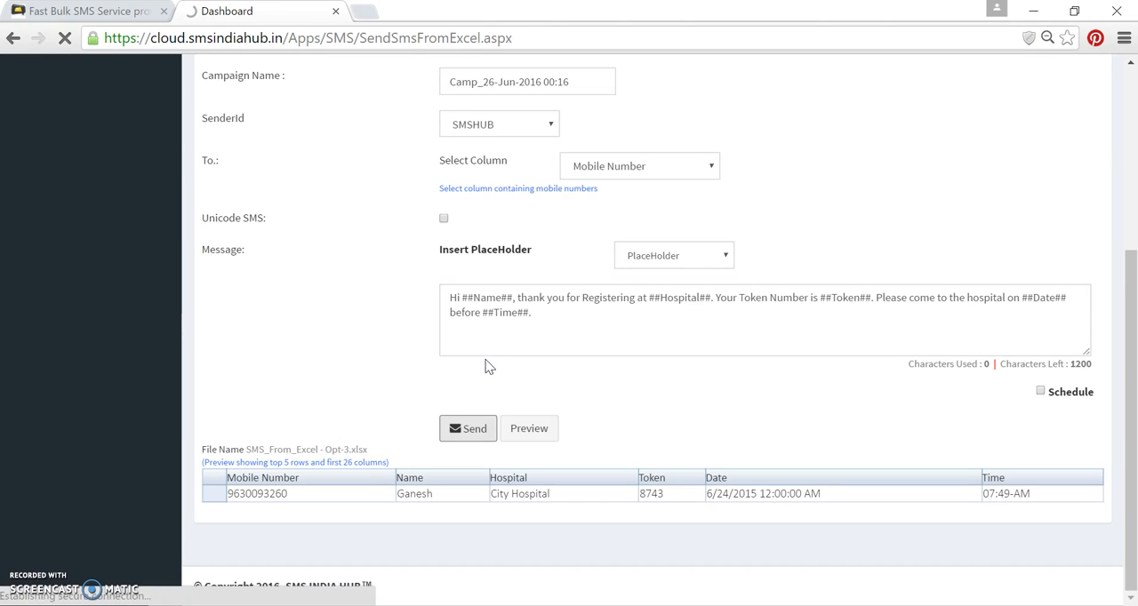
# Send the messages and view the Campaign Reports entry listing the new hospital campaign.
pyautogui.click(468, 429)
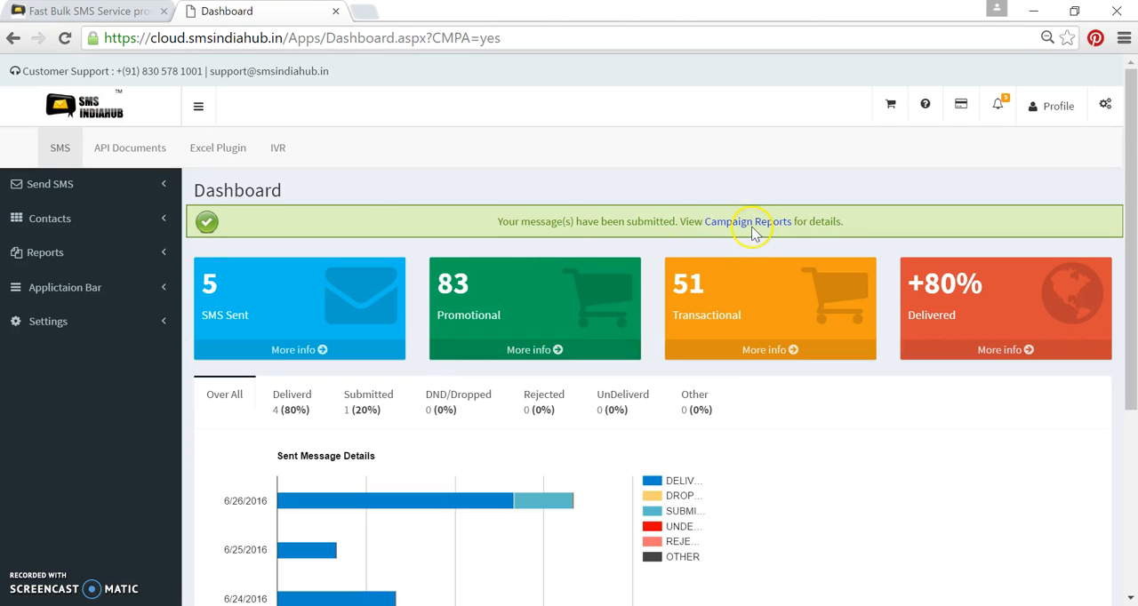
pyautogui.moveTo(747, 220)
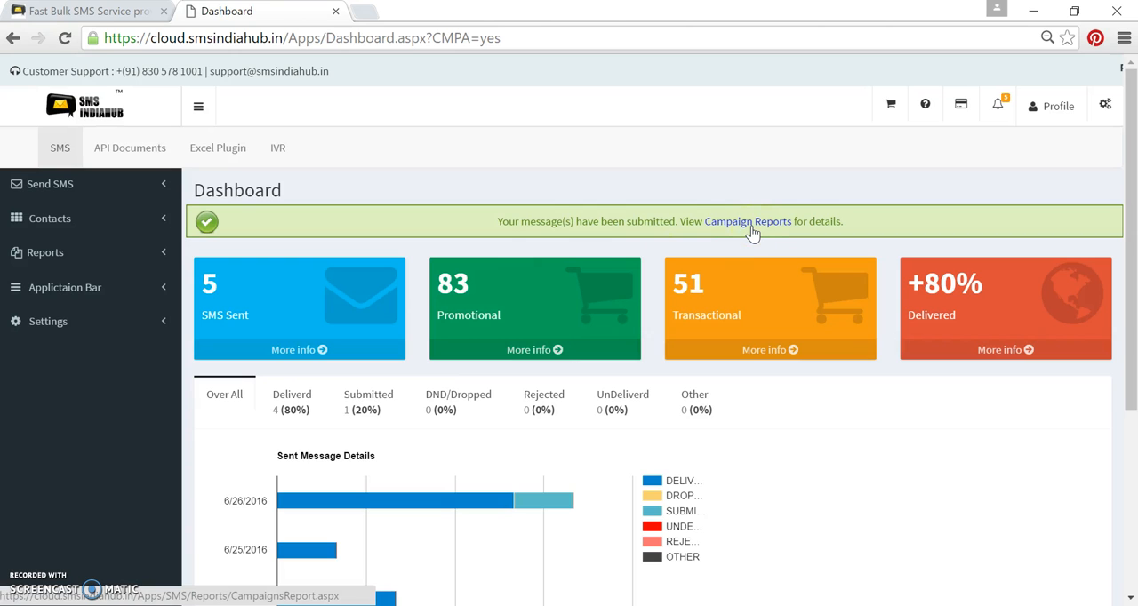
pyautogui.click(747, 220)
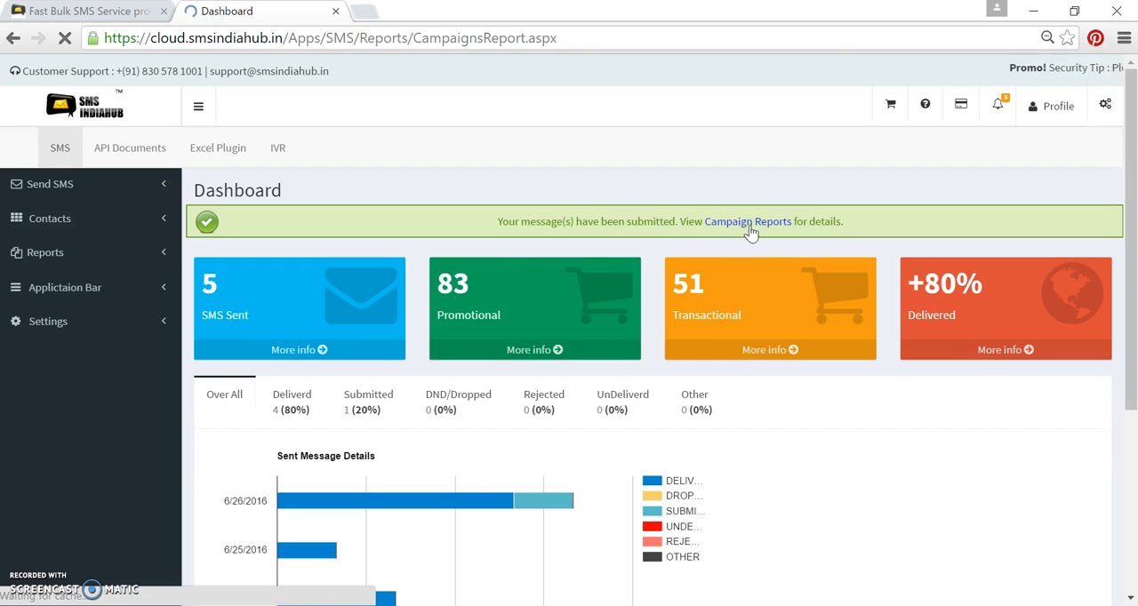
pyautogui.click(747, 221)
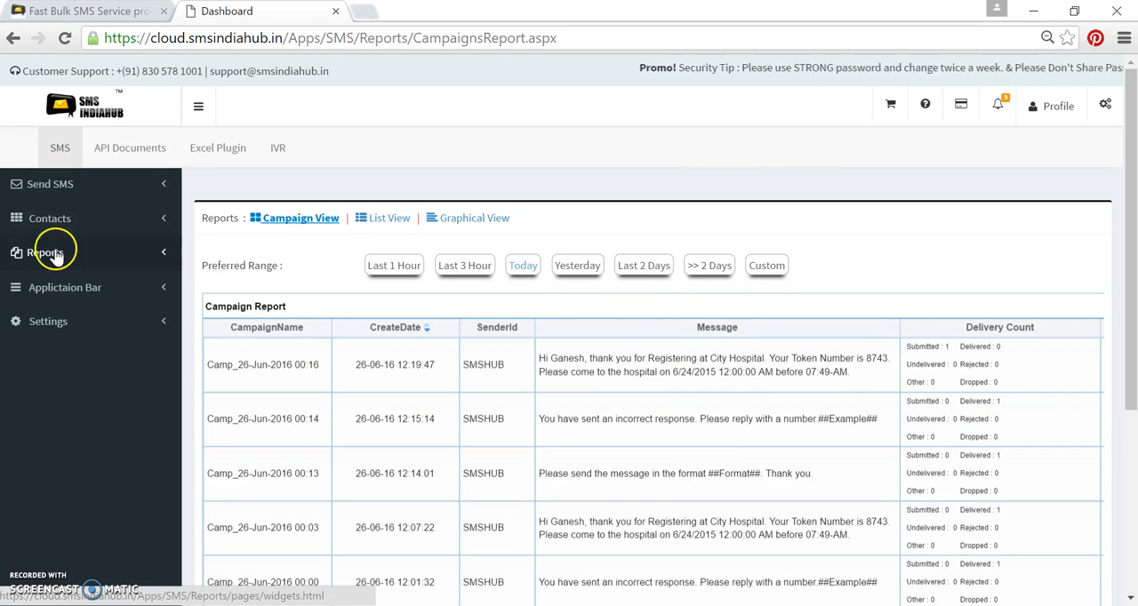
# Return to the SMS From Excel page via the Send SMS sidebar menu.
pyautogui.click(50, 185)
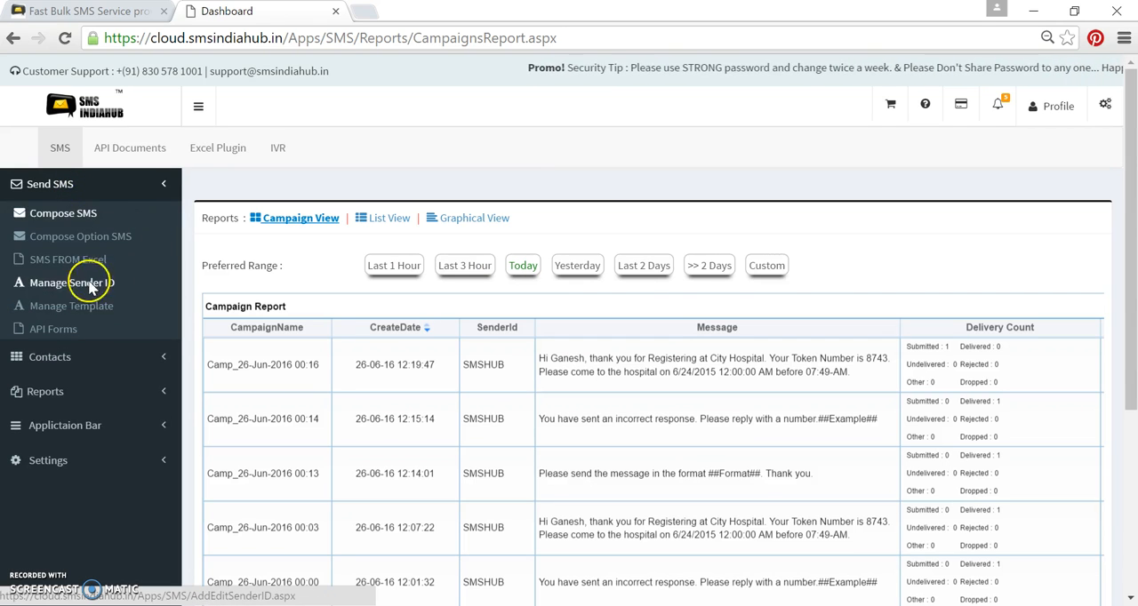
pyautogui.click(68, 260)
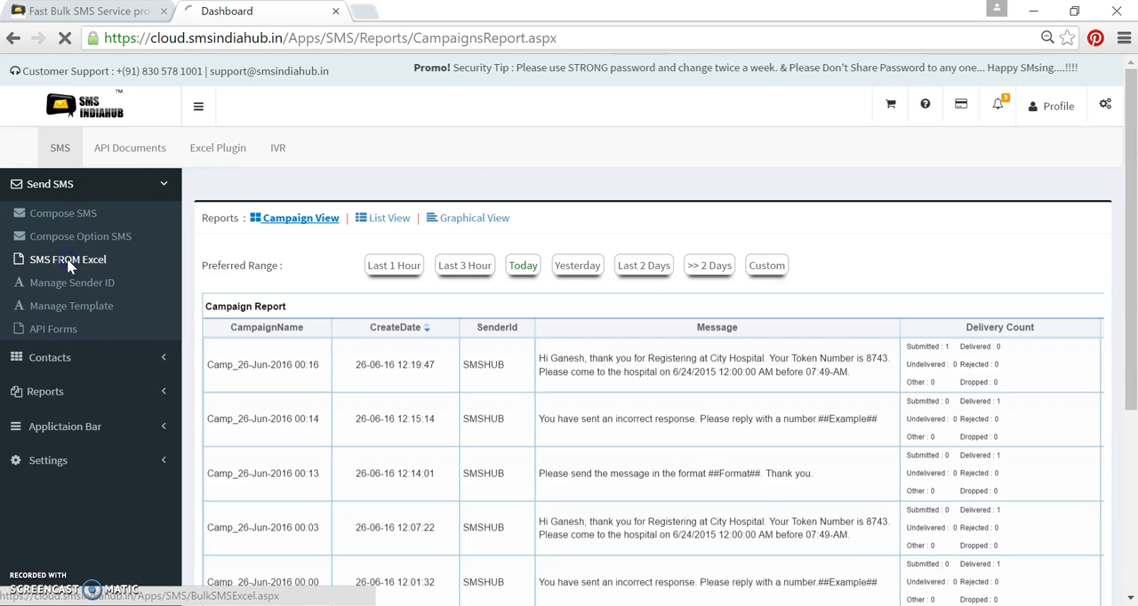
pyautogui.click(66, 260)
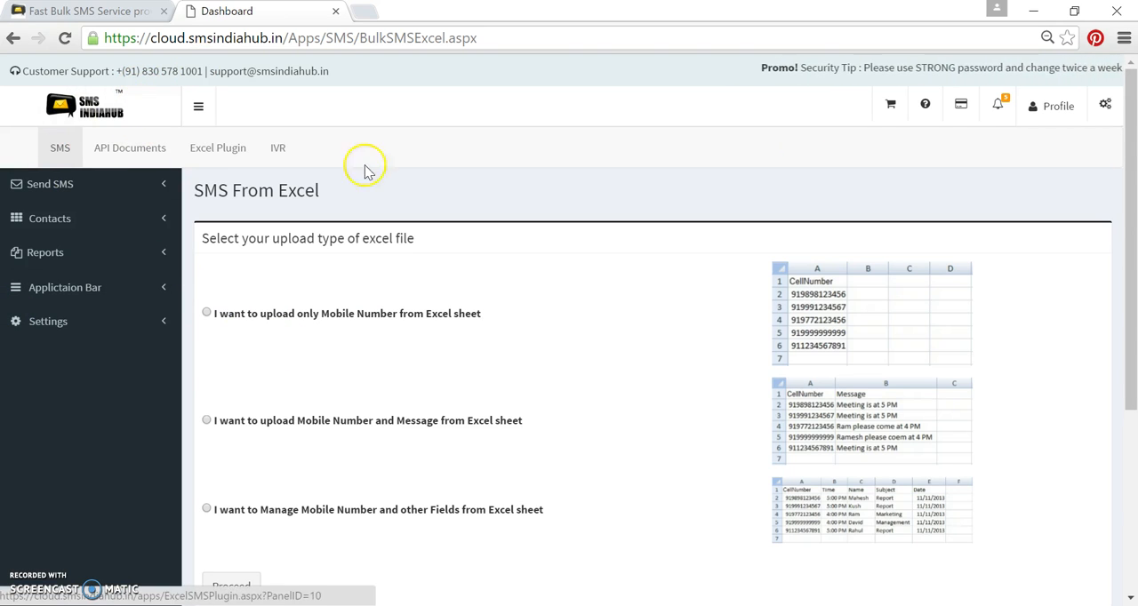
# Show the Profile dropdown with account details and the account manager's contact.
pyautogui.click(1056, 107)
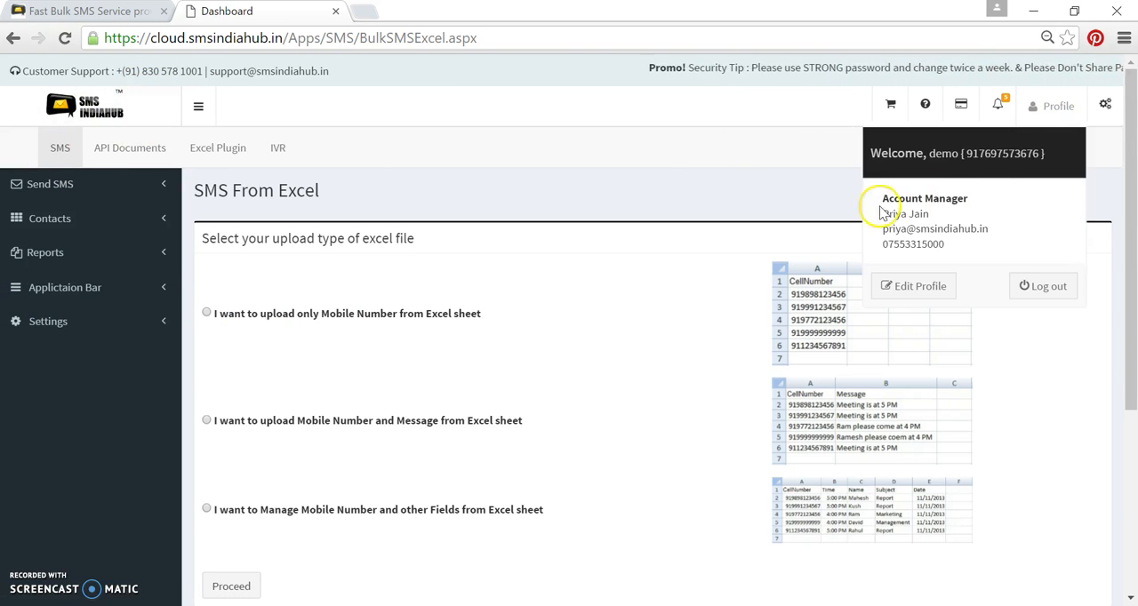
pyautogui.moveTo(928, 242)
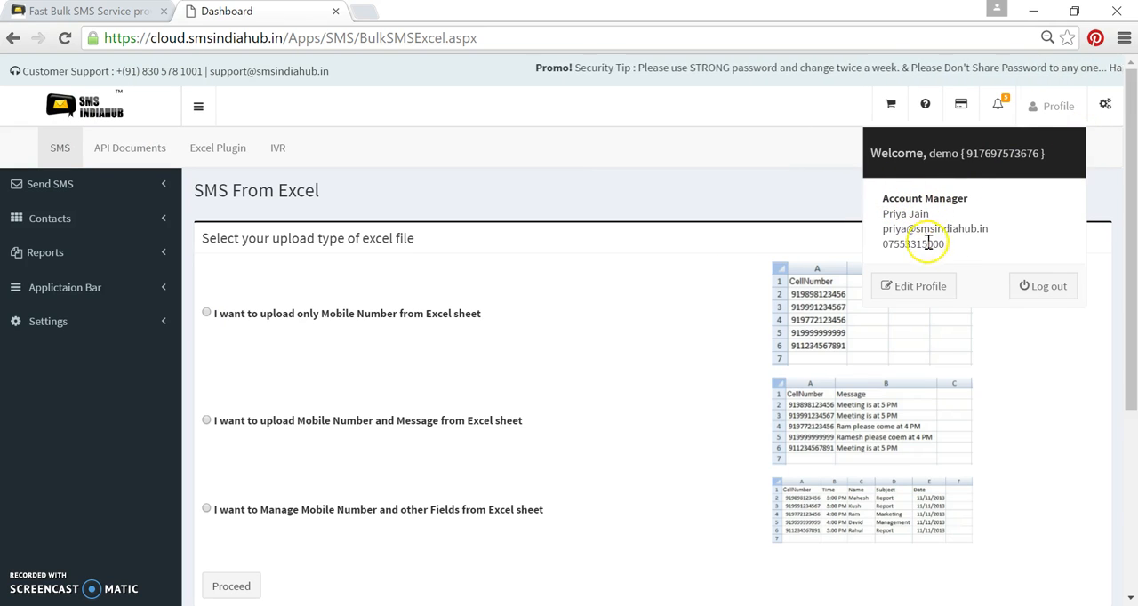
pyautogui.moveTo(950, 253)
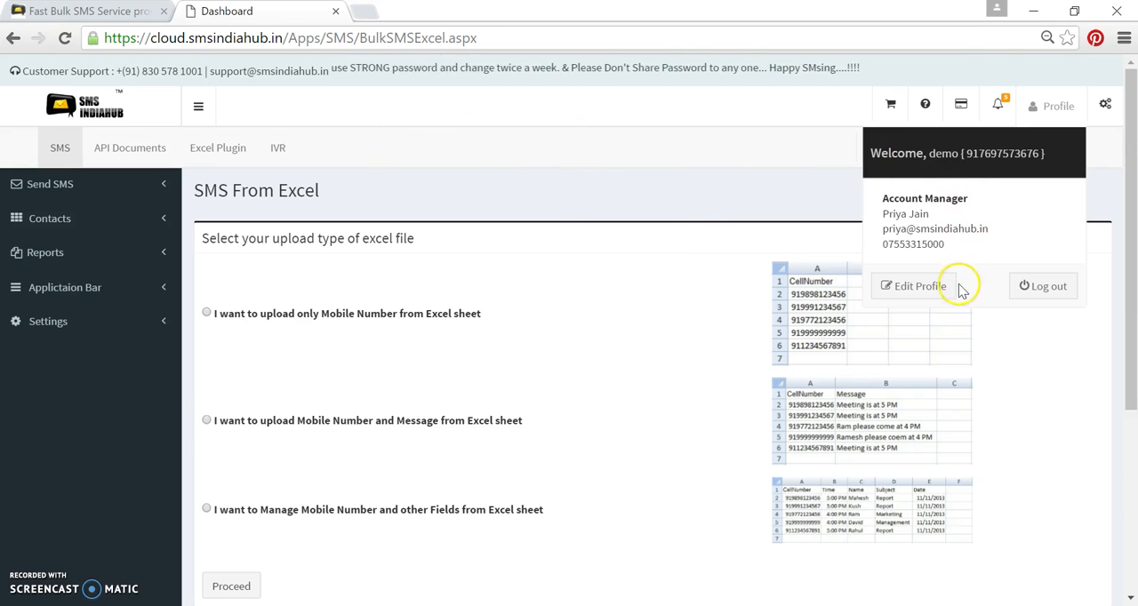
pyautogui.moveTo(87, 69)
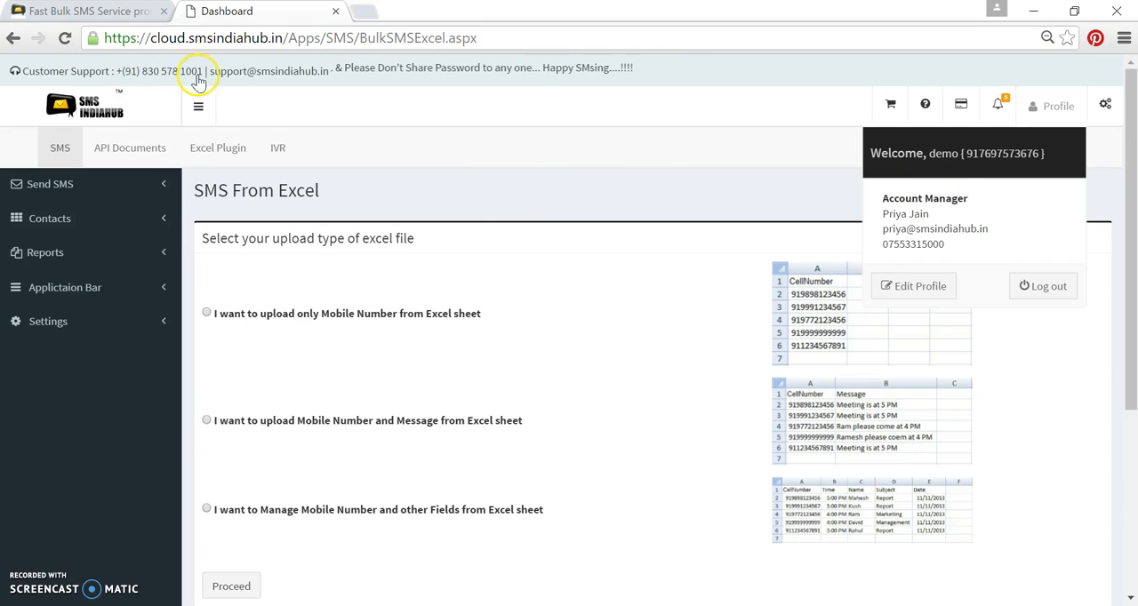
pyautogui.moveTo(274, 80)
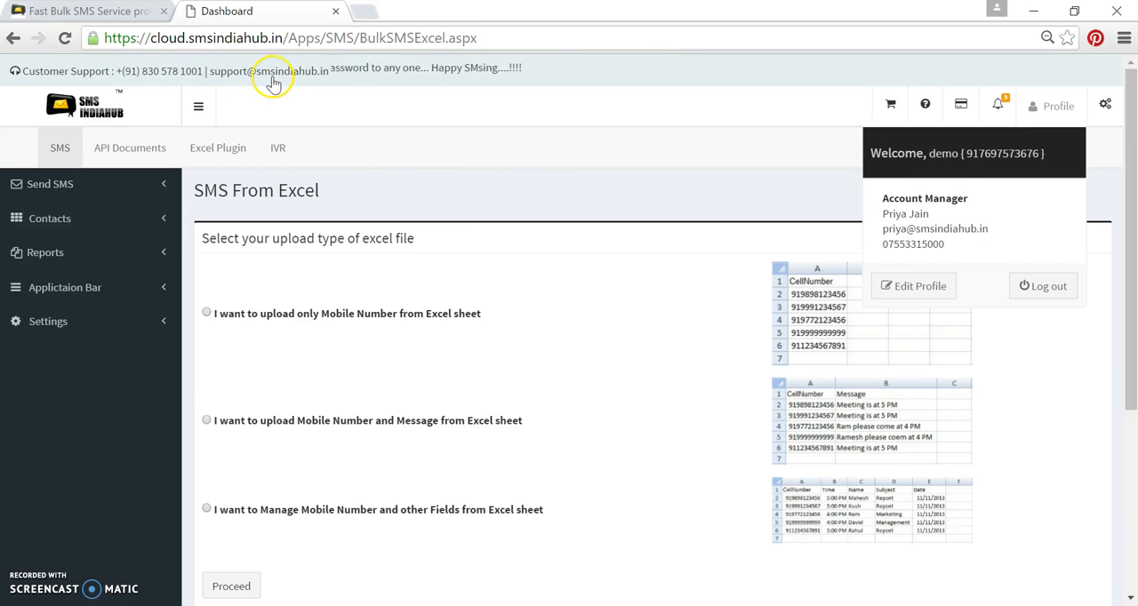
pyautogui.moveTo(418, 139)
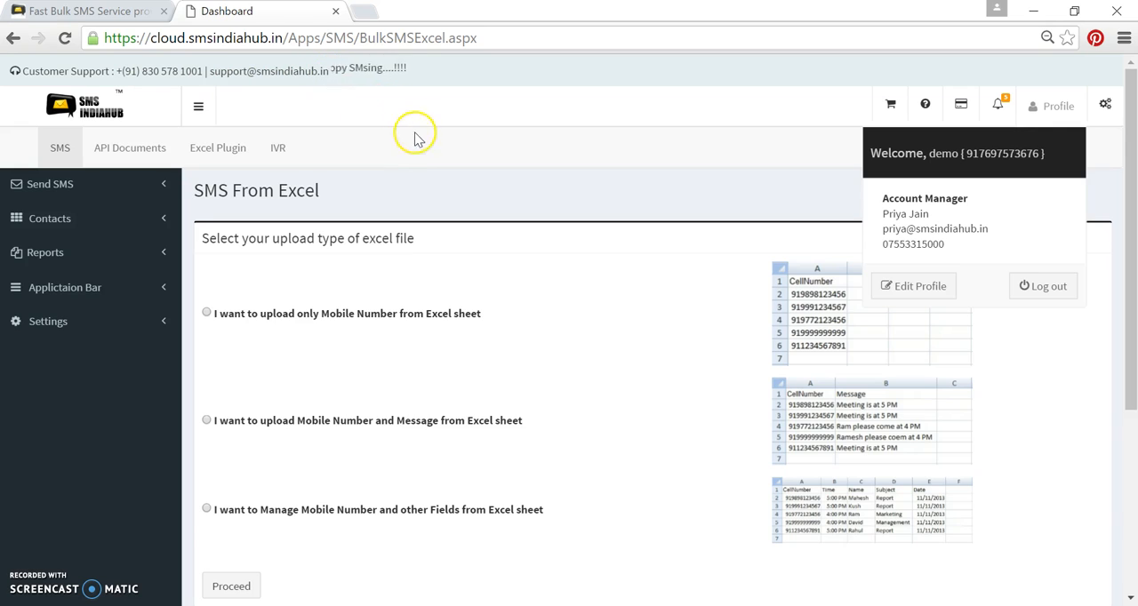
pyautogui.moveTo(538, 206)
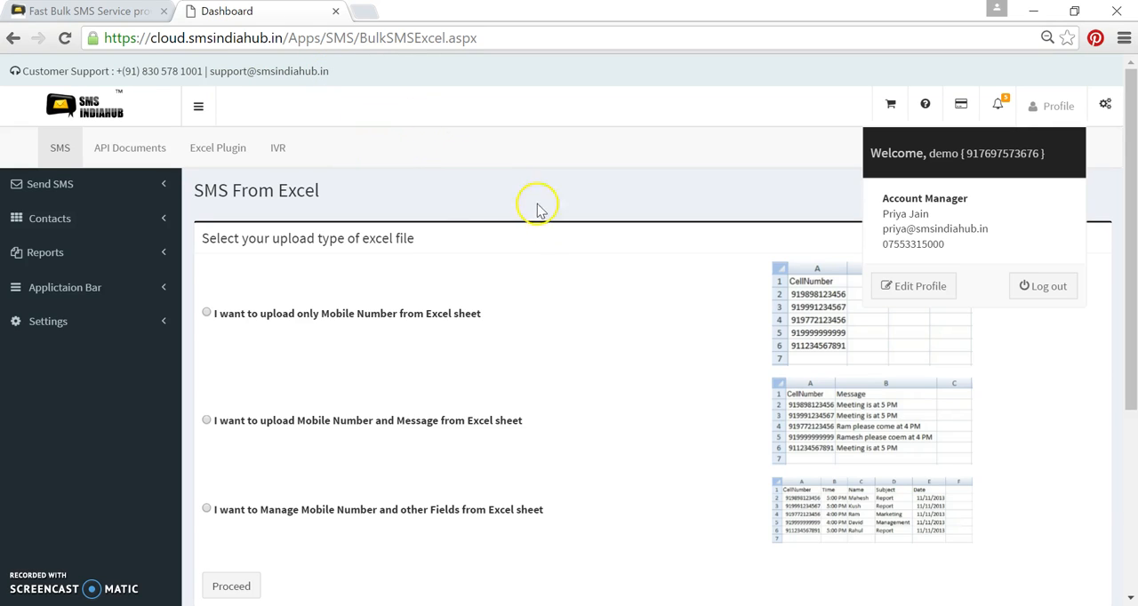